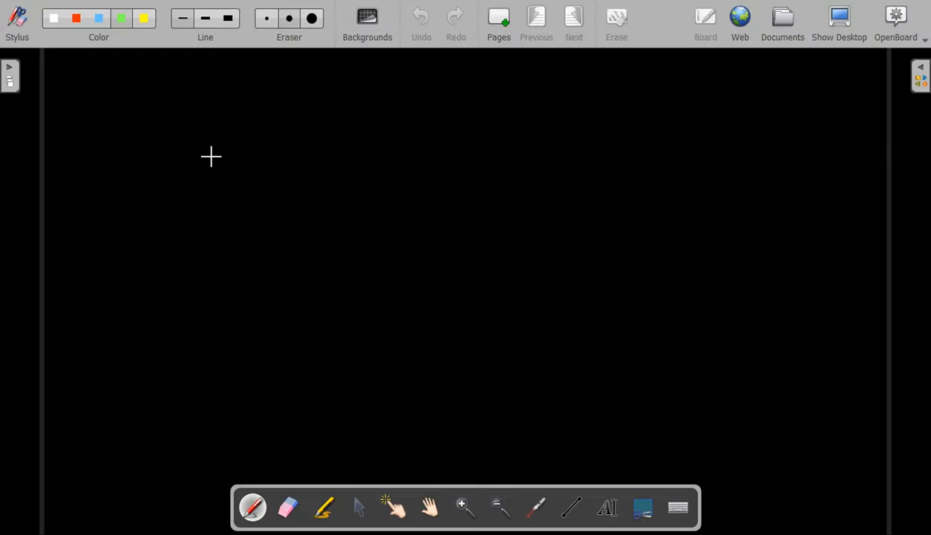
Draw a green box with whiskers and a median line extended out past the box
{"action": "left_click_drag", "start_coordinate": [184, 121], "coordinate": [237, 119]}
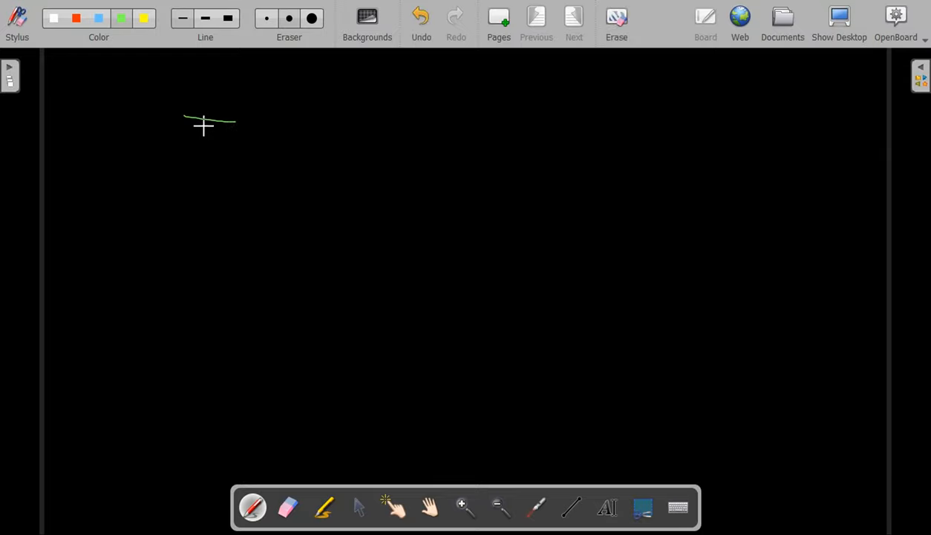
{"action": "left_click_drag", "start_coordinate": [185, 119], "coordinate": [178, 186]}
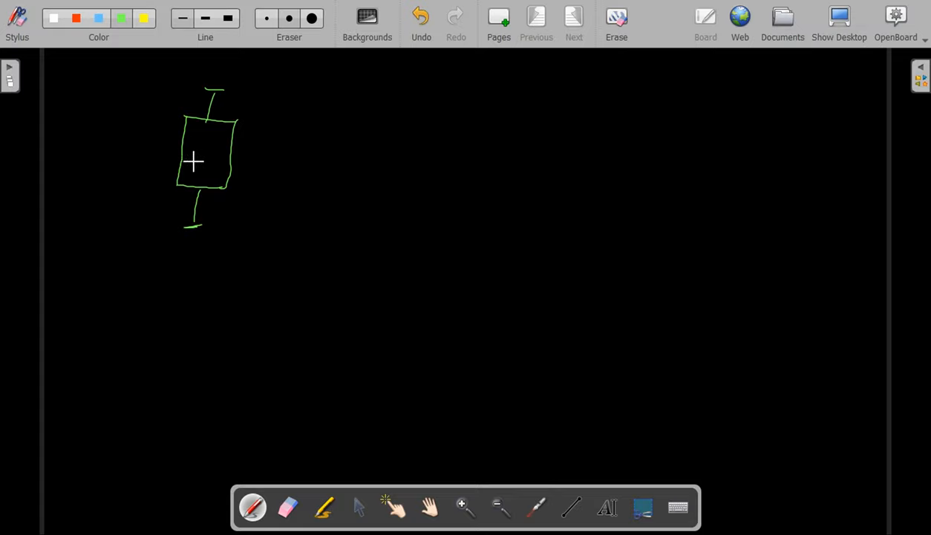
{"action": "left_click_drag", "start_coordinate": [179, 158], "coordinate": [231, 158]}
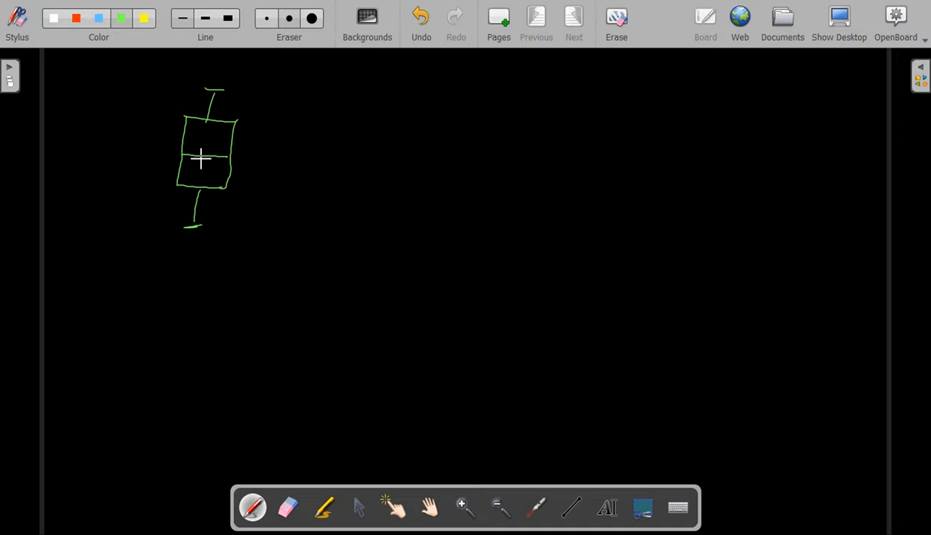
{"action": "left_click_drag", "start_coordinate": [210, 156], "coordinate": [245, 152]}
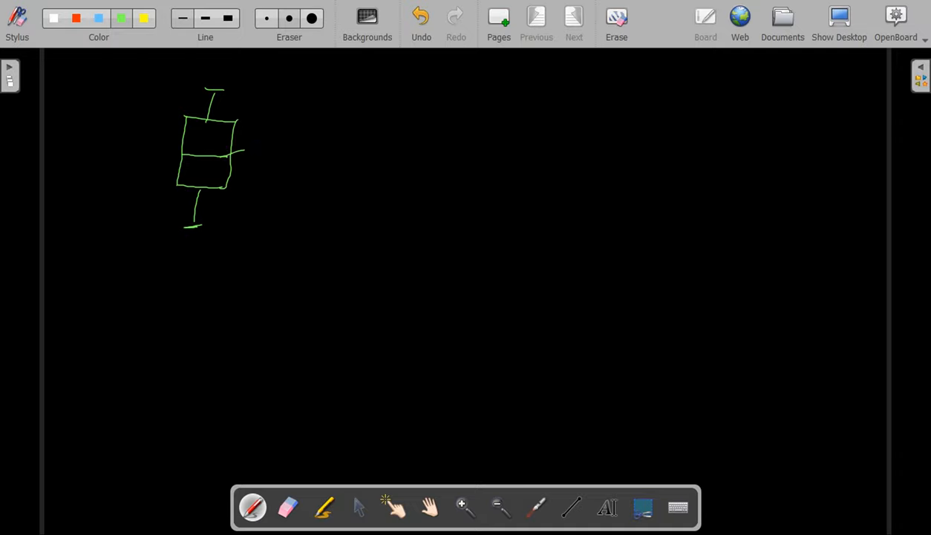
Handwrite the median label and the Q1 and Q3 quartile labels beside the box
{"action": "left_click_drag", "start_coordinate": [253, 148], "coordinate": [286, 149]}
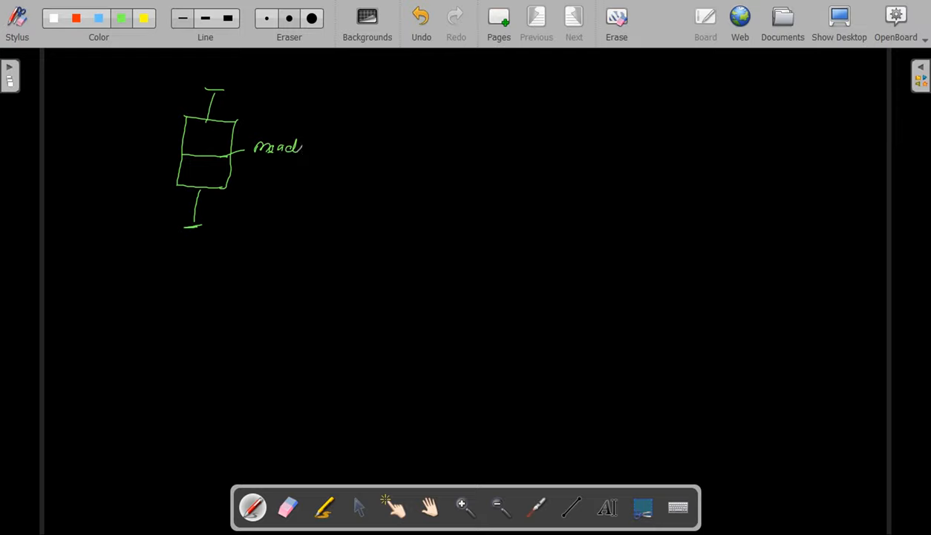
{"action": "left_click_drag", "start_coordinate": [294, 149], "coordinate": [334, 148]}
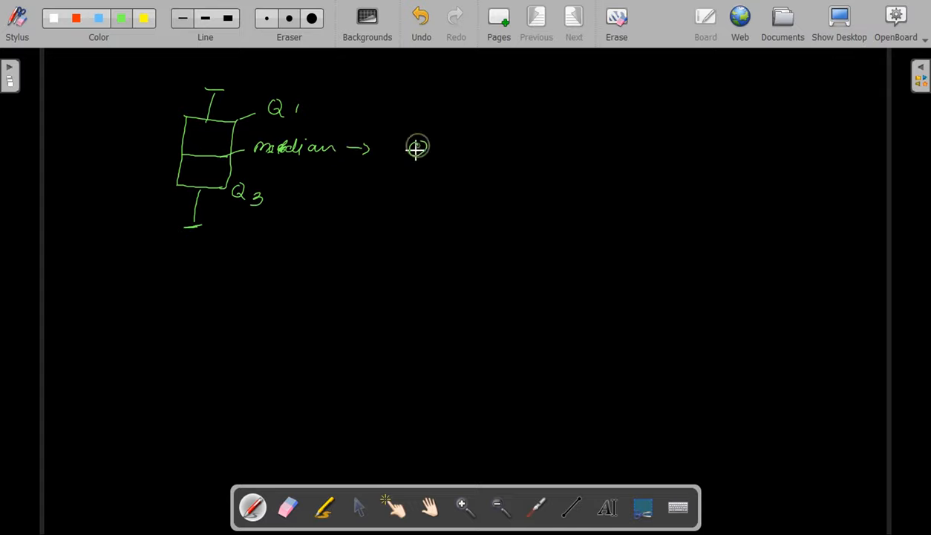
Write the Wiskers and Q2 labels, undoing stray strokes along the way
{"action": "left_click_drag", "start_coordinate": [409, 148], "coordinate": [438, 160]}
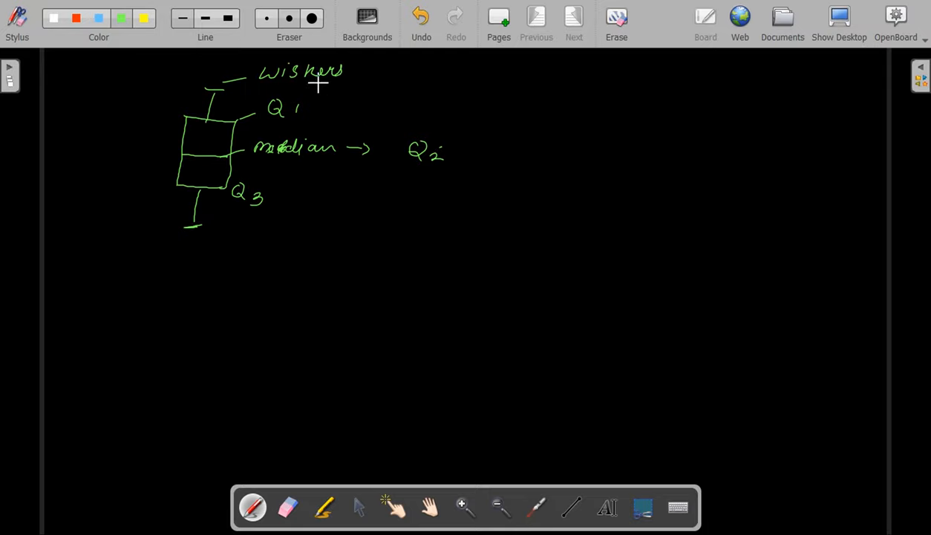
{"action": "mouse_move", "coordinate": [310, 166]}
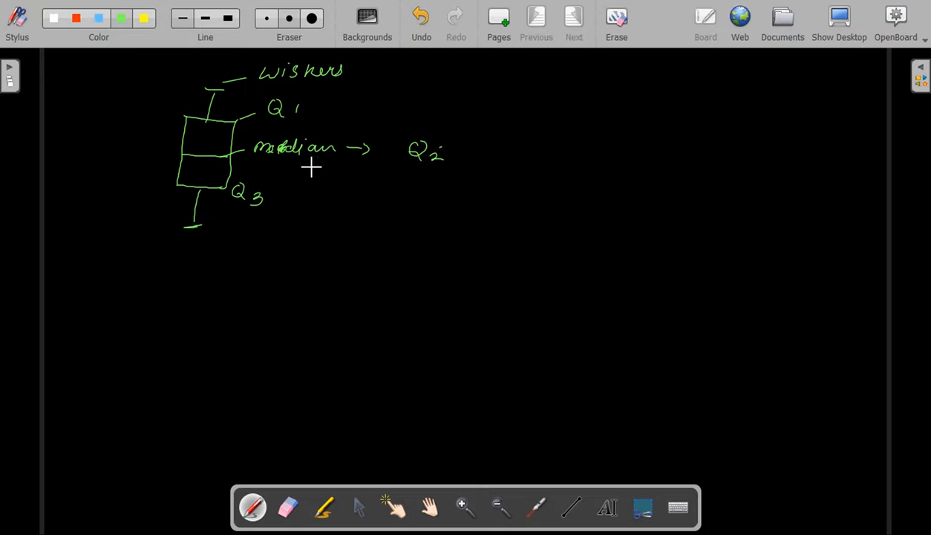
{"action": "mouse_move", "coordinate": [159, 178]}
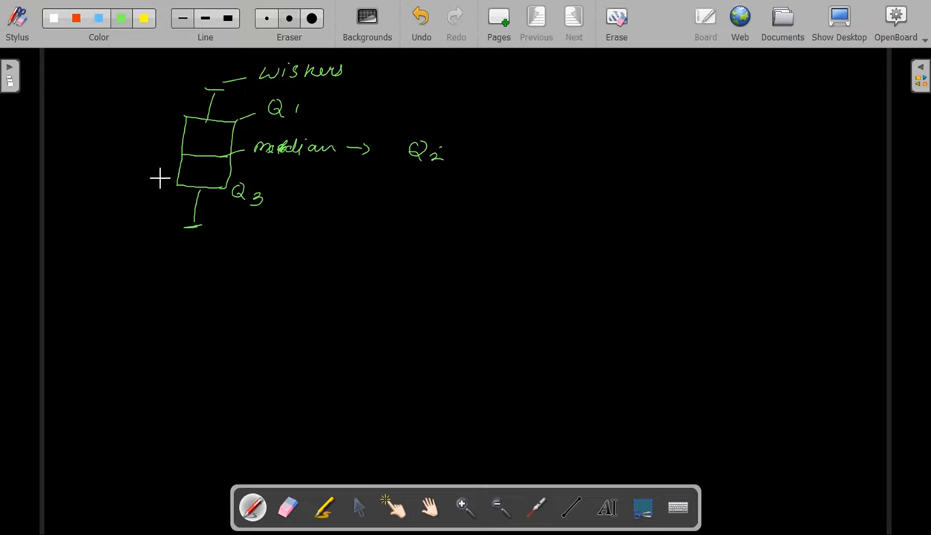
{"action": "mouse_move", "coordinate": [190, 91]}
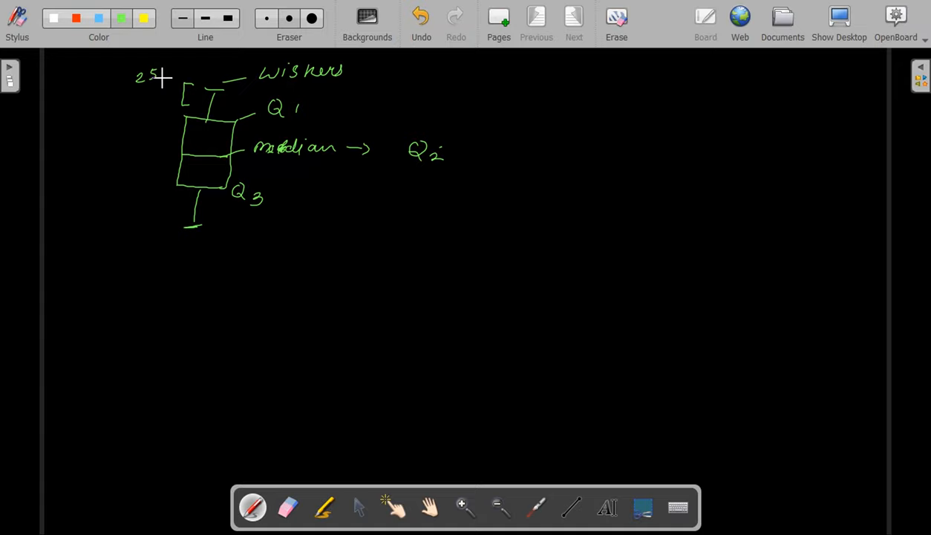
{"action": "mouse_move", "coordinate": [162, 125]}
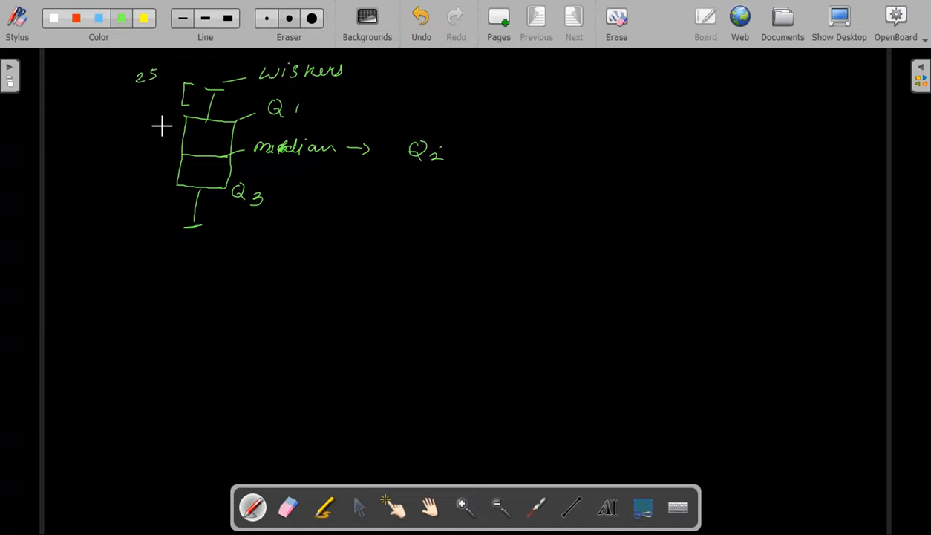
{"action": "left_click", "coordinate": [422, 17]}
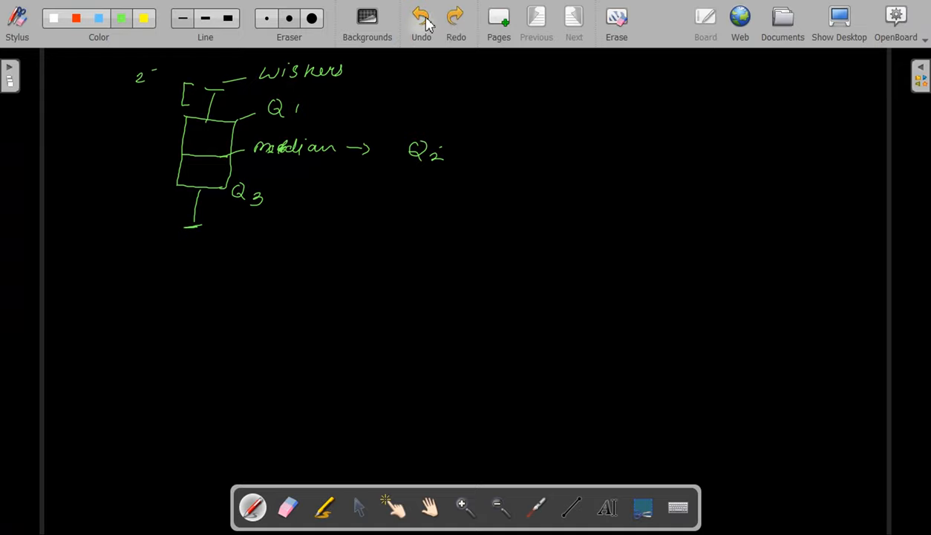
{"action": "left_click", "coordinate": [422, 14]}
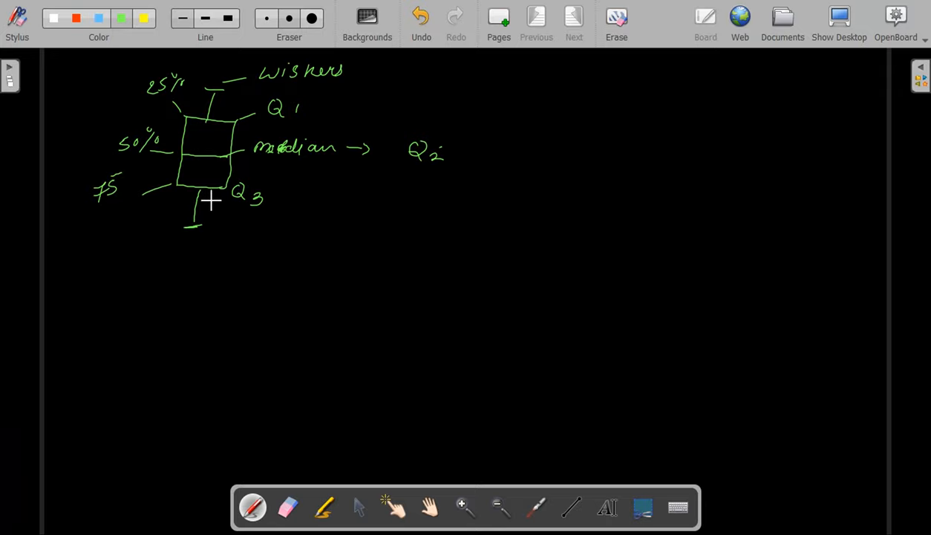
Draw arrows out from the bottom and top whiskers of the green box plot
{"action": "left_click_drag", "start_coordinate": [211, 199], "coordinate": [234, 237]}
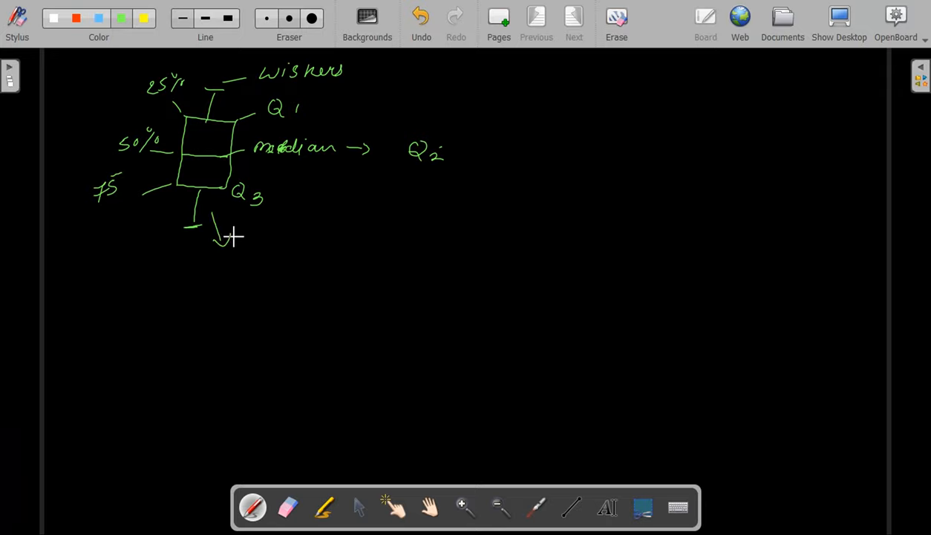
{"action": "left_click_drag", "start_coordinate": [223, 98], "coordinate": [305, 91]}
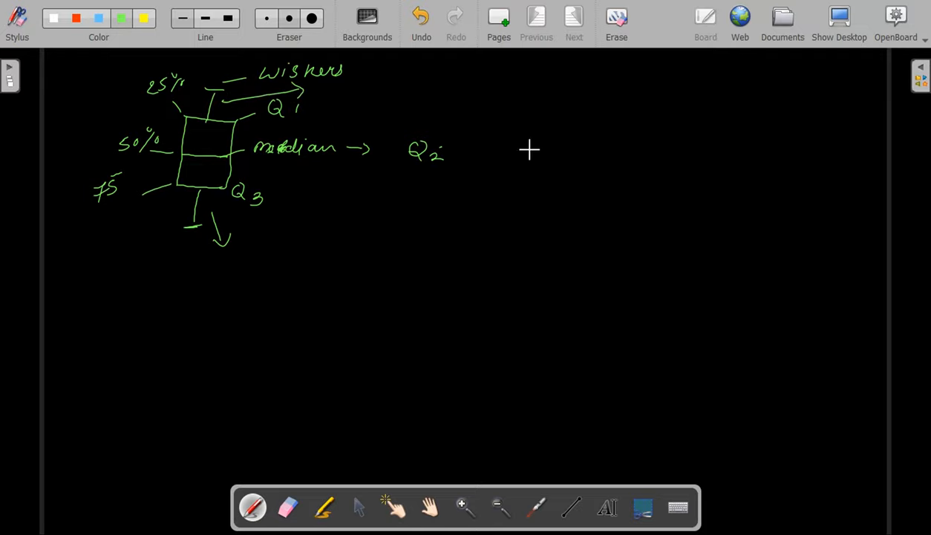
{"action": "mouse_move", "coordinate": [205, 223]}
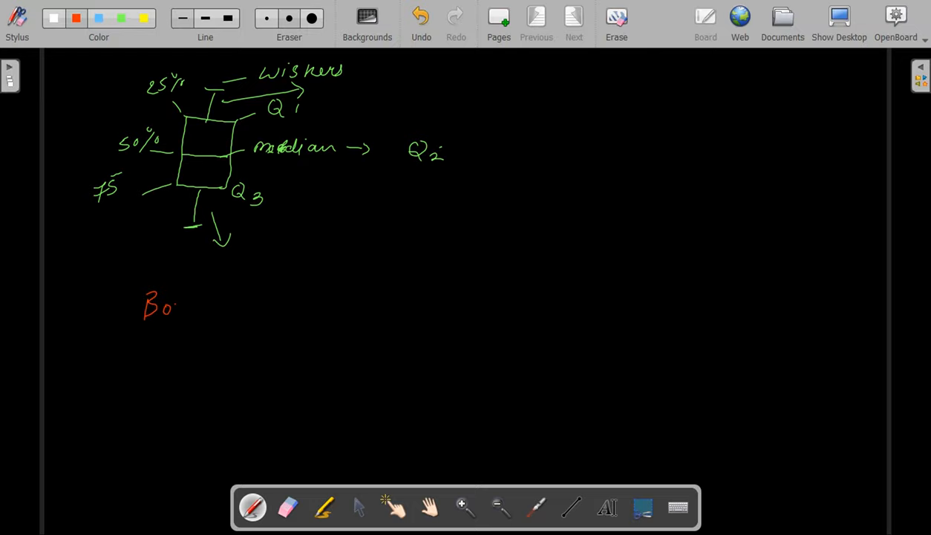
Handwrite the red caption 'Box and Wisker plot' below the green diagram
{"action": "left_click_drag", "start_coordinate": [178, 306], "coordinate": [253, 306]}
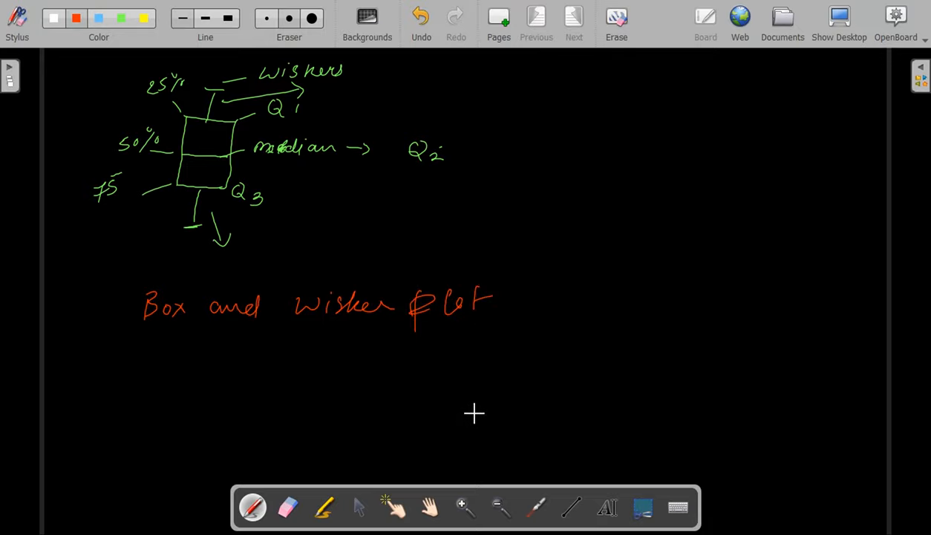
{"action": "mouse_move", "coordinate": [410, 279]}
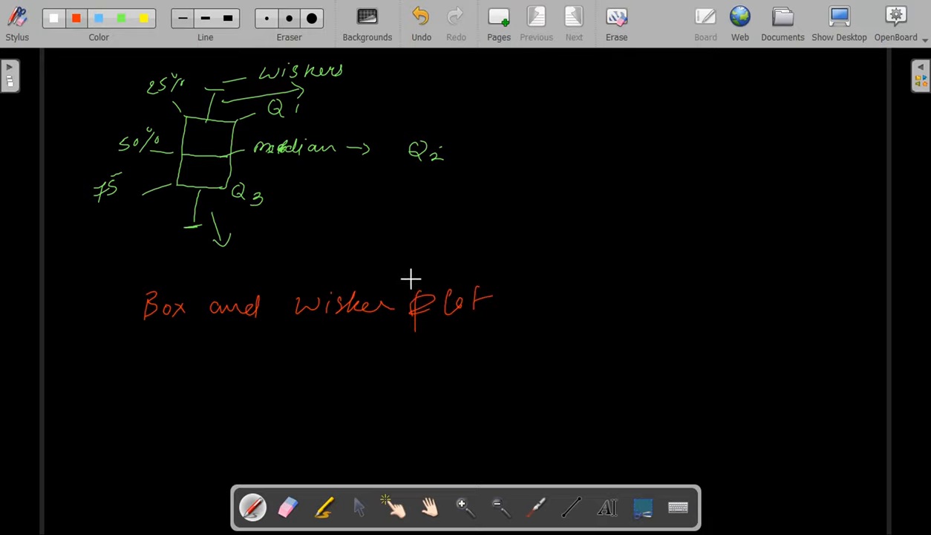
{"action": "mouse_move", "coordinate": [296, 130]}
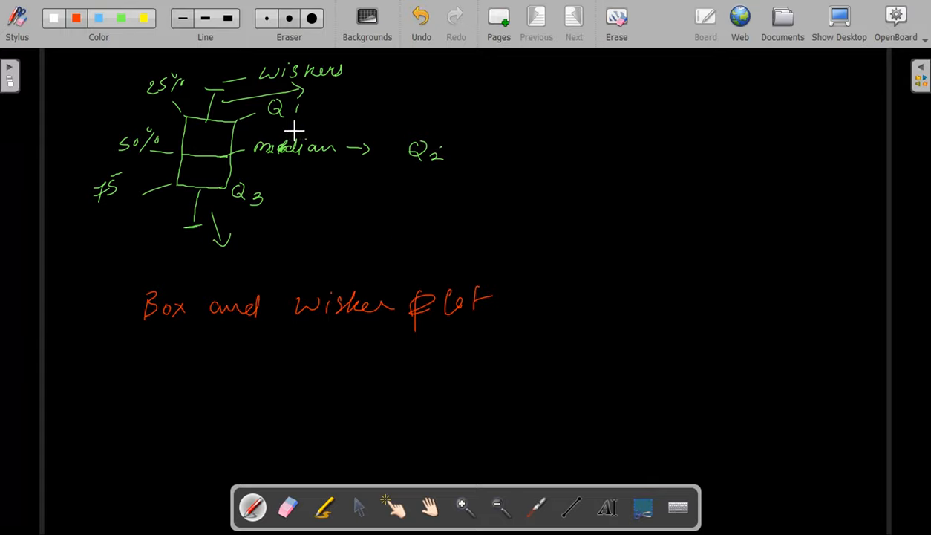
{"action": "mouse_move", "coordinate": [294, 181]}
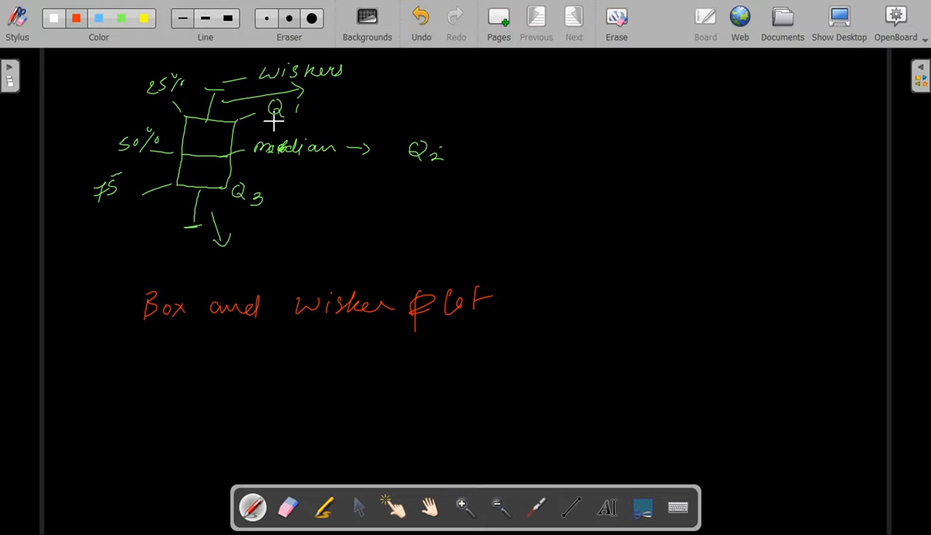
{"action": "mouse_move", "coordinate": [267, 157]}
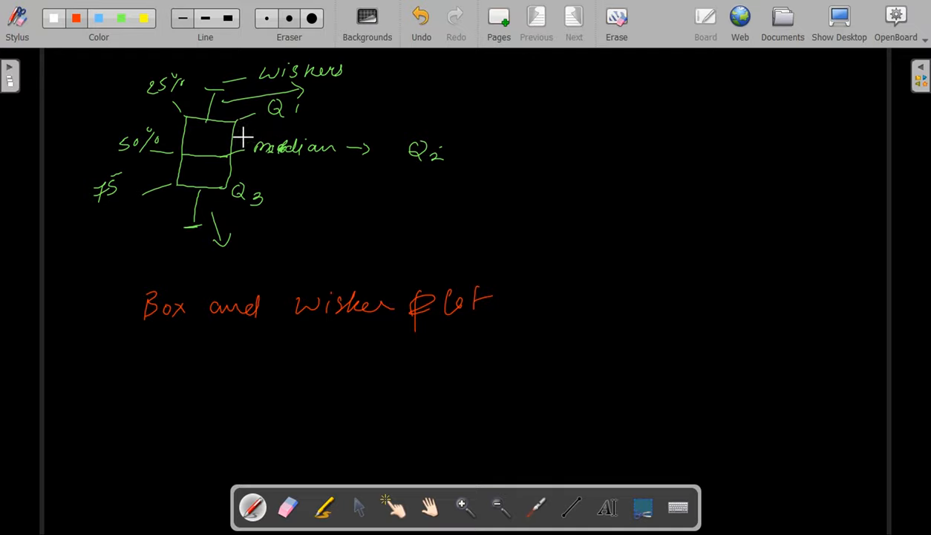
{"action": "mouse_move", "coordinate": [244, 167]}
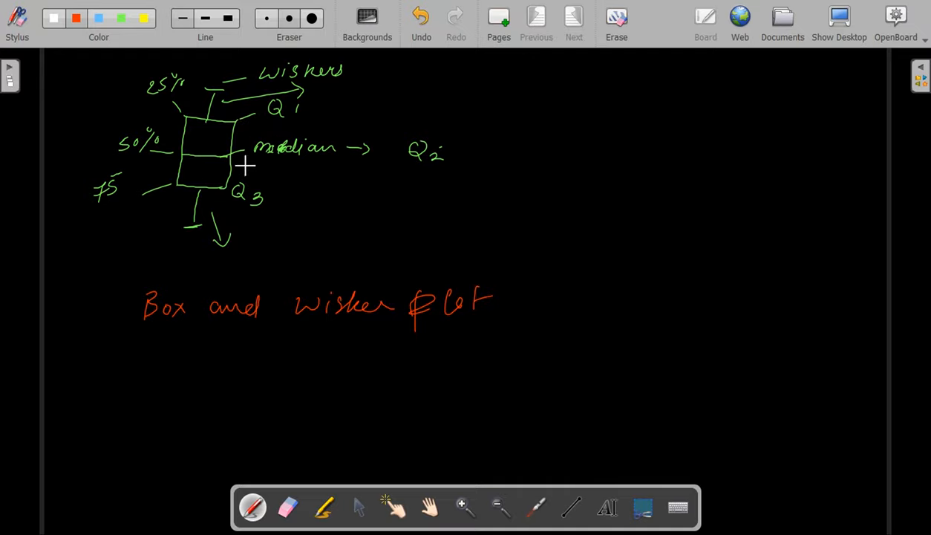
{"action": "mouse_move", "coordinate": [259, 171]}
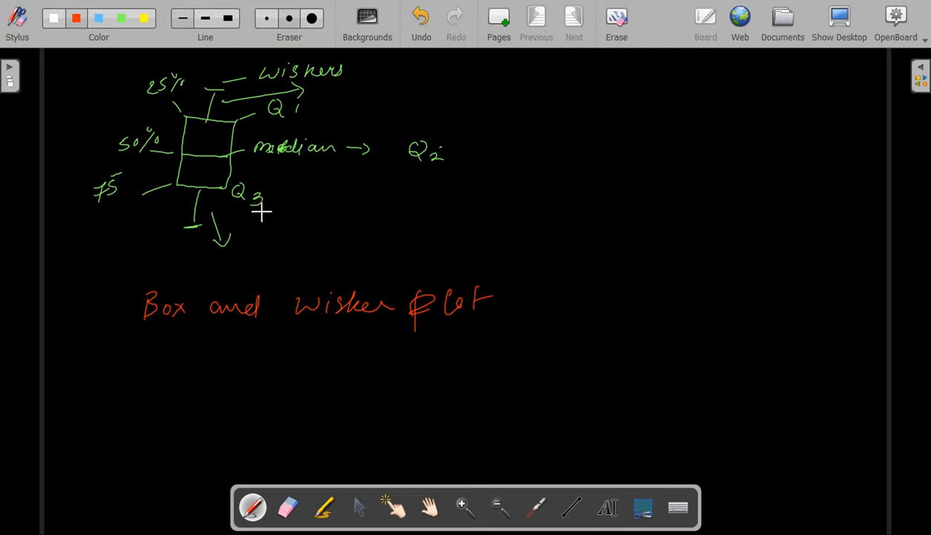
{"action": "mouse_move", "coordinate": [182, 146]}
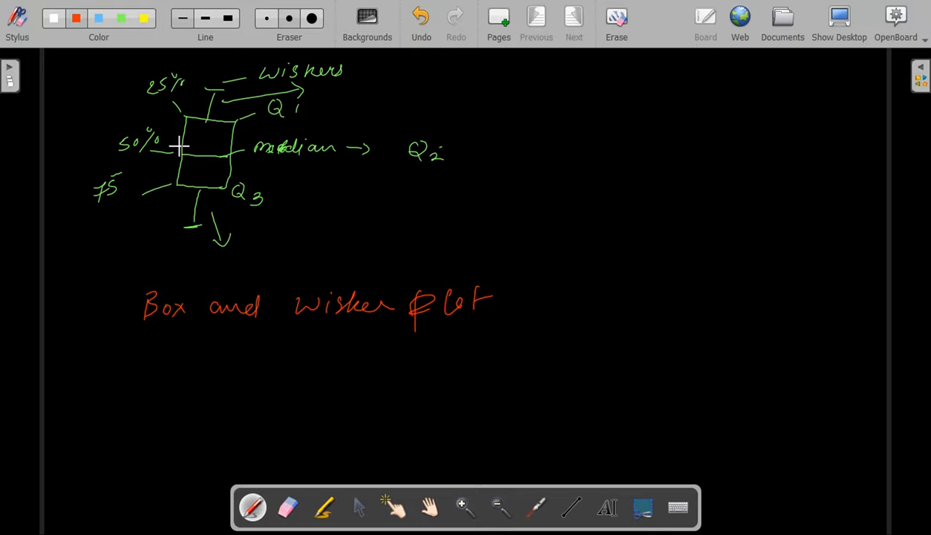
{"action": "mouse_move", "coordinate": [221, 137]}
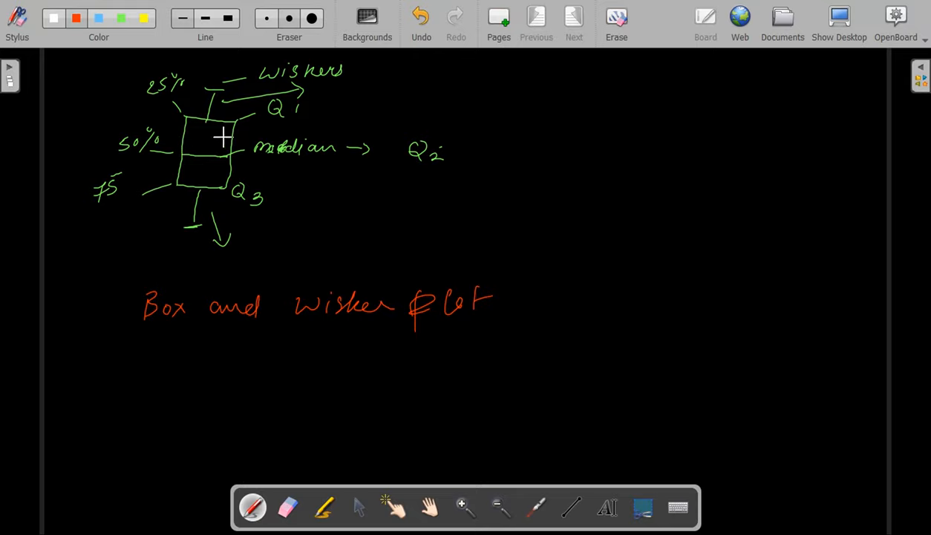
Trace the median line in orange and start a yellow box to the right
{"action": "left_click_drag", "start_coordinate": [181, 153], "coordinate": [225, 155]}
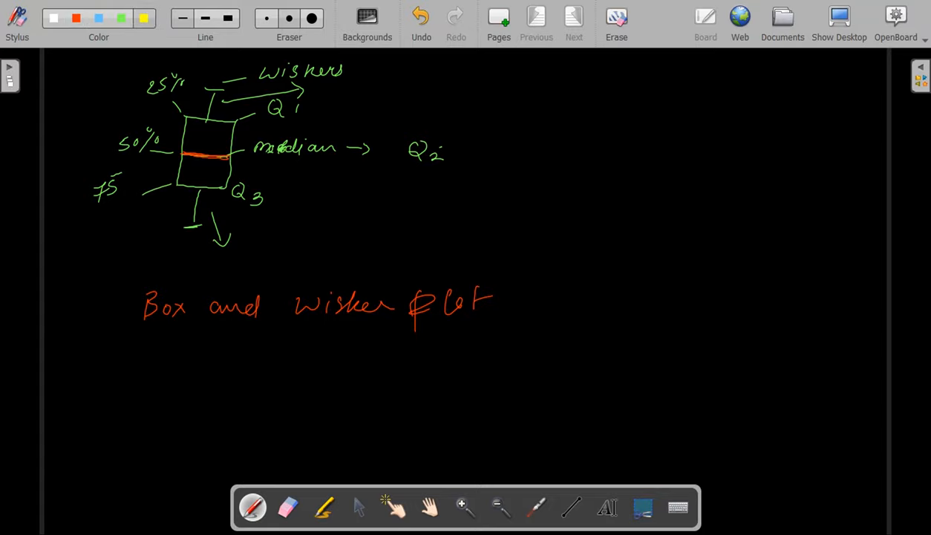
{"action": "left_click_drag", "start_coordinate": [559, 174], "coordinate": [602, 173]}
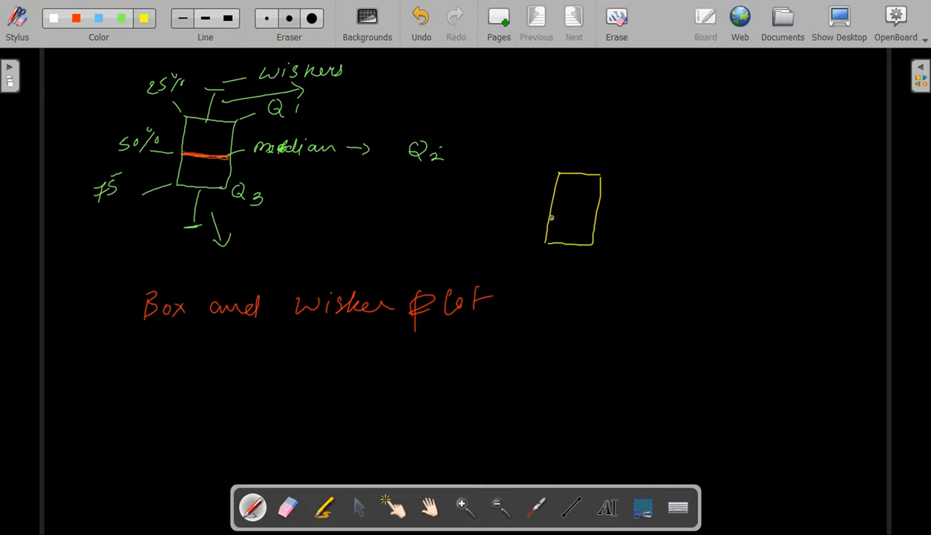
Split the yellow box with a middle line labelled mean and add whiskers above and below
{"action": "left_click_drag", "start_coordinate": [551, 217], "coordinate": [602, 219]}
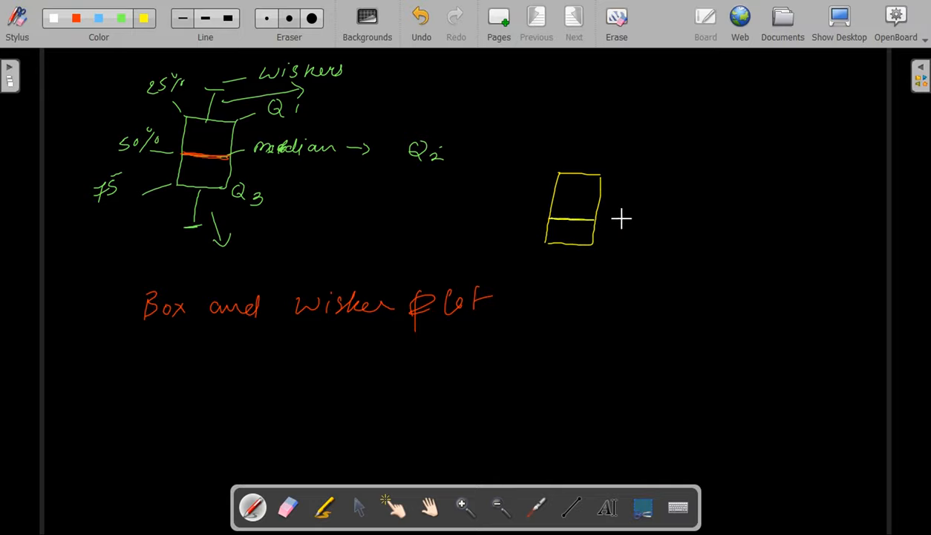
{"action": "left_click_drag", "start_coordinate": [609, 221], "coordinate": [653, 222]}
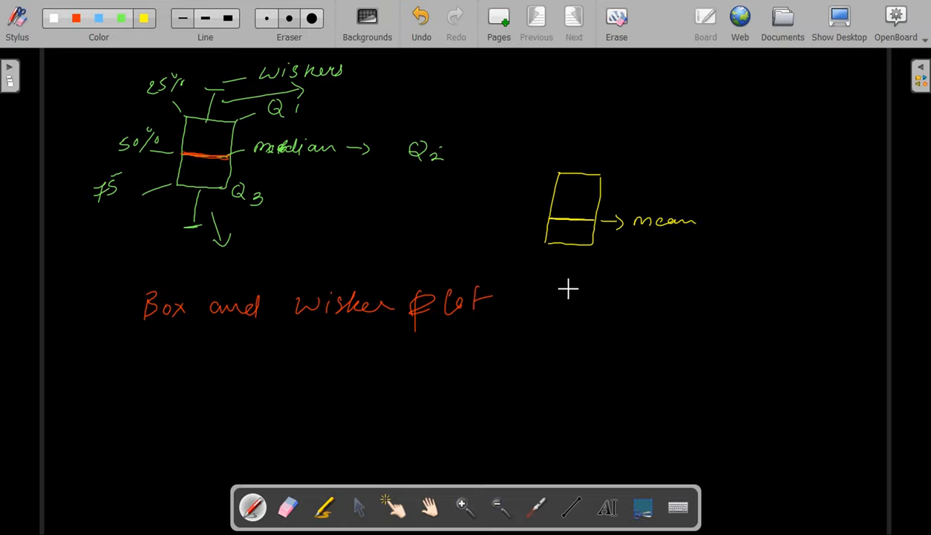
{"action": "left_click_drag", "start_coordinate": [571, 245], "coordinate": [572, 289]}
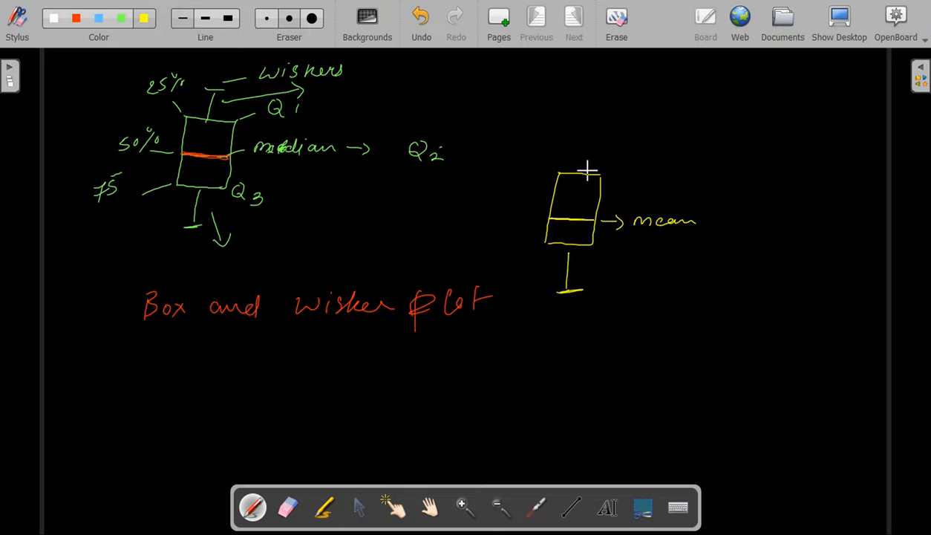
{"action": "left_click_drag", "start_coordinate": [587, 171], "coordinate": [587, 146]}
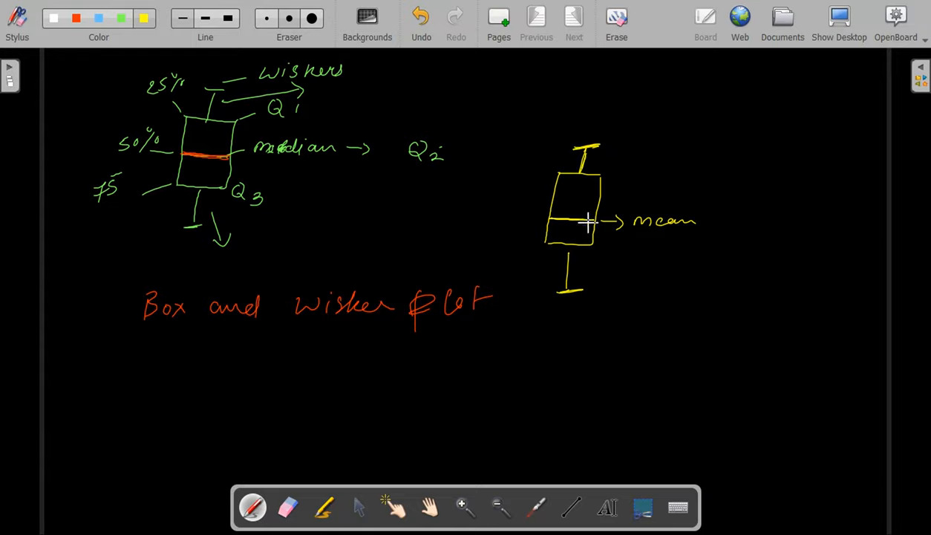
{"action": "mouse_move", "coordinate": [612, 184]}
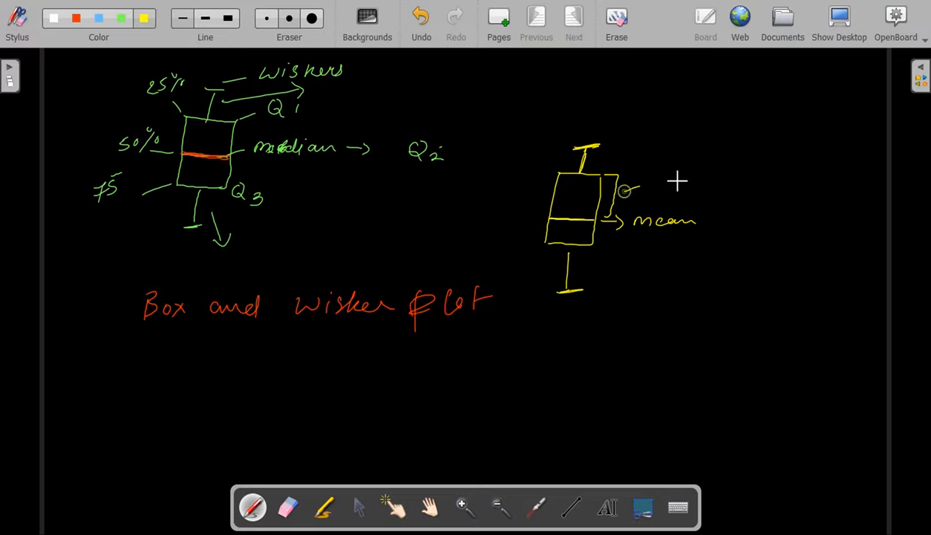
Mark the upper part of the yellow box as 25% and write 'less' under the mean label
{"action": "left_click_drag", "start_coordinate": [631, 186], "coordinate": [735, 171]}
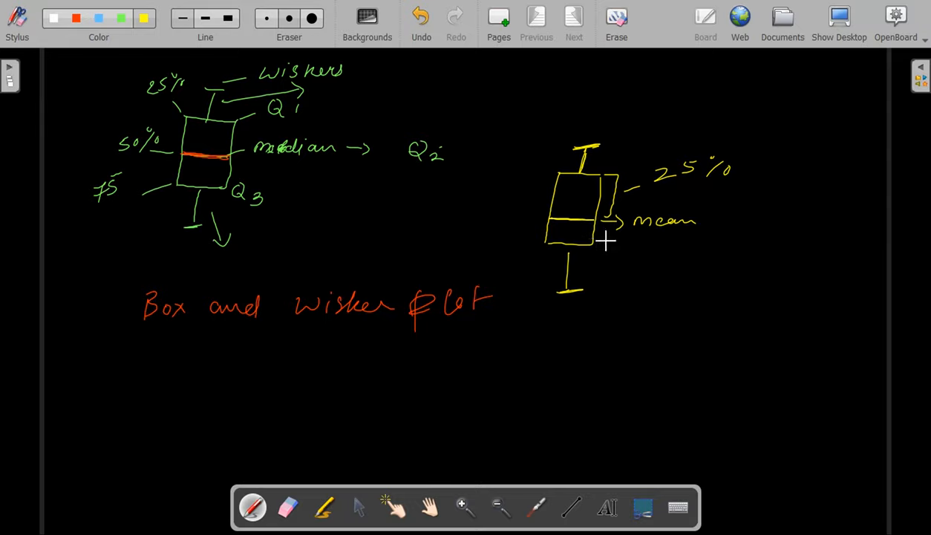
{"action": "left_click_drag", "start_coordinate": [609, 245], "coordinate": [624, 245]}
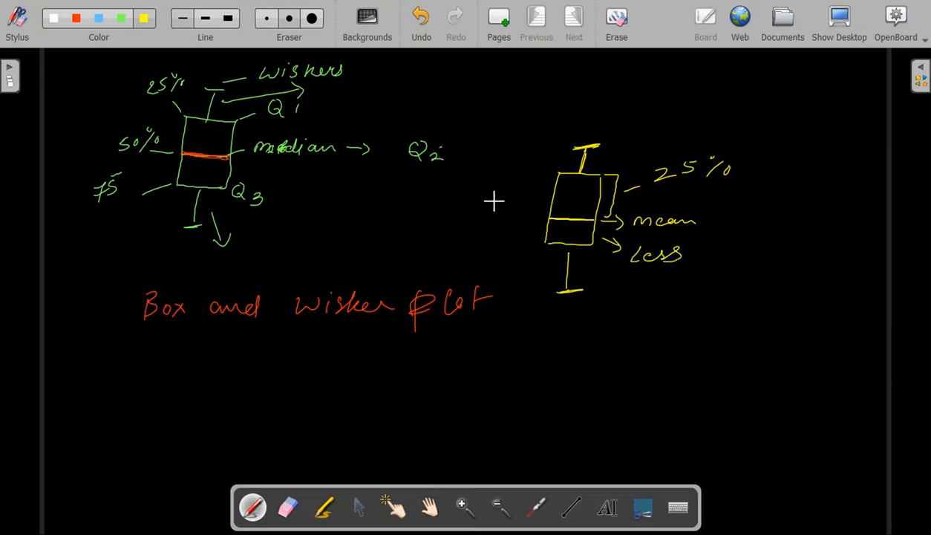
{"action": "mouse_move", "coordinate": [562, 196]}
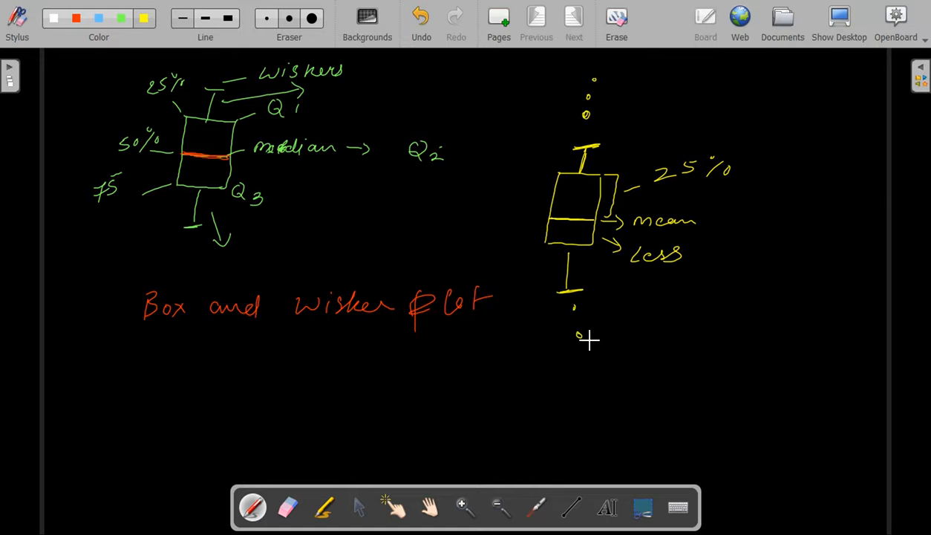
Point an arrow from the lower dot and write 'outliers' with an underline
{"action": "left_click_drag", "start_coordinate": [594, 336], "coordinate": [656, 330]}
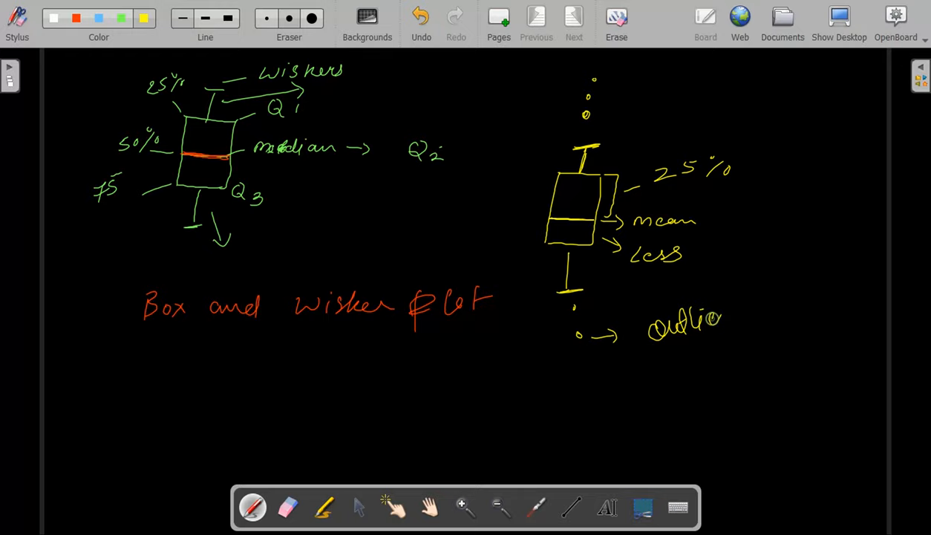
{"action": "left_click_drag", "start_coordinate": [640, 377], "coordinate": [764, 343]}
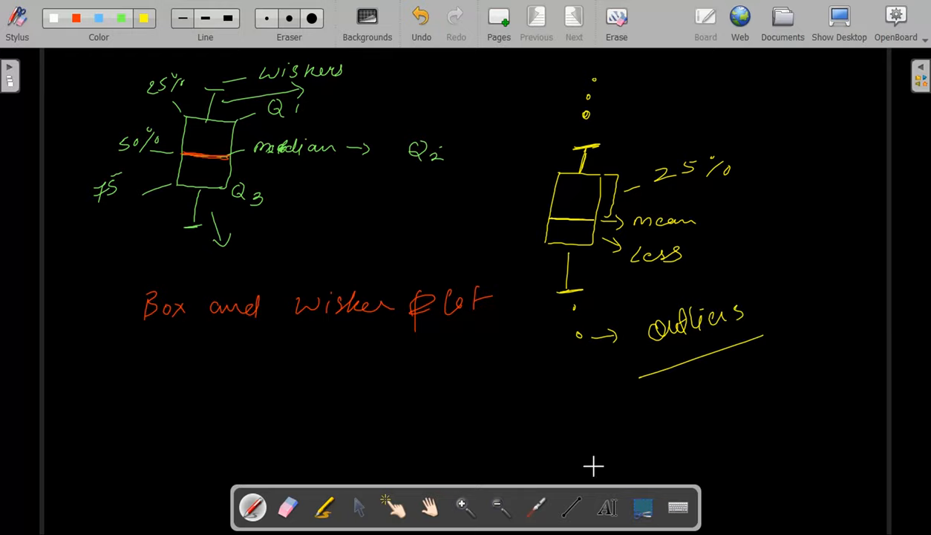
{"action": "mouse_move", "coordinate": [410, 419]}
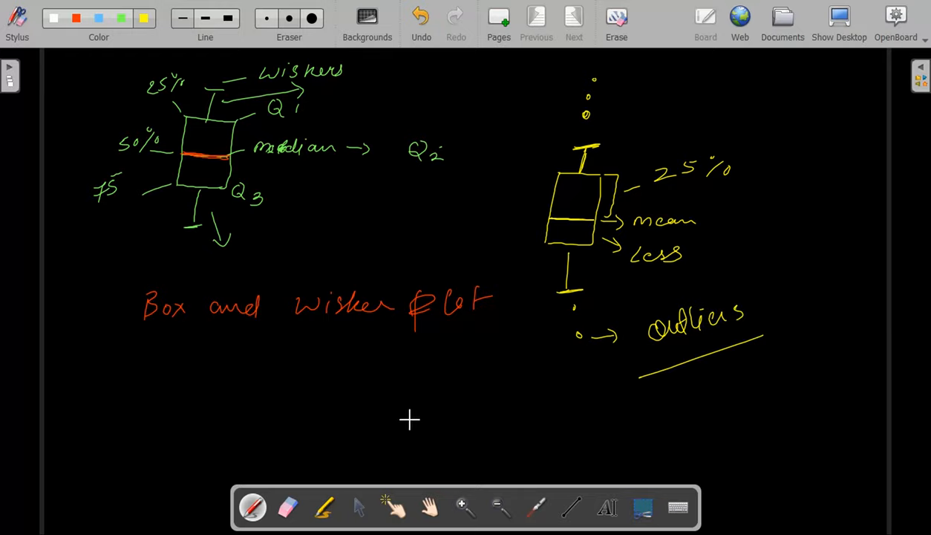
{"action": "mouse_move", "coordinate": [362, 438]}
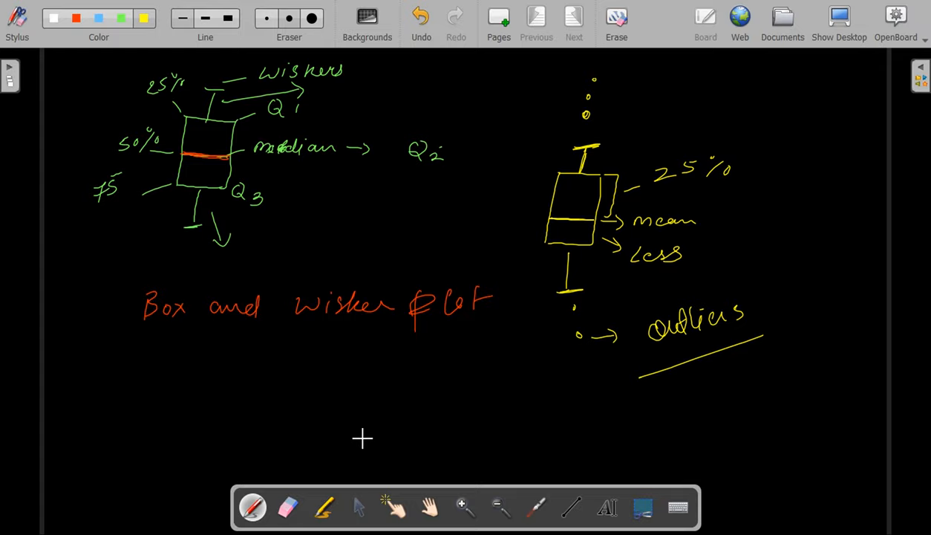
{"action": "mouse_move", "coordinate": [407, 416]}
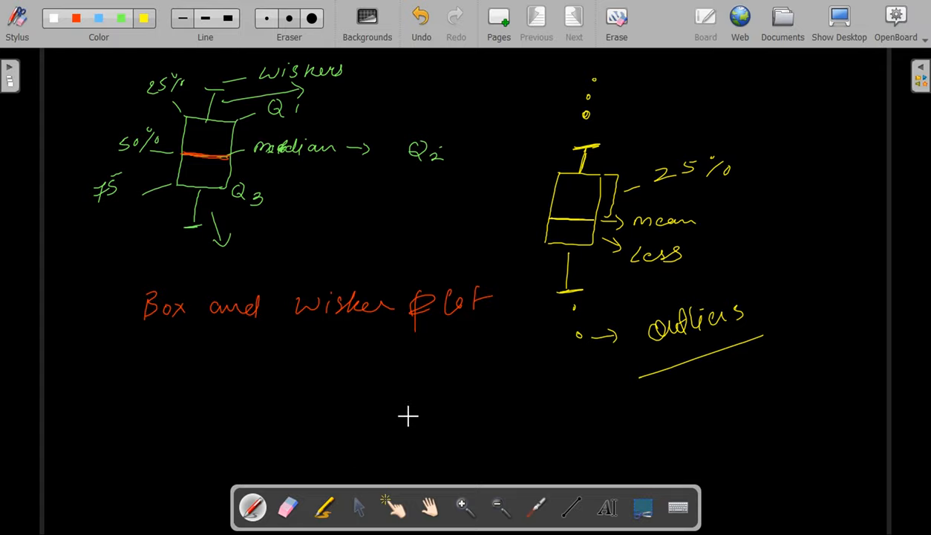
{"action": "mouse_move", "coordinate": [398, 425]}
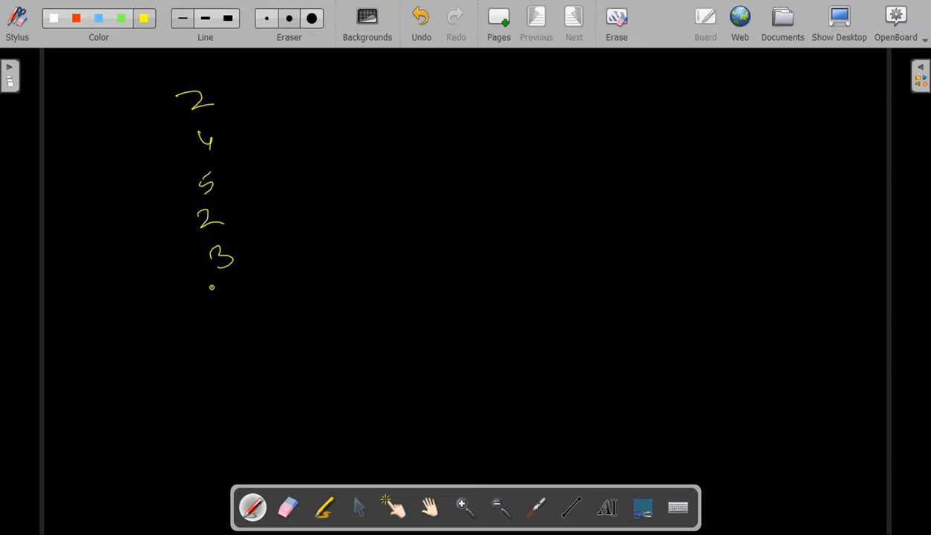
Finish the number list 2, 4, 5, 2, 3, 4, 5 with 15, circle it and mark it 'outlier'
{"action": "left_click_drag", "start_coordinate": [220, 285], "coordinate": [226, 334]}
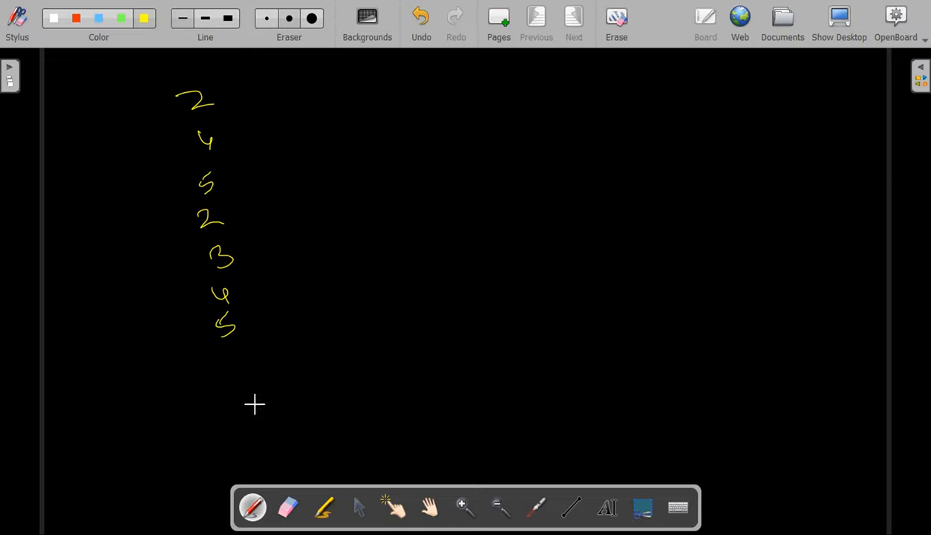
{"action": "left_click_drag", "start_coordinate": [220, 357], "coordinate": [264, 389]}
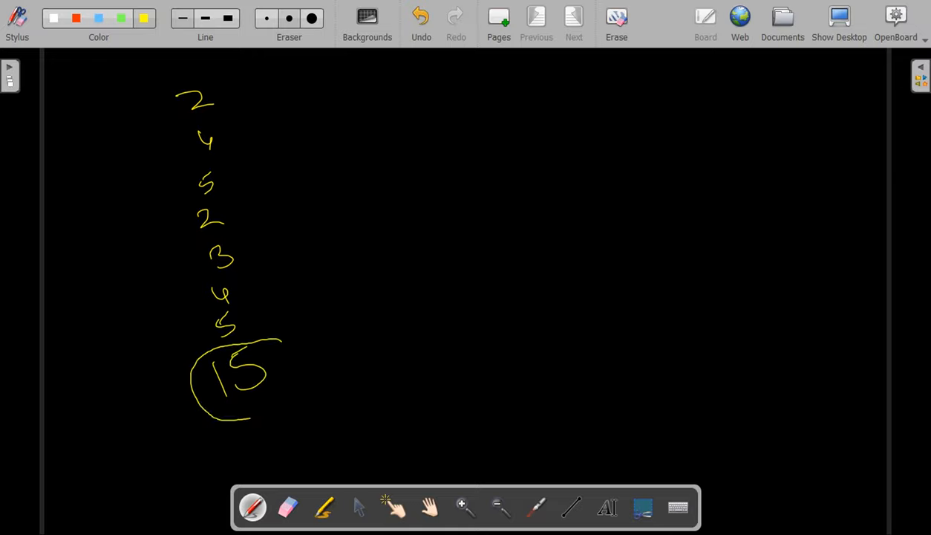
{"action": "left_click_drag", "start_coordinate": [300, 344], "coordinate": [375, 311]}
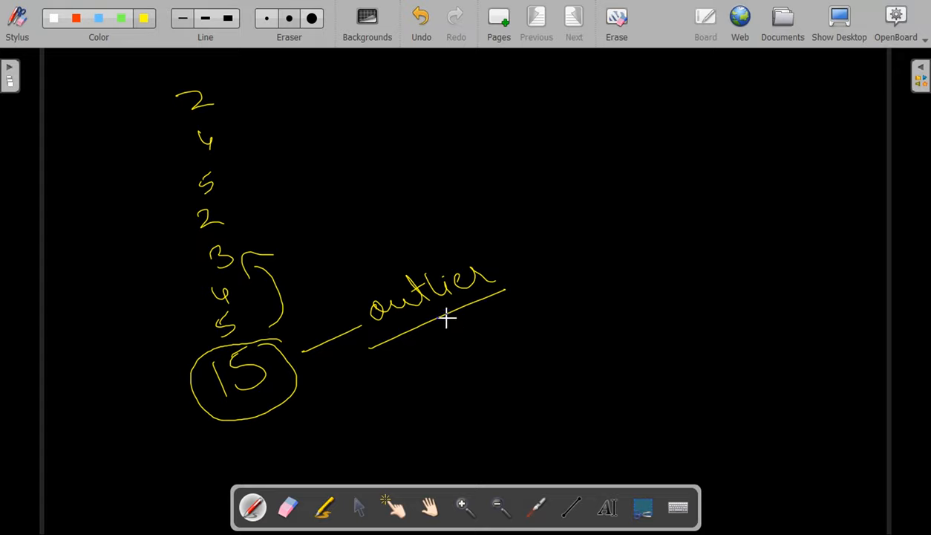
{"action": "mouse_move", "coordinate": [406, 427]}
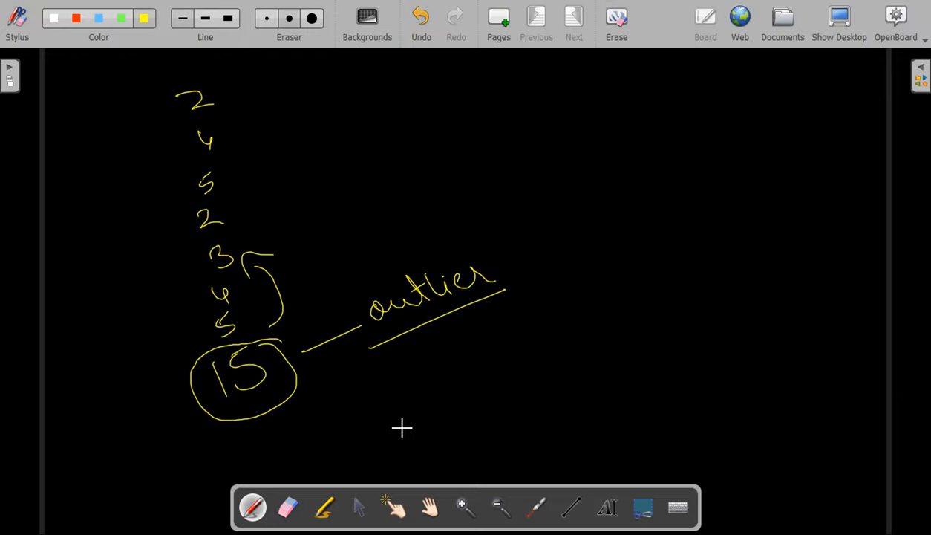
{"action": "mouse_move", "coordinate": [406, 431]}
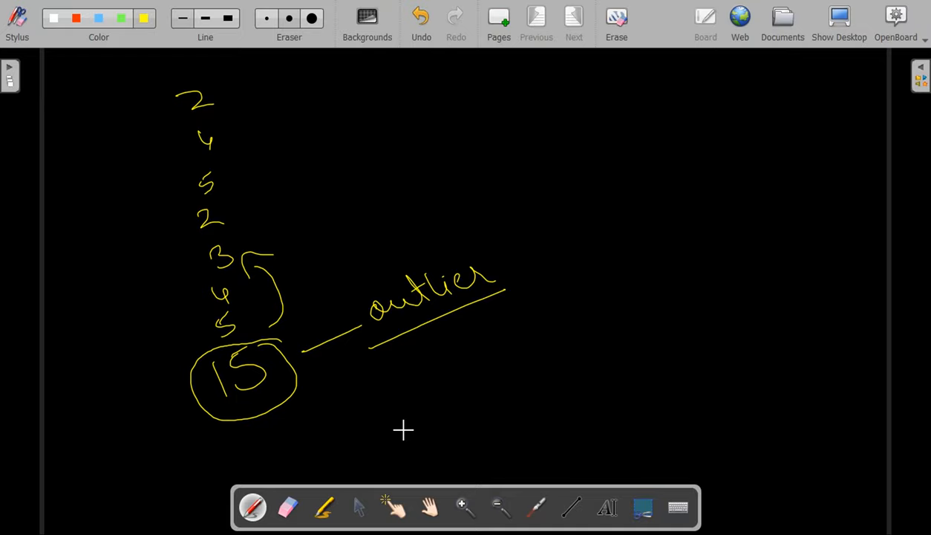
{"action": "mouse_move", "coordinate": [410, 423]}
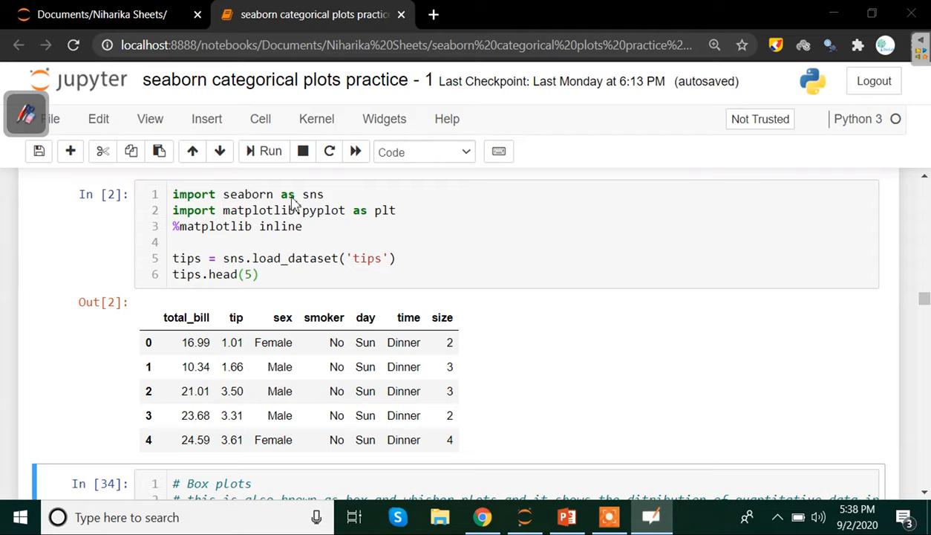
{"action": "mouse_move", "coordinate": [324, 222]}
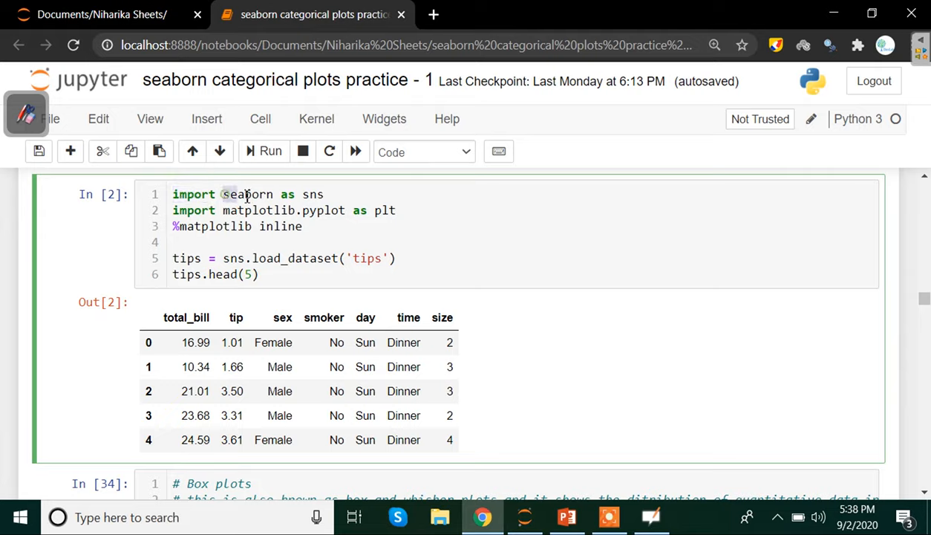
Highlight the seaborn-as-sns import, the pyplot import and the %matplotlib inline line
{"action": "left_click", "coordinate": [299, 194]}
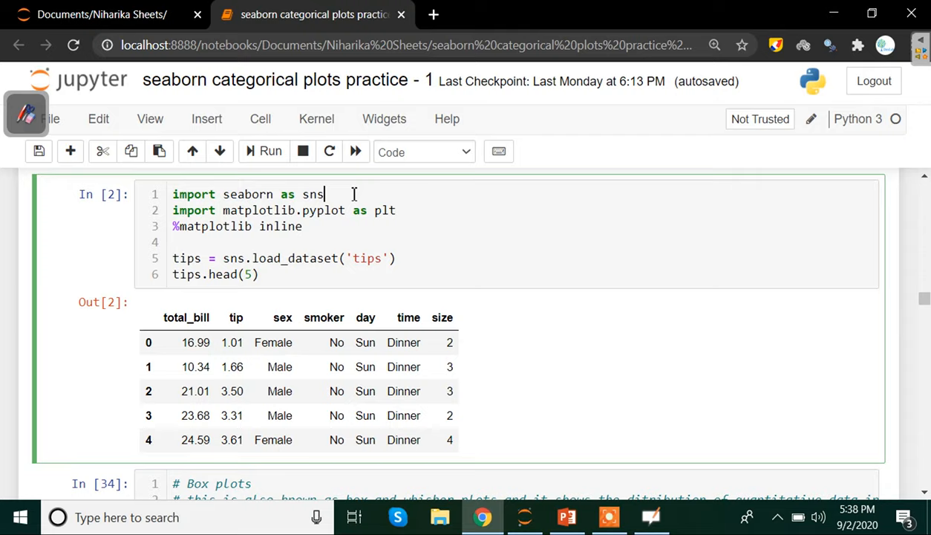
{"action": "double_click", "coordinate": [193, 211]}
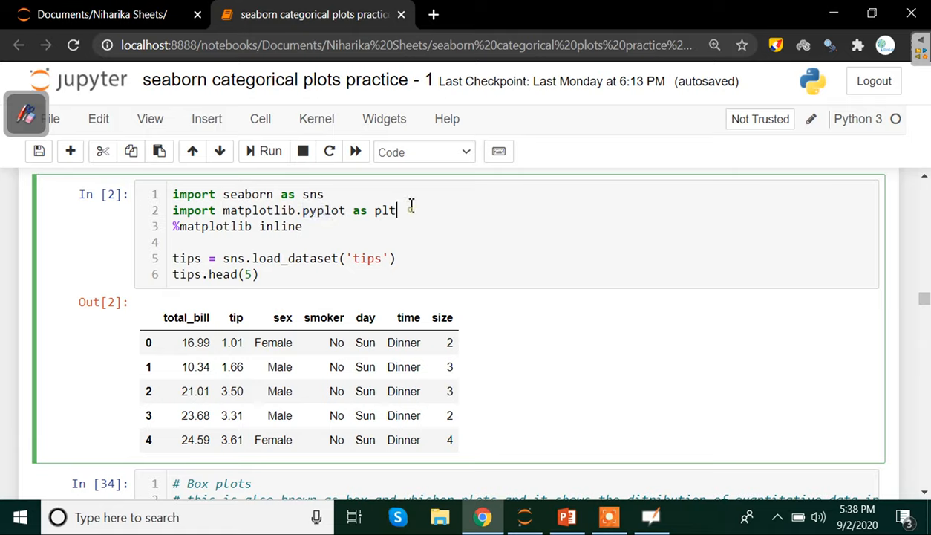
{"action": "left_click", "coordinate": [176, 226]}
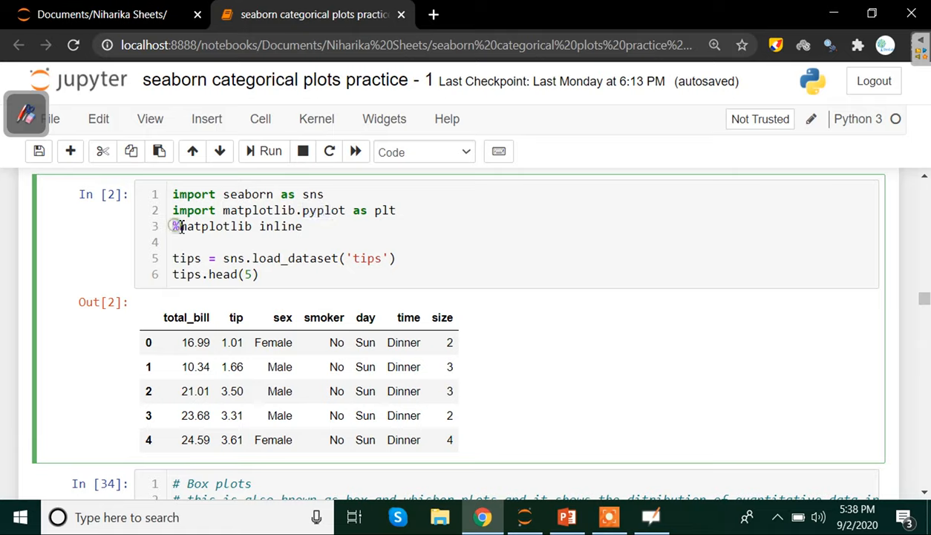
{"action": "double_click", "coordinate": [214, 226]}
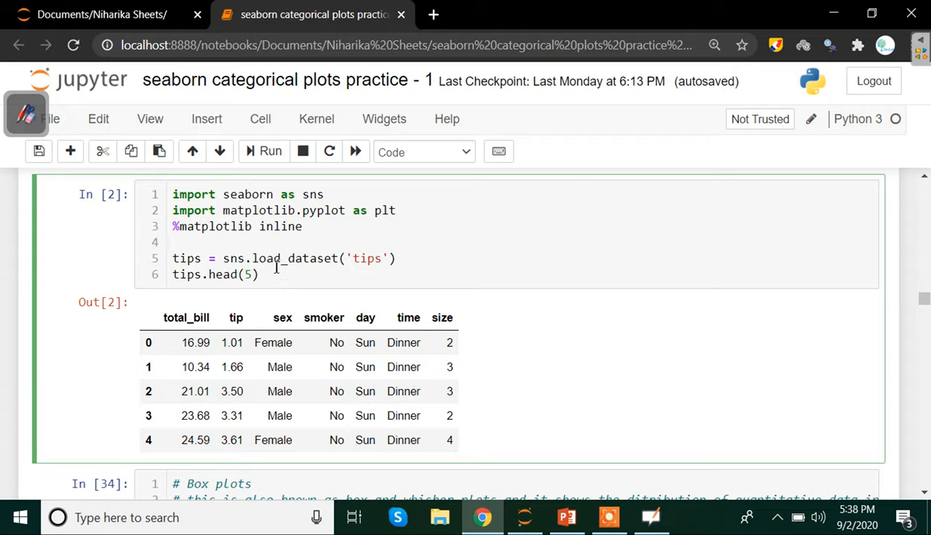
{"action": "mouse_move", "coordinate": [268, 296]}
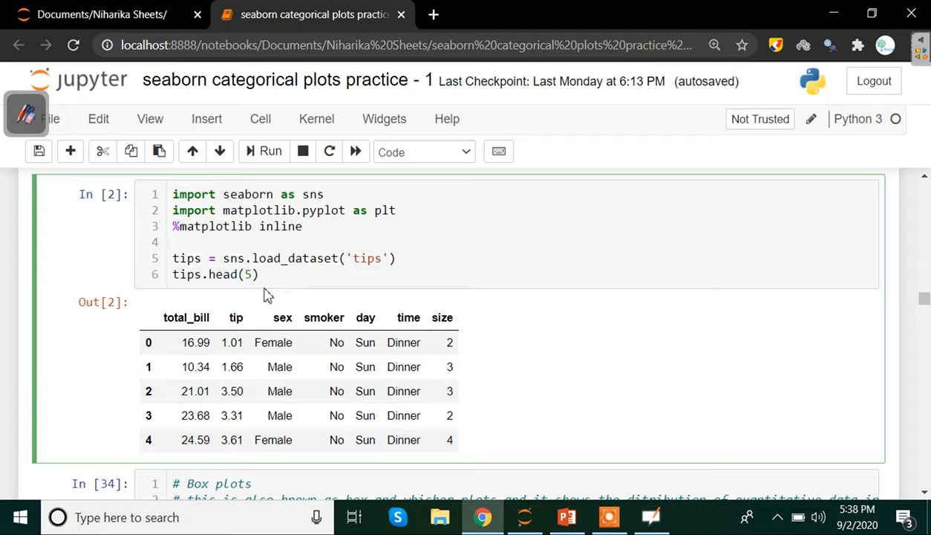
{"action": "mouse_move", "coordinate": [223, 300]}
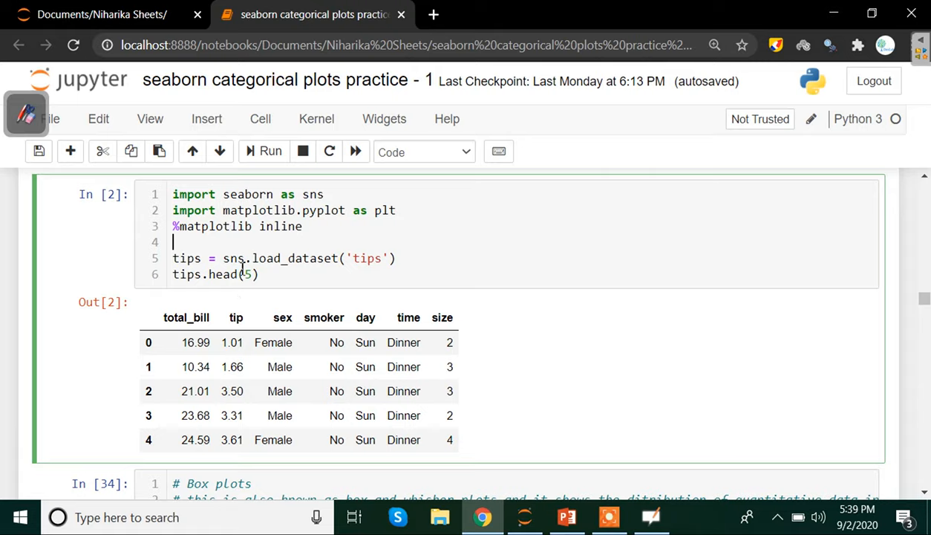
Highlight the load_dataset('tips') line and scroll down to its first rows and the boxplot cell
{"action": "double_click", "coordinate": [293, 258]}
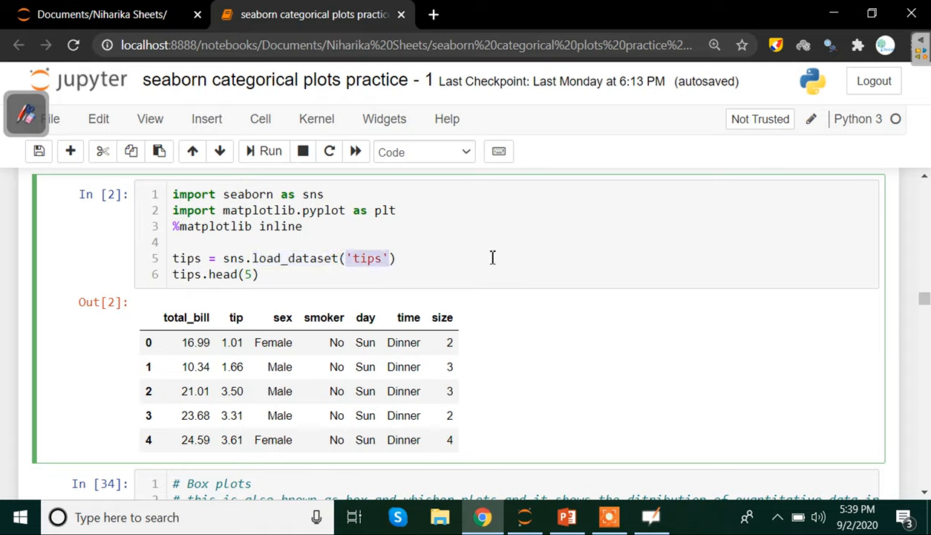
{"action": "mouse_move", "coordinate": [258, 274]}
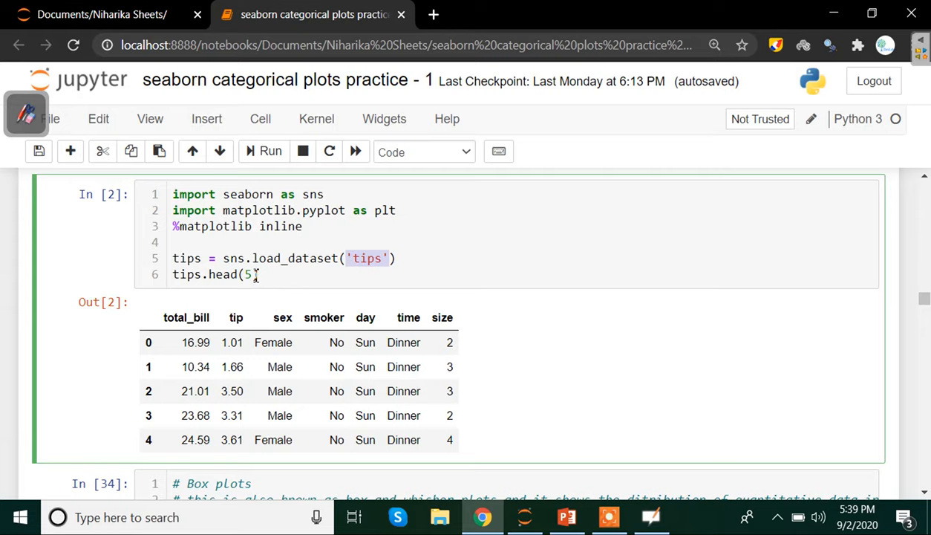
{"action": "scroll", "scroll_direction": "down", "scroll_amount": 3}
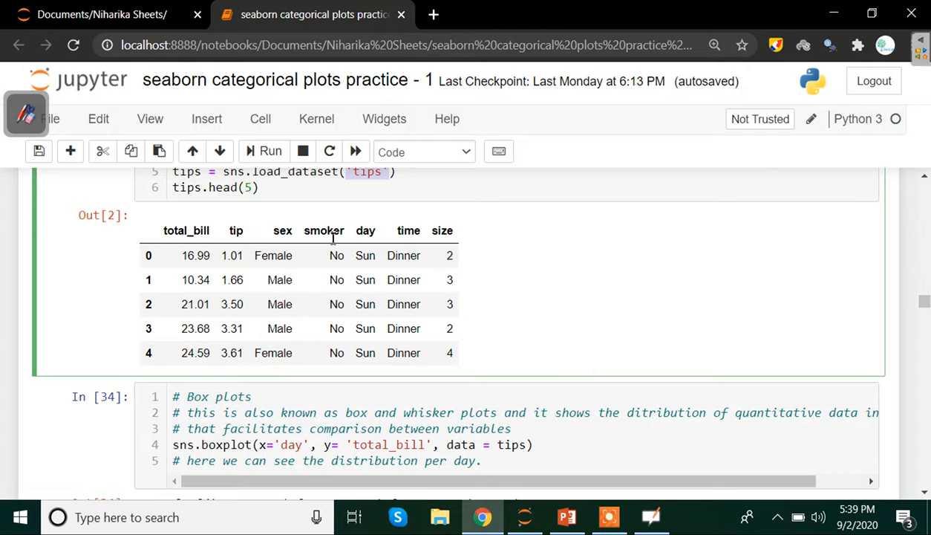
{"action": "mouse_move", "coordinate": [433, 247]}
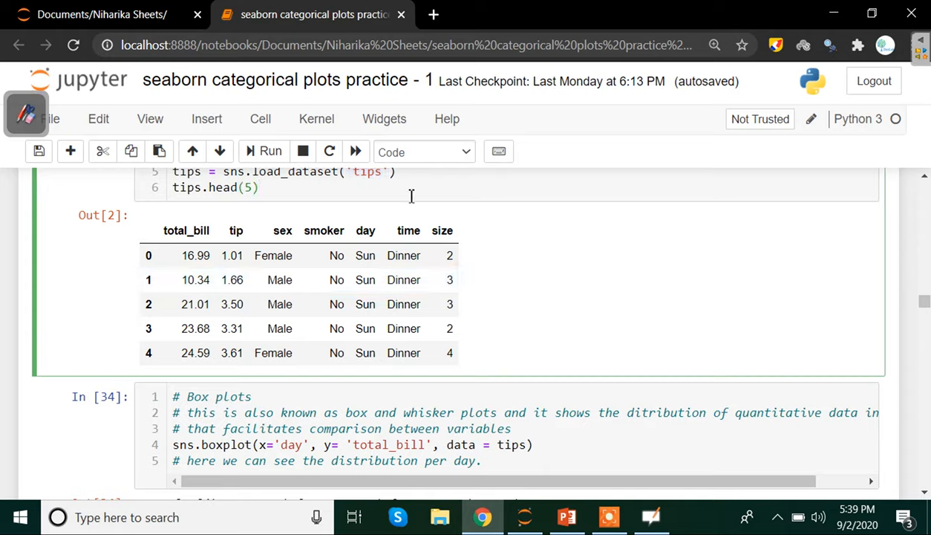
{"action": "mouse_move", "coordinate": [412, 196]}
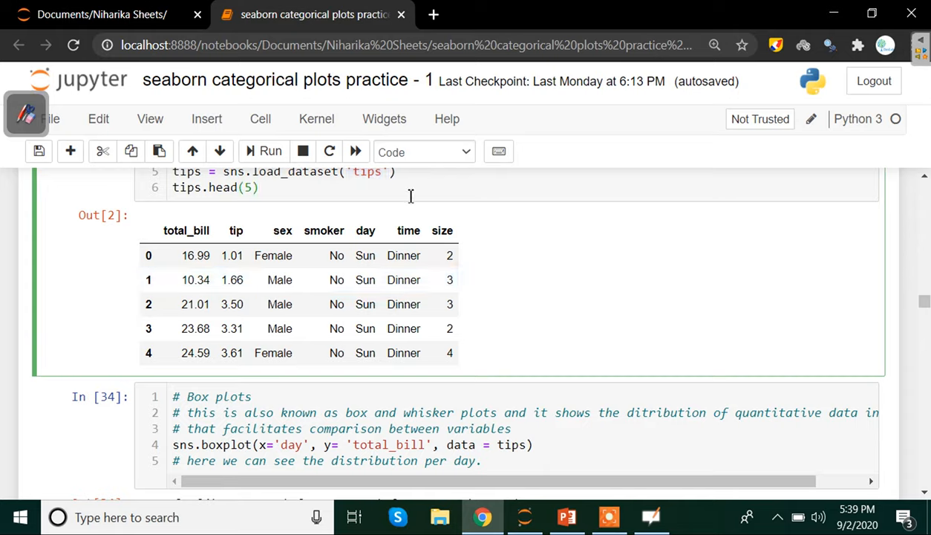
{"action": "left_click", "coordinate": [258, 187]}
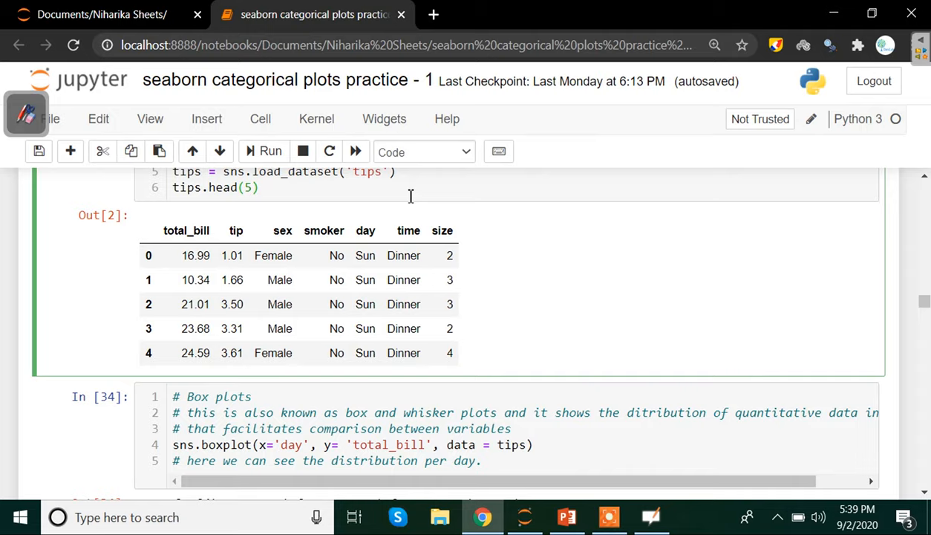
{"action": "left_click", "coordinate": [258, 187]}
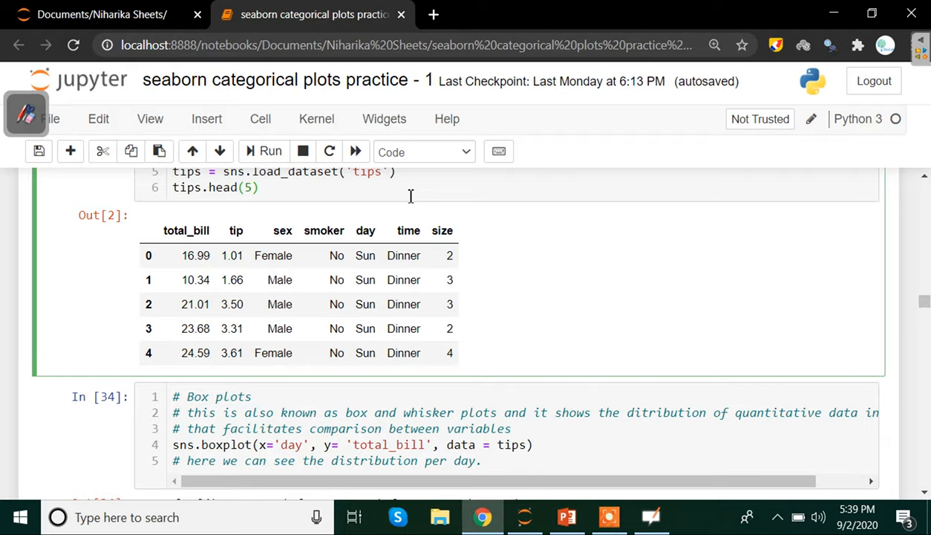
{"action": "left_click", "coordinate": [258, 188]}
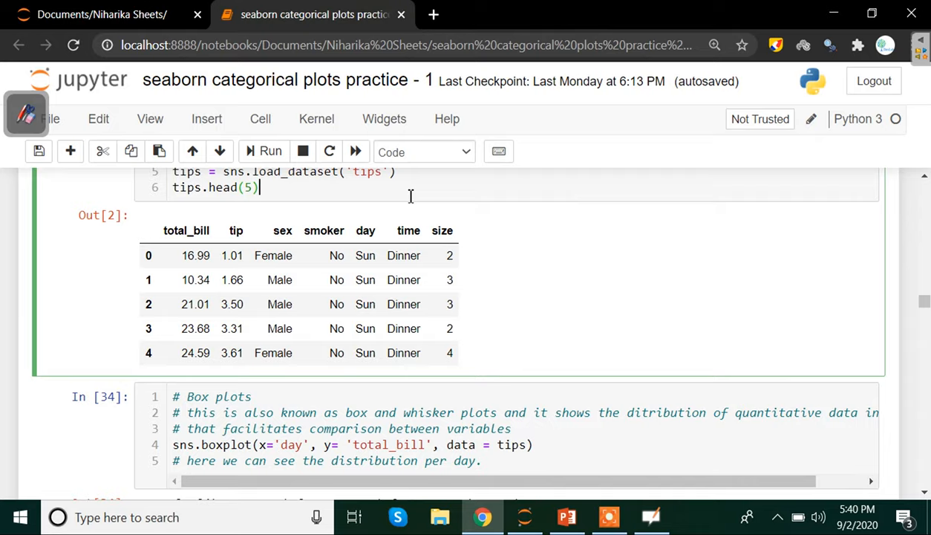
{"action": "mouse_move", "coordinate": [181, 455]}
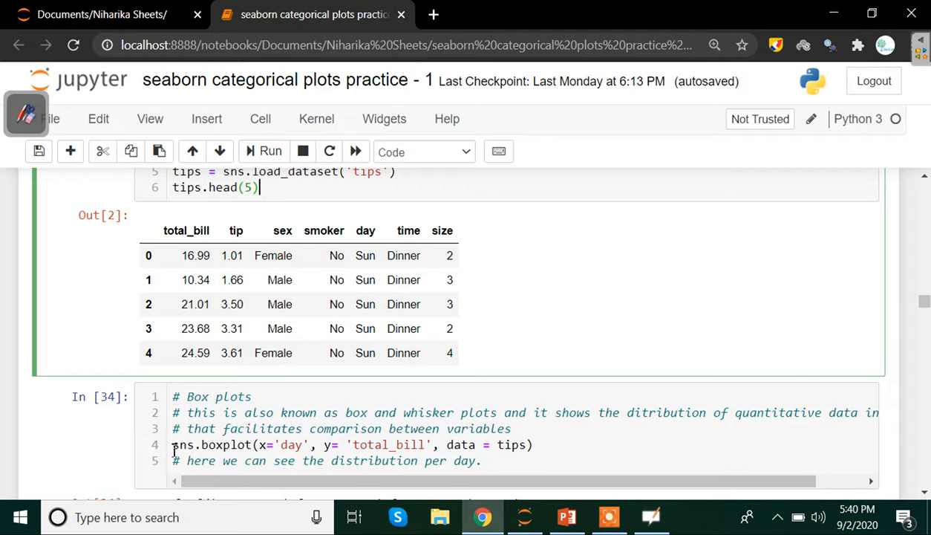
{"action": "left_click", "coordinate": [184, 444]}
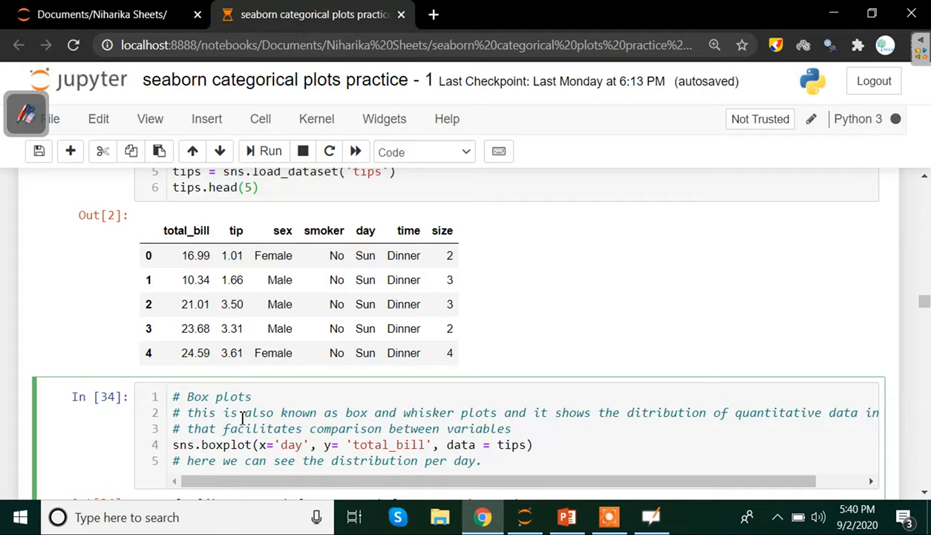
{"action": "key", "text": "tab"}
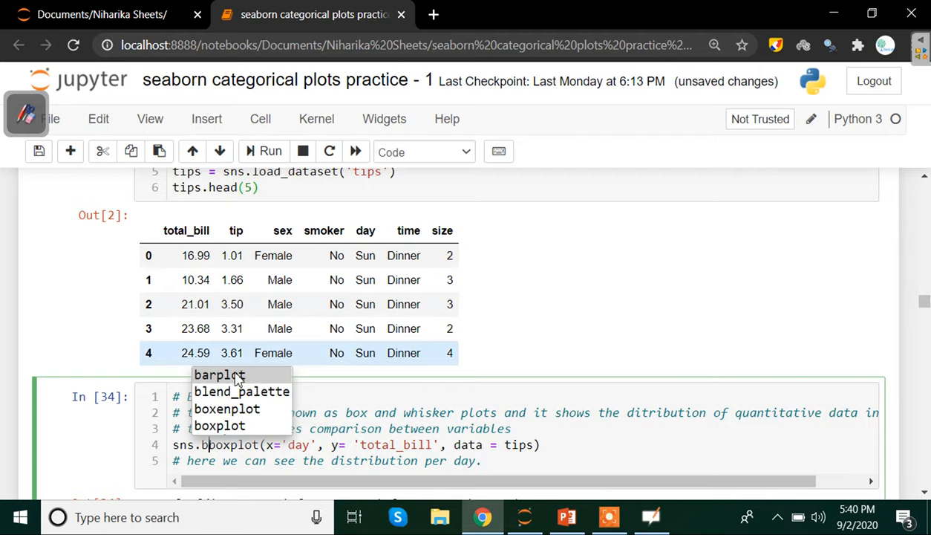
{"action": "mouse_move", "coordinate": [196, 430]}
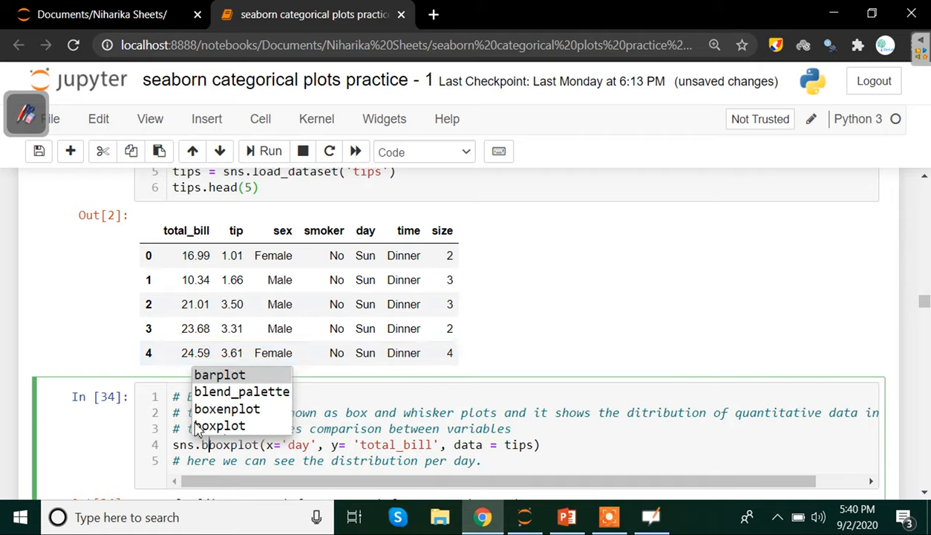
{"action": "mouse_move", "coordinate": [232, 437]}
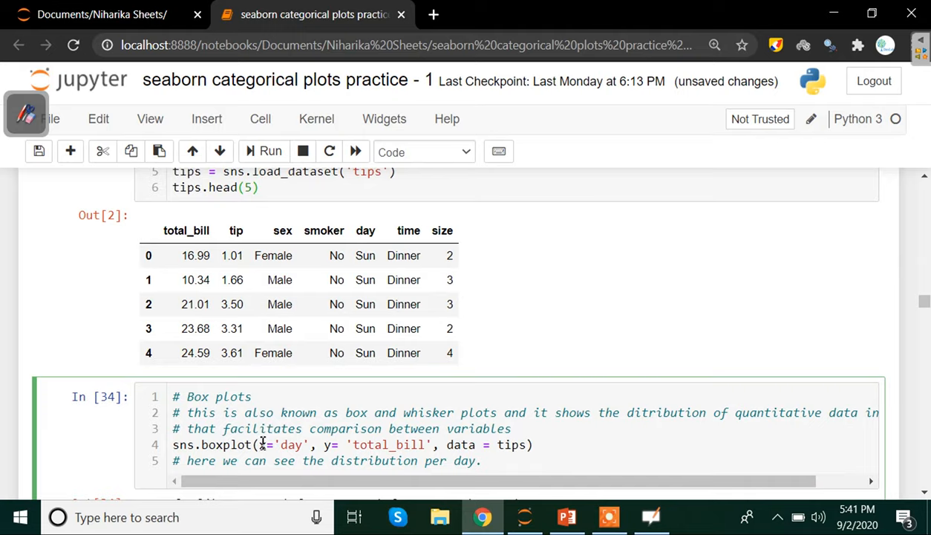
{"action": "double_click", "coordinate": [291, 444]}
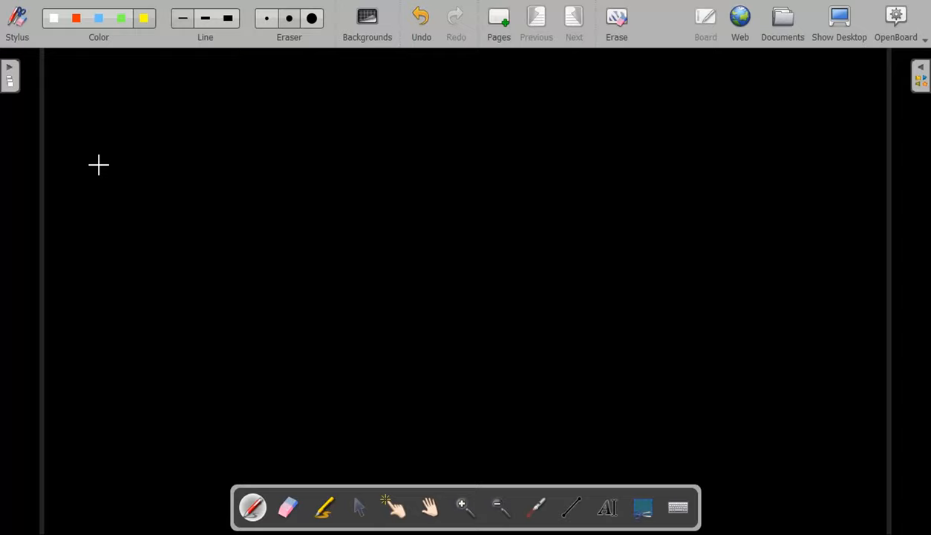
{"action": "mouse_move", "coordinate": [362, 131]}
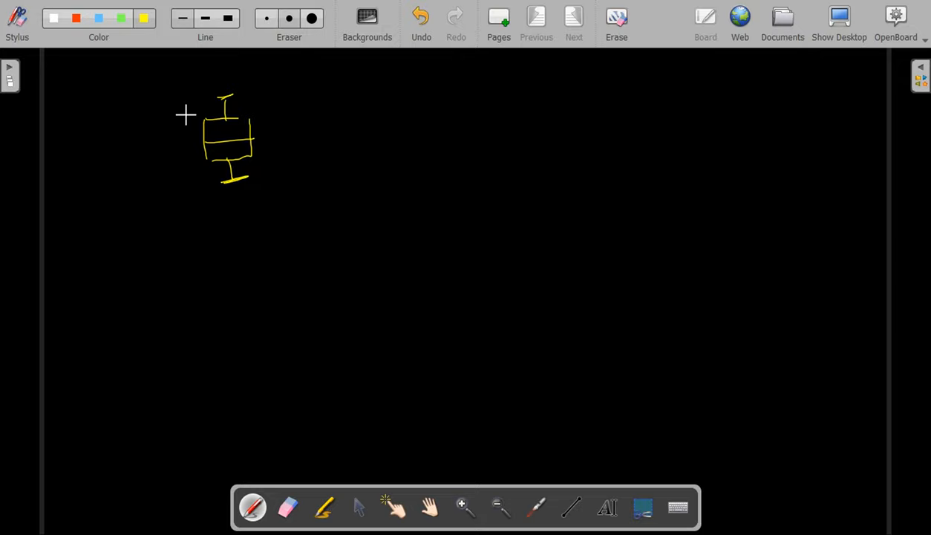
Draw y and x axes around the yellow box and write 'category' under the horizontal axis
{"action": "left_click_drag", "start_coordinate": [165, 84], "coordinate": [164, 211]}
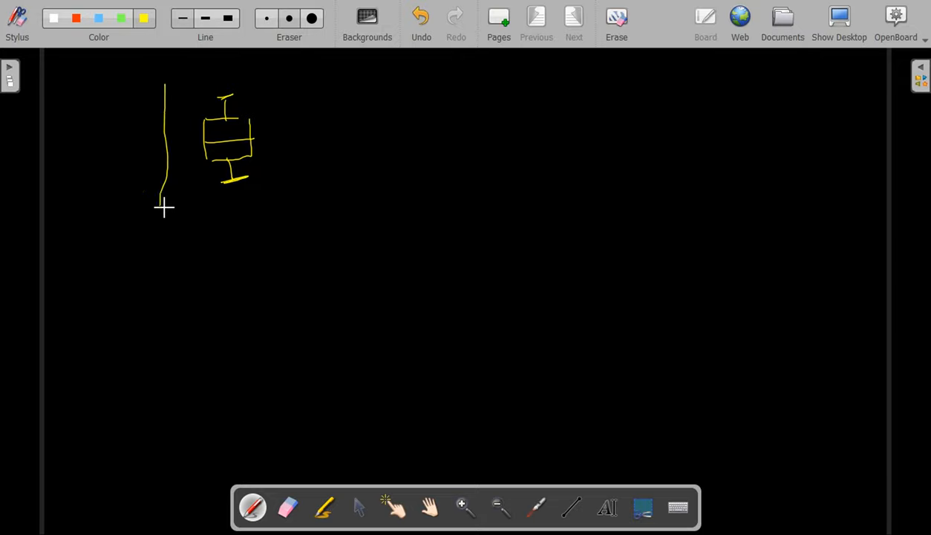
{"action": "left_click_drag", "start_coordinate": [160, 206], "coordinate": [312, 199]}
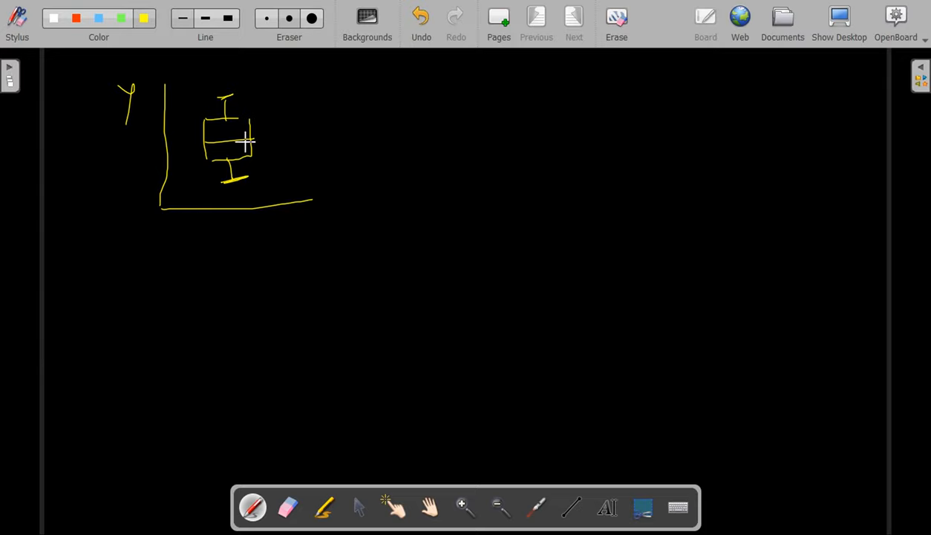
{"action": "left_click_drag", "start_coordinate": [225, 220], "coordinate": [209, 279]}
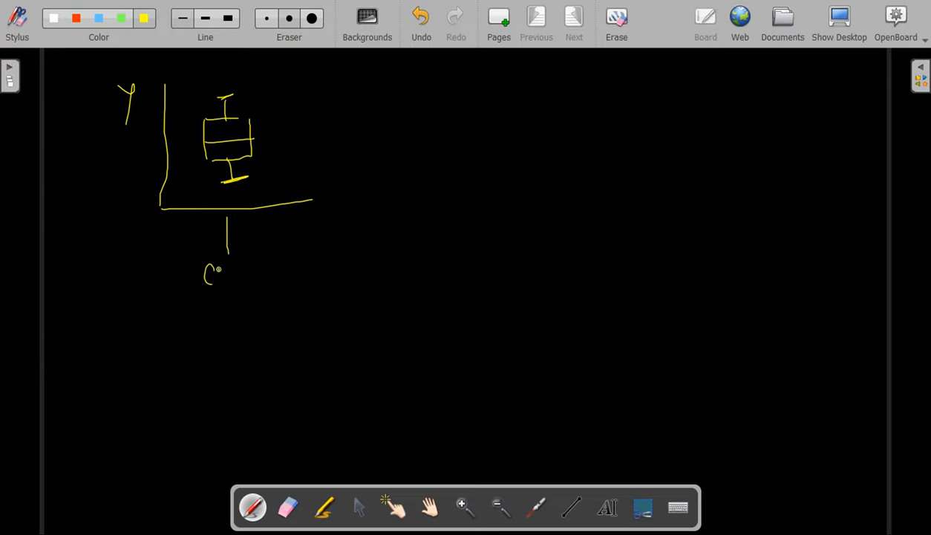
{"action": "left_click_drag", "start_coordinate": [208, 268], "coordinate": [294, 264]}
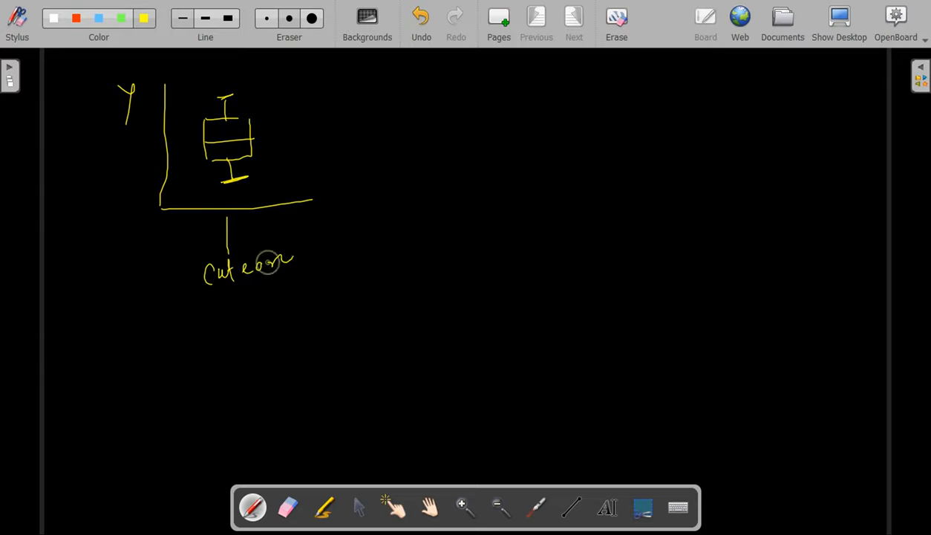
{"action": "left_click_drag", "start_coordinate": [290, 256], "coordinate": [267, 320]}
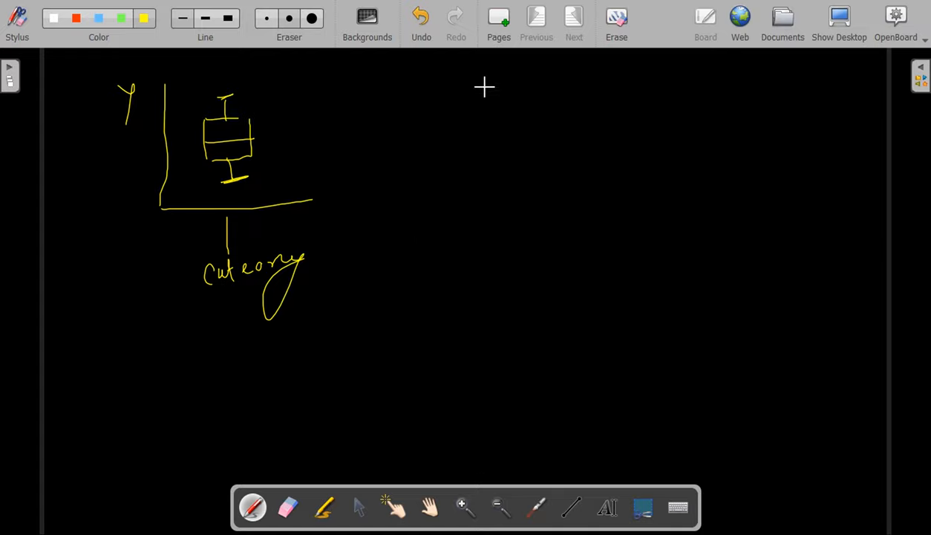
Draw a second empty pair of axes to the right of the sketch
{"action": "left_click_drag", "start_coordinate": [485, 77], "coordinate": [771, 192]}
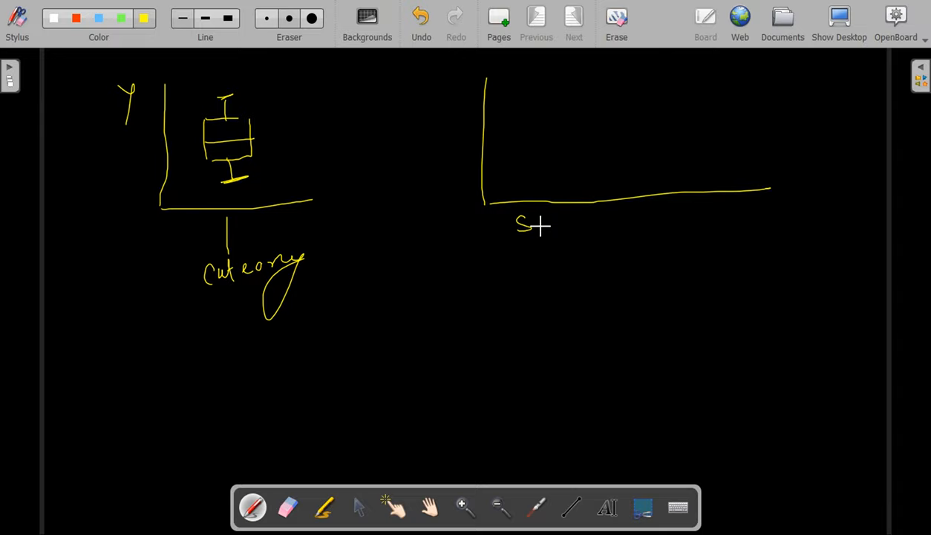
Label the axes Total_bill, Sun and monday and sketch a small box plot above Sun
{"action": "left_click_drag", "start_coordinate": [520, 226], "coordinate": [654, 225]}
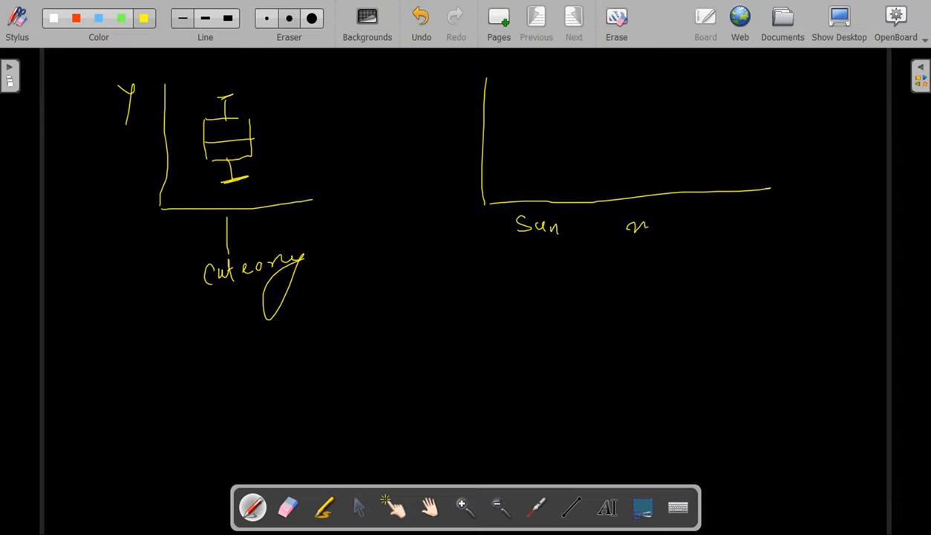
{"action": "left_click_drag", "start_coordinate": [651, 223], "coordinate": [710, 223]}
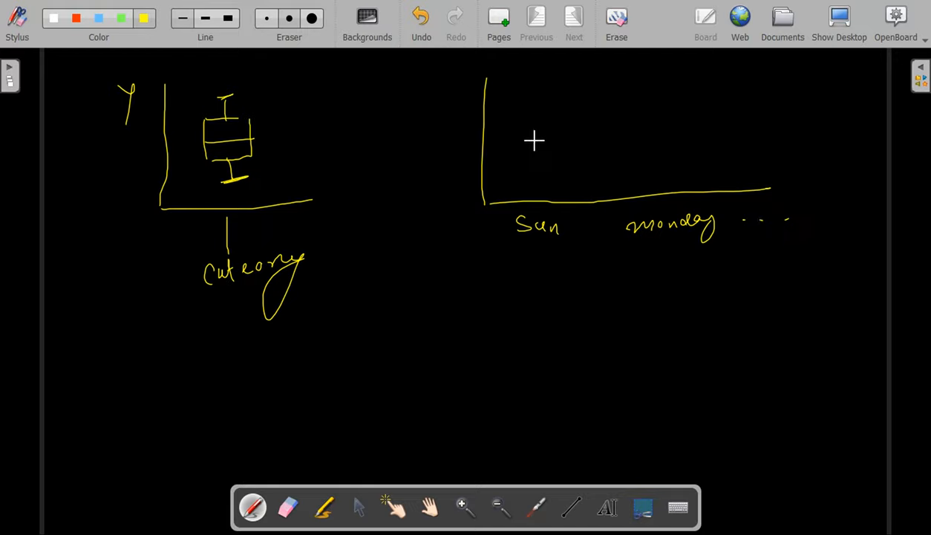
{"action": "left_click_drag", "start_coordinate": [508, 134], "coordinate": [538, 160]}
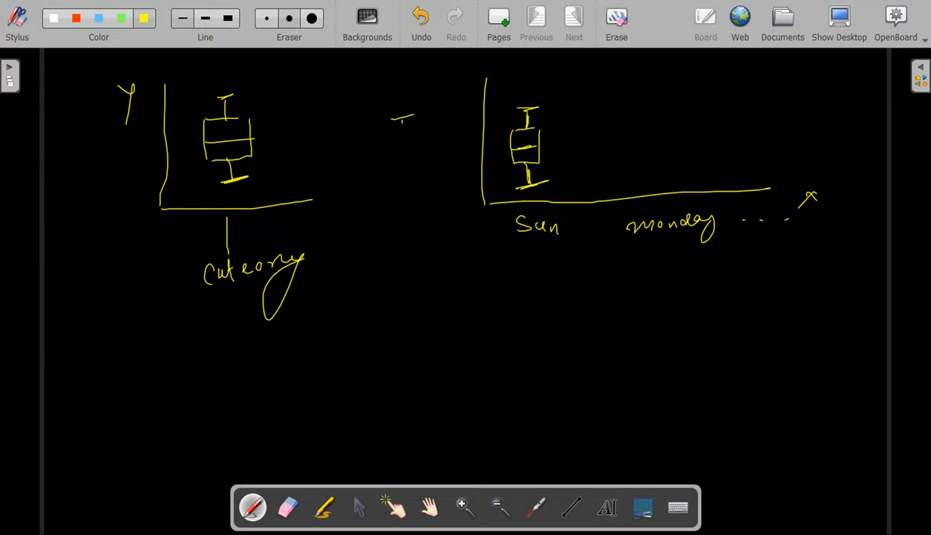
{"action": "left_click_drag", "start_coordinate": [392, 122], "coordinate": [457, 122]}
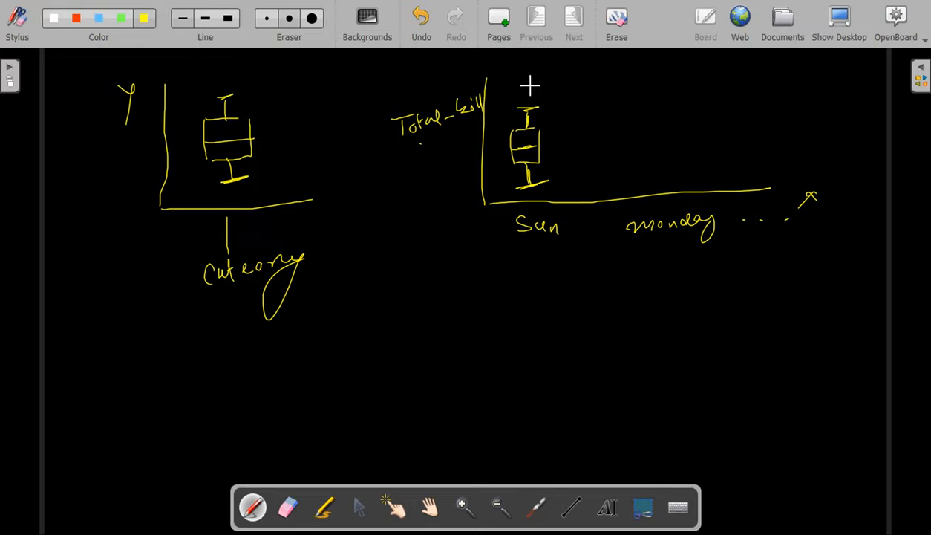
{"action": "mouse_move", "coordinate": [542, 175]}
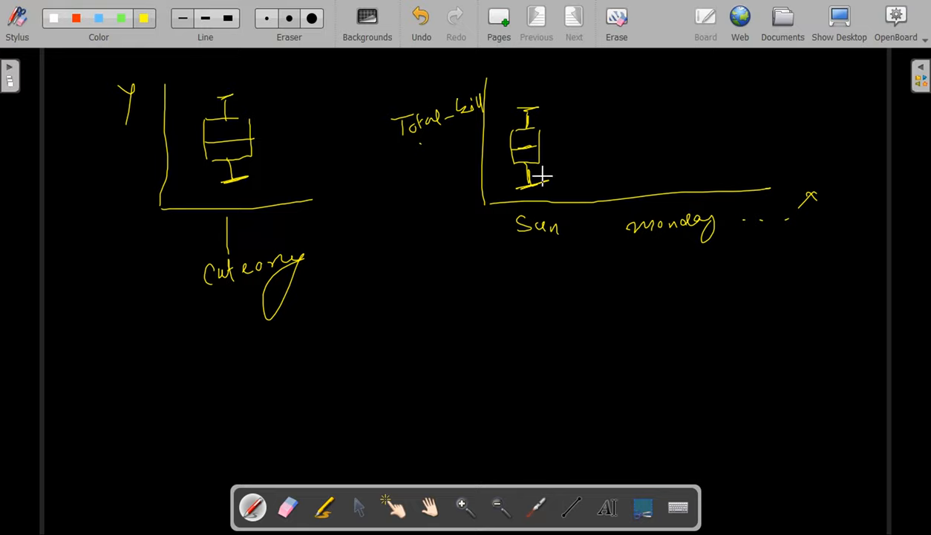
{"action": "mouse_move", "coordinate": [487, 118]}
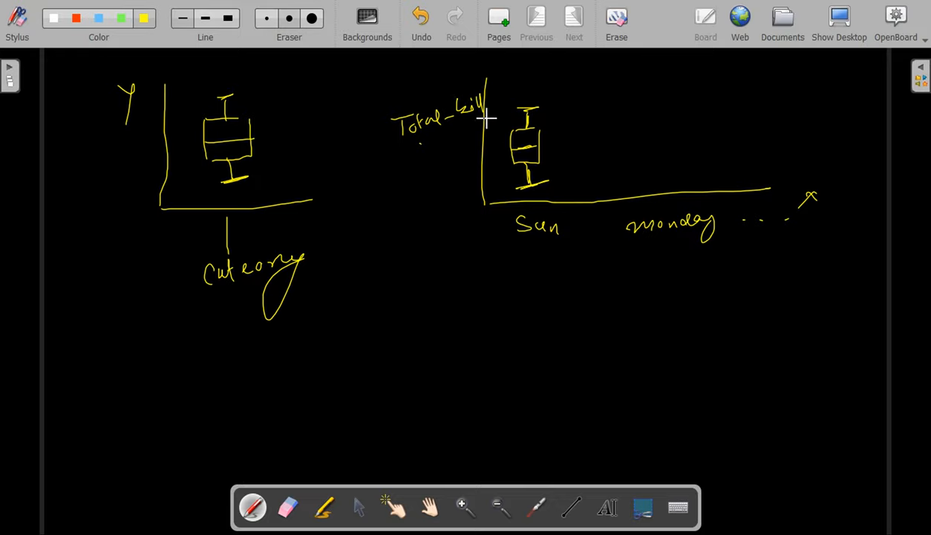
{"action": "mouse_move", "coordinate": [566, 116]}
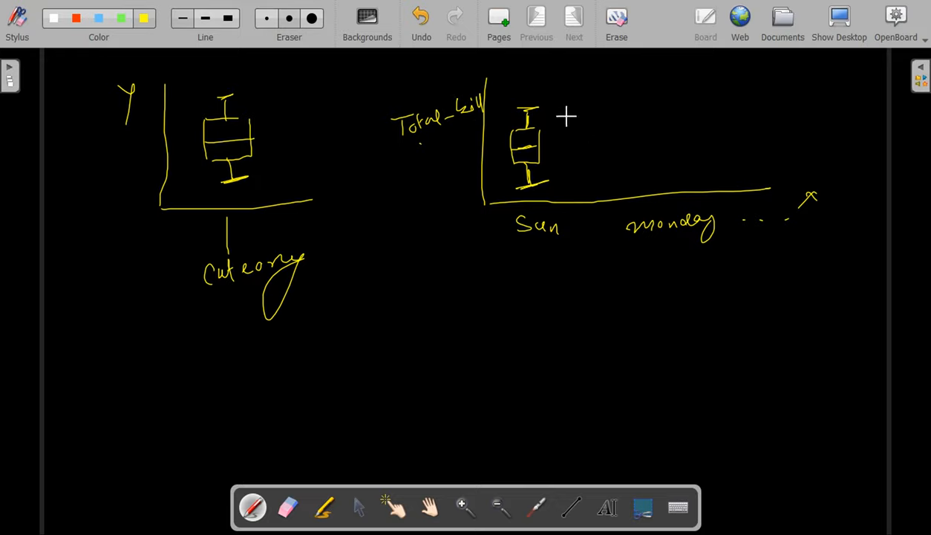
{"action": "mouse_move", "coordinate": [568, 127]}
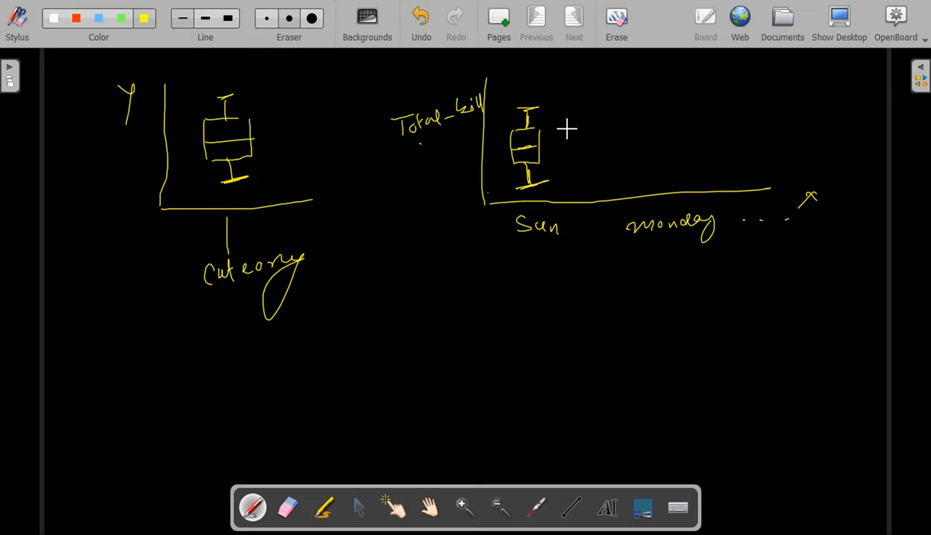
{"action": "mouse_move", "coordinate": [517, 258]}
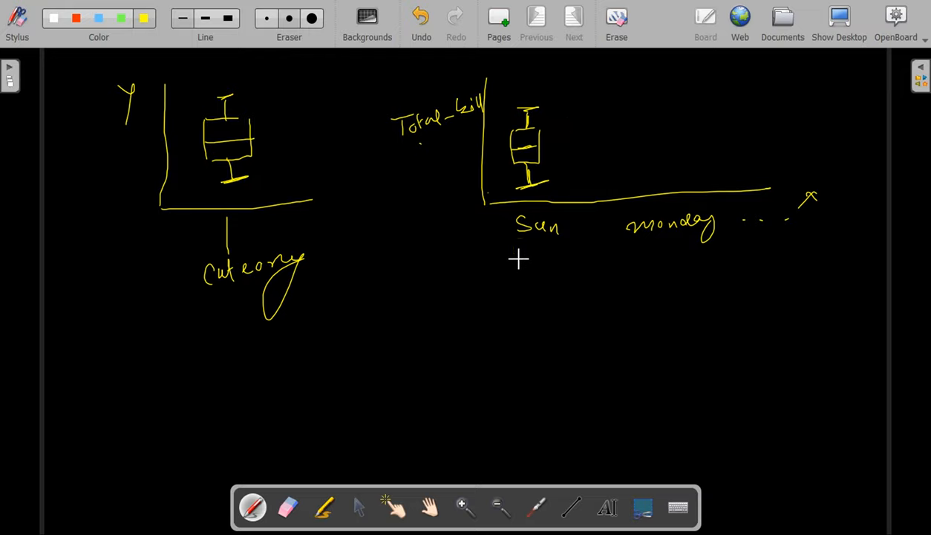
{"action": "mouse_move", "coordinate": [508, 173]}
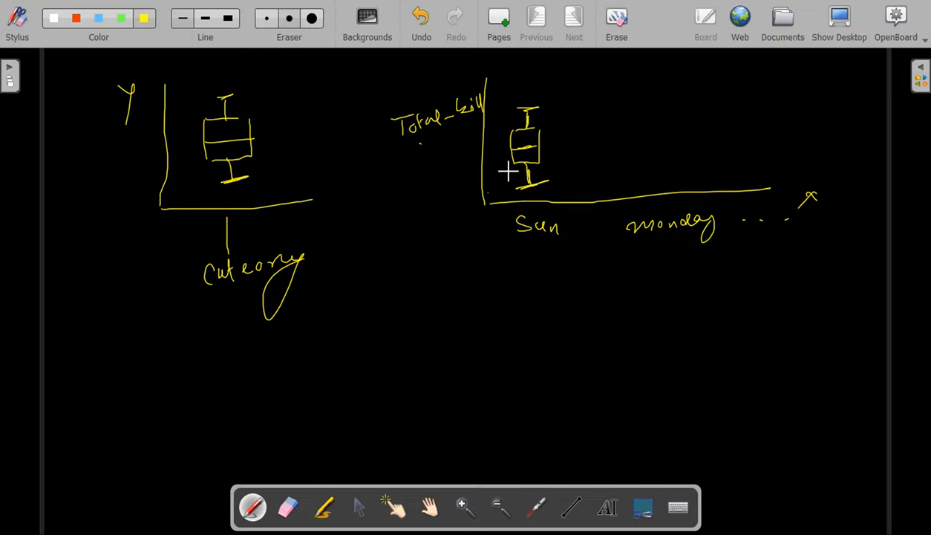
Underline the Sun and monday labels and point at the box
{"action": "left_click_drag", "start_coordinate": [496, 255], "coordinate": [581, 244]}
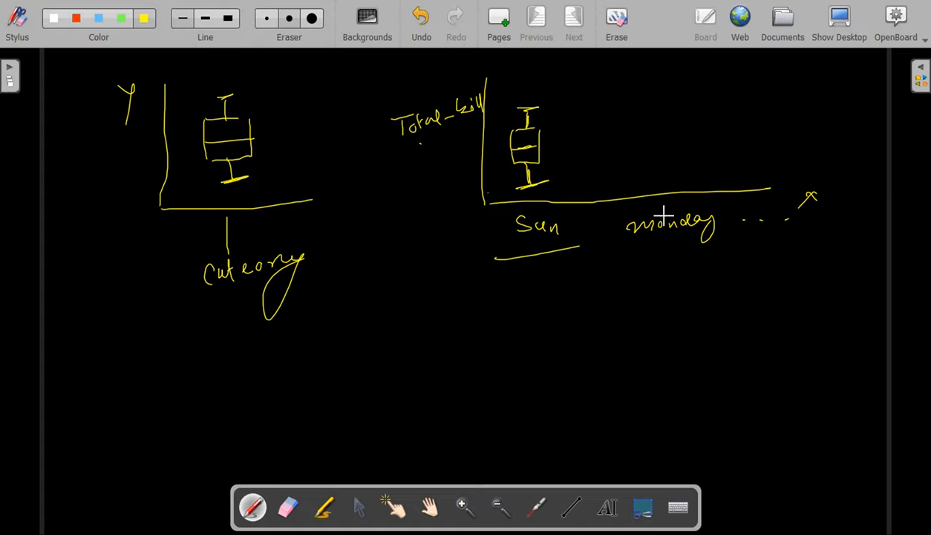
{"action": "mouse_move", "coordinate": [634, 251]}
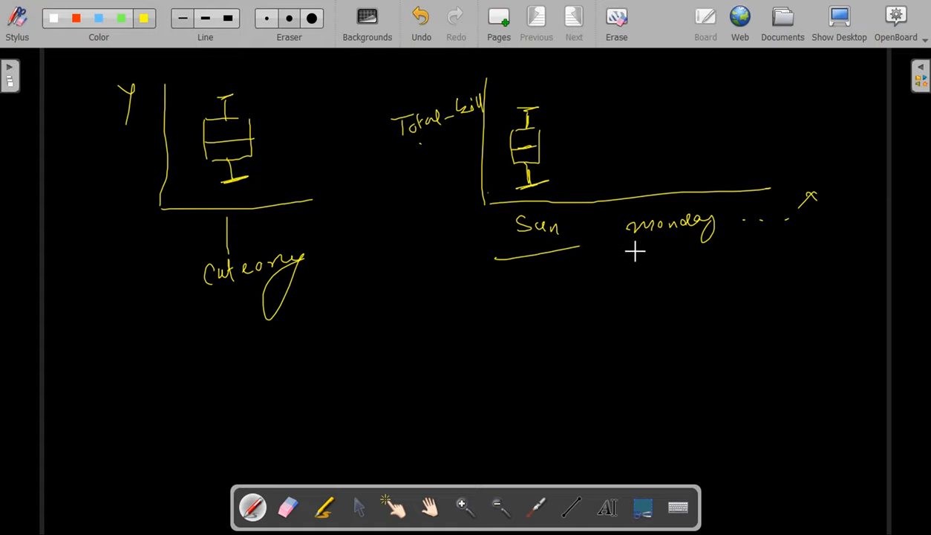
{"action": "left_click_drag", "start_coordinate": [624, 256], "coordinate": [740, 255]}
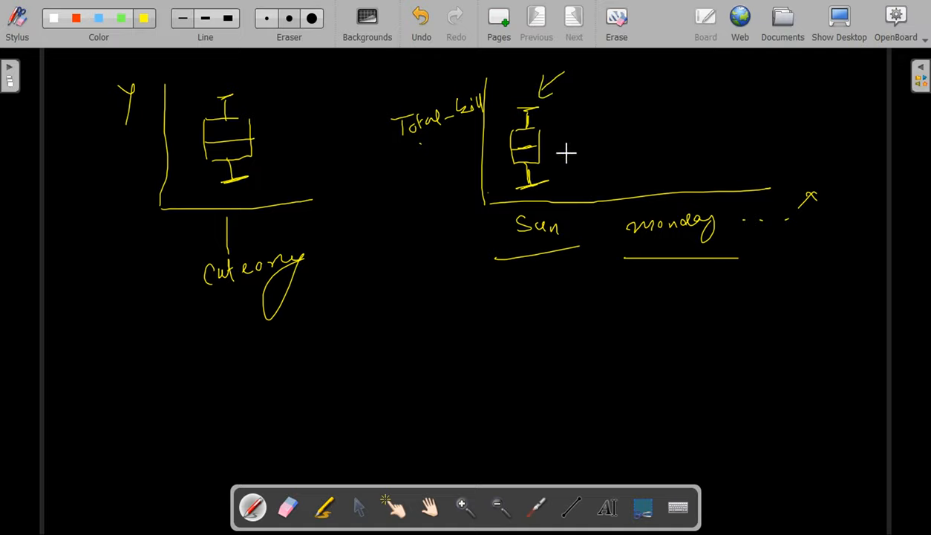
{"action": "mouse_move", "coordinate": [583, 160]}
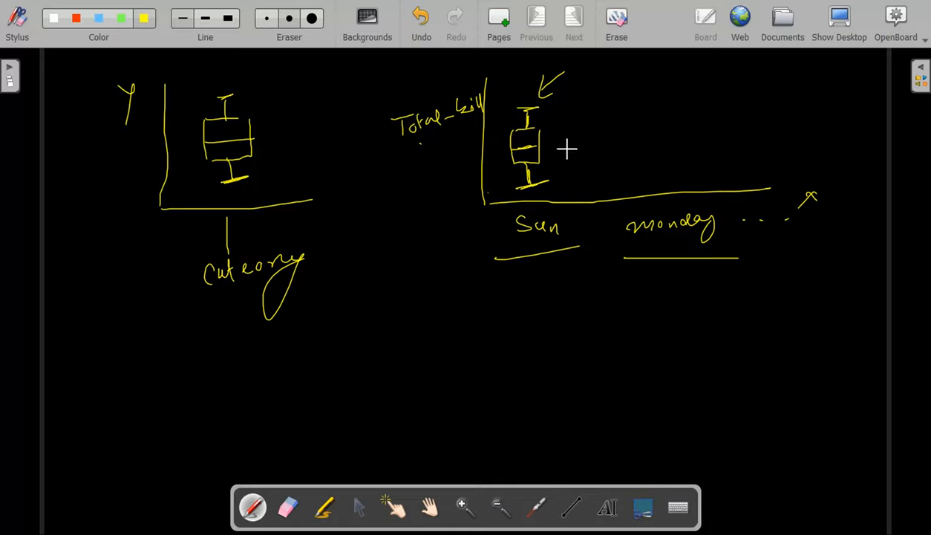
{"action": "mouse_move", "coordinate": [573, 120]}
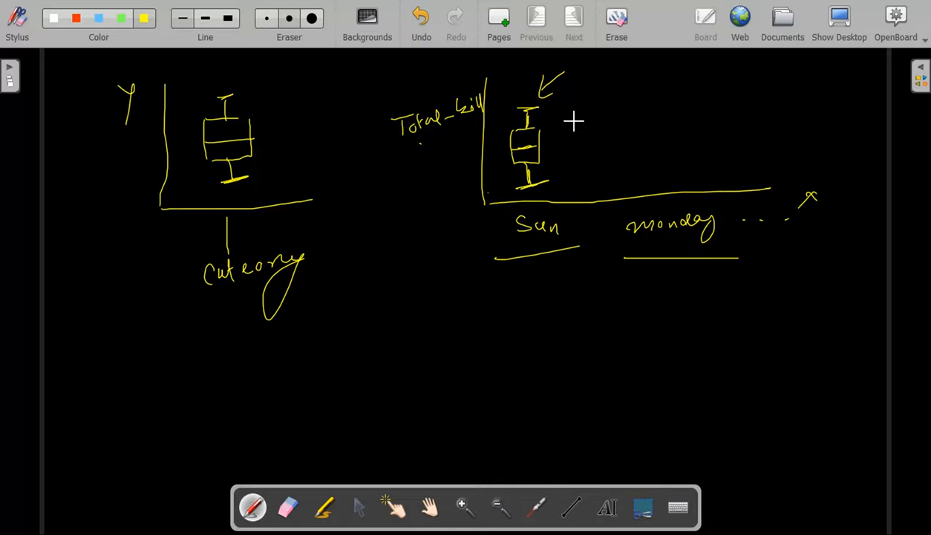
{"action": "mouse_move", "coordinate": [499, 162]}
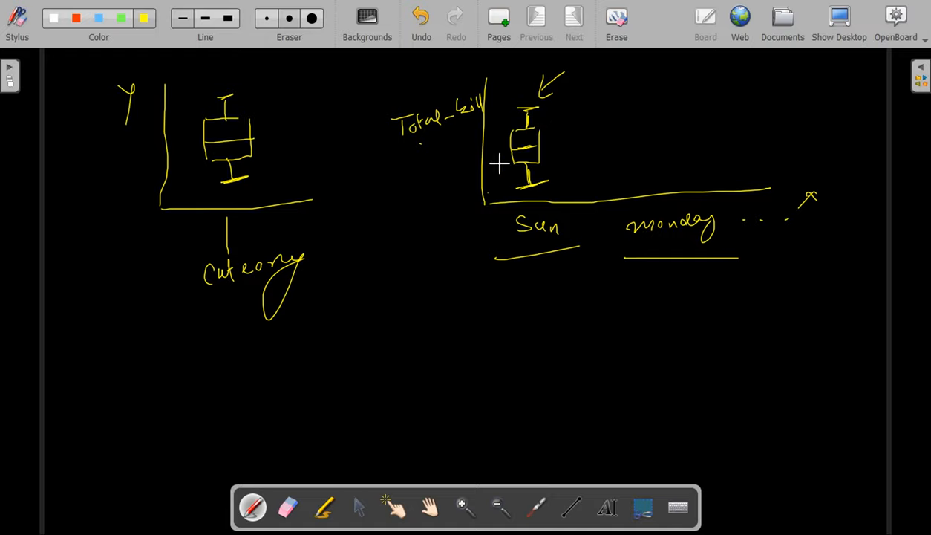
{"action": "mouse_move", "coordinate": [475, 132]}
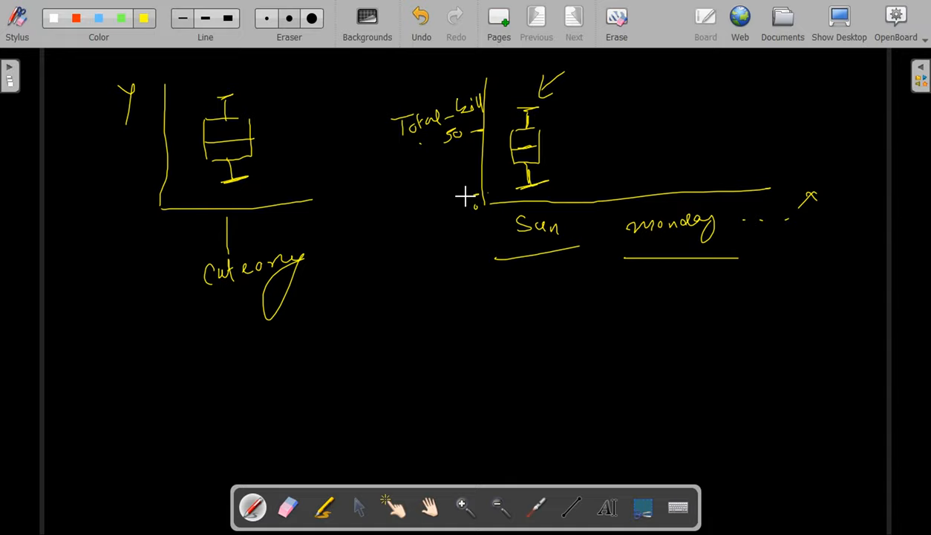
{"action": "mouse_move", "coordinate": [529, 190]}
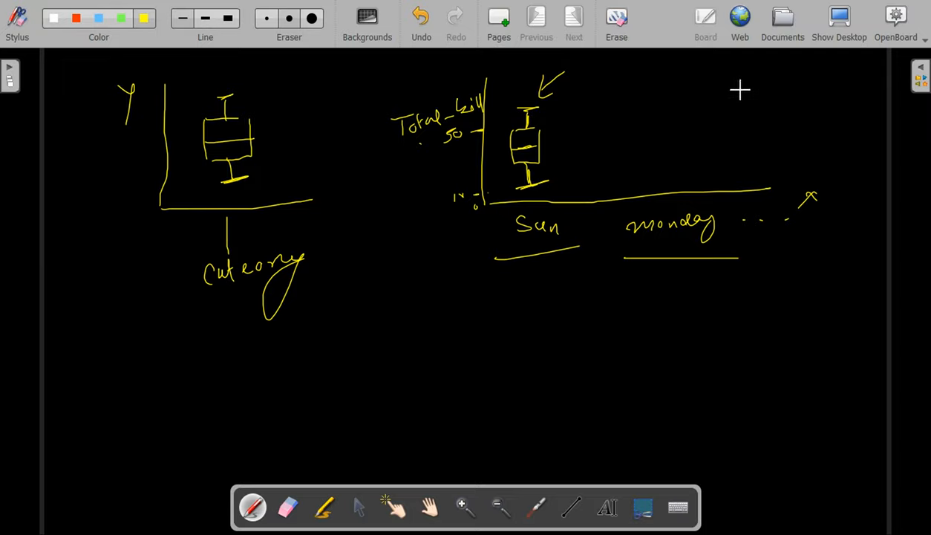
Sketch a second box with whiskers above Monday, mark 100 on the axis, and link Sun and Monday with a dotted line
{"action": "left_click_drag", "start_coordinate": [621, 89], "coordinate": [656, 83]}
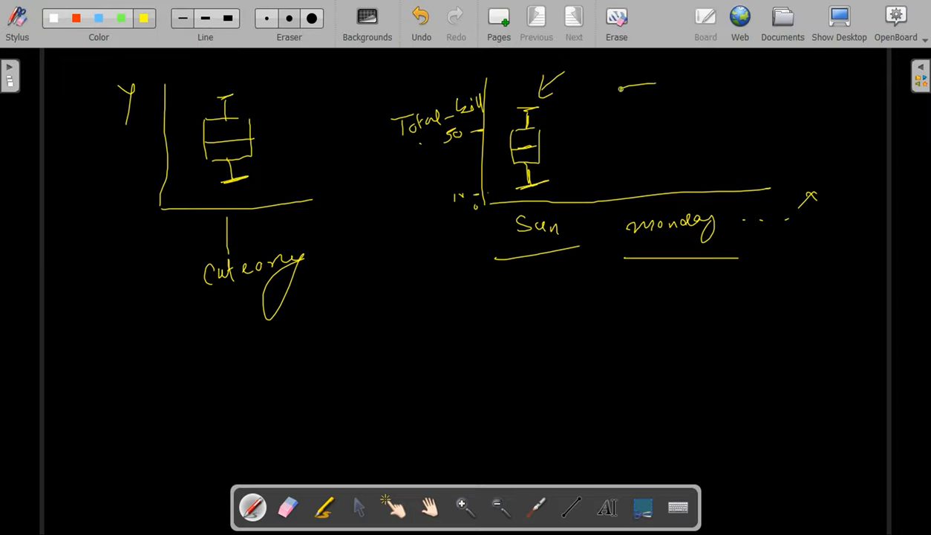
{"action": "left_click_drag", "start_coordinate": [621, 89], "coordinate": [656, 134]}
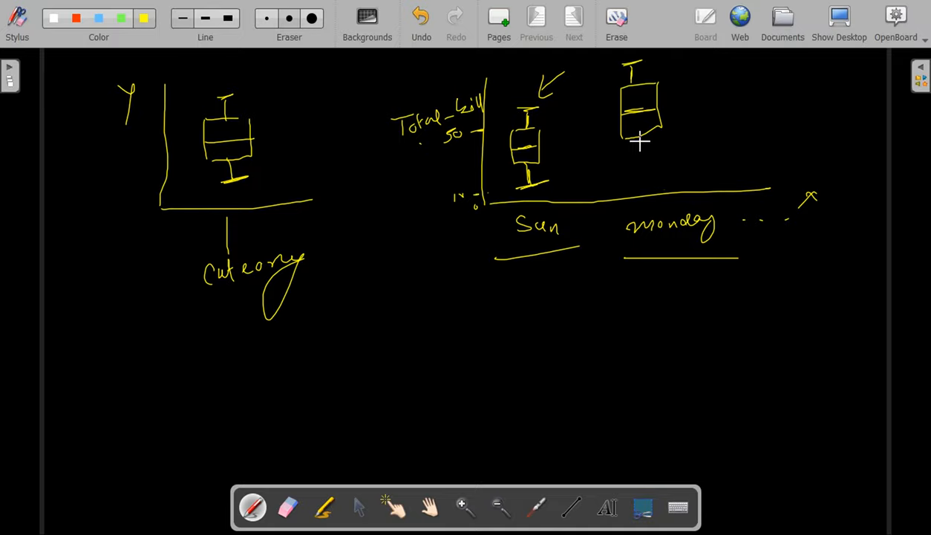
{"action": "left_click_drag", "start_coordinate": [627, 149], "coordinate": [654, 145]}
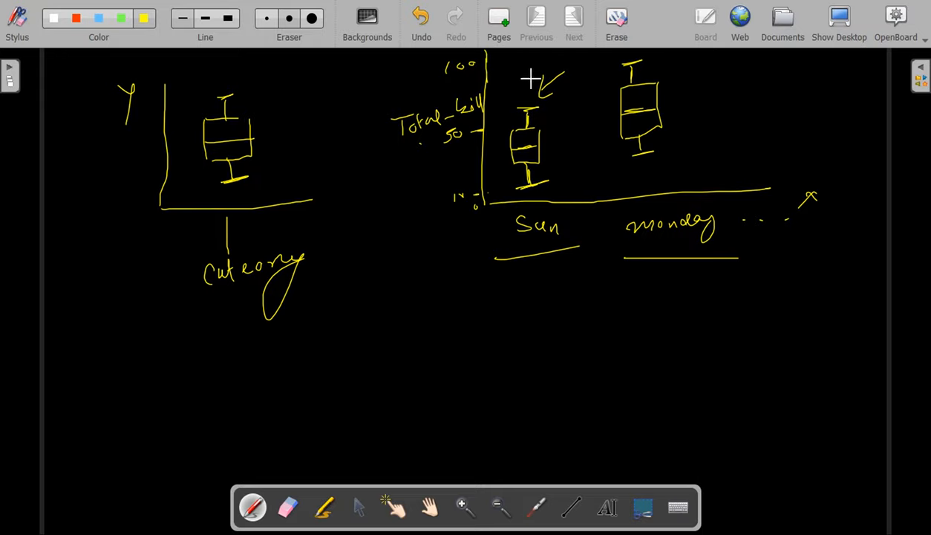
{"action": "mouse_move", "coordinate": [610, 143]}
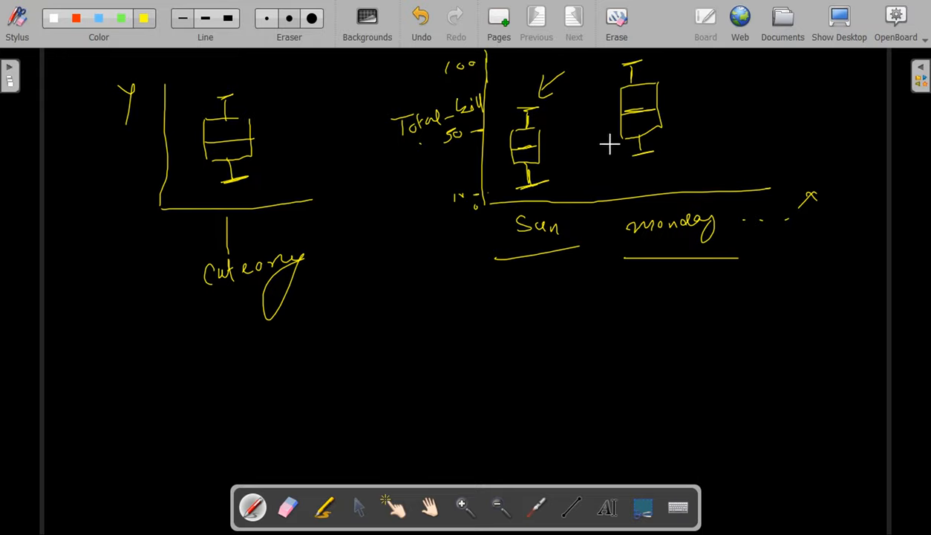
{"action": "left_click_drag", "start_coordinate": [483, 151], "coordinate": [614, 151]}
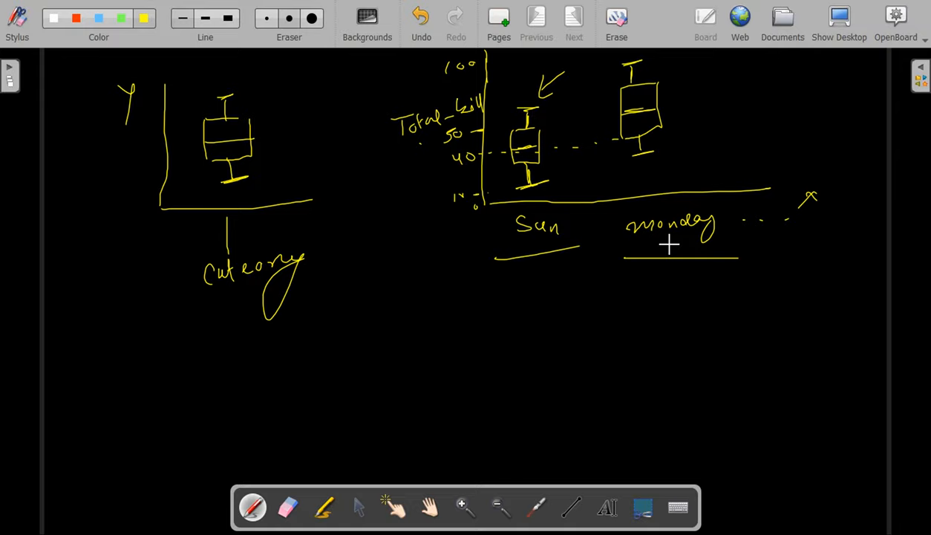
{"action": "mouse_move", "coordinate": [567, 220]}
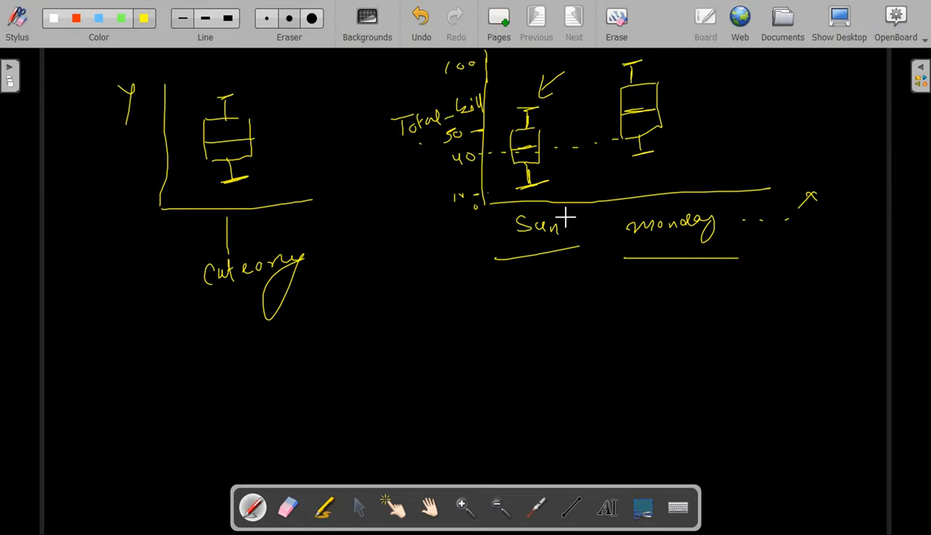
{"action": "mouse_move", "coordinate": [529, 240]}
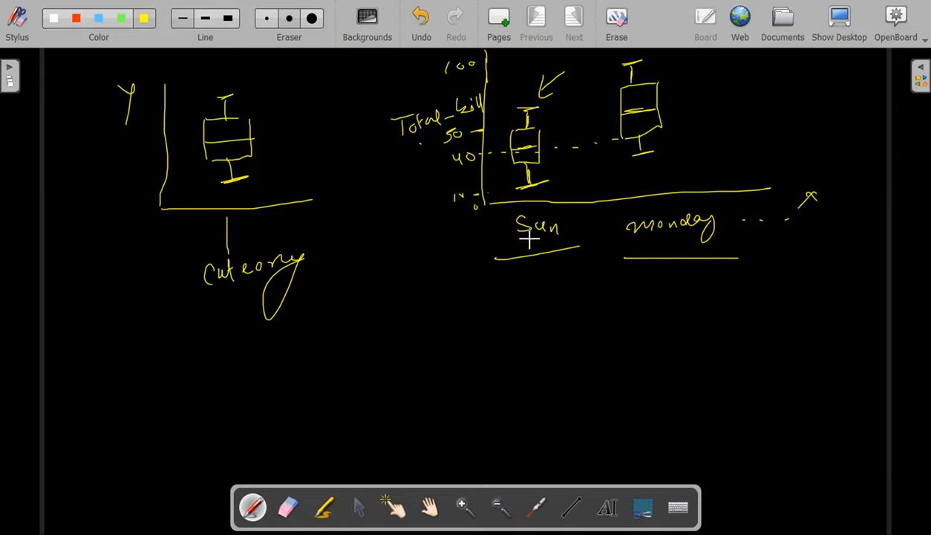
{"action": "mouse_move", "coordinate": [533, 96]}
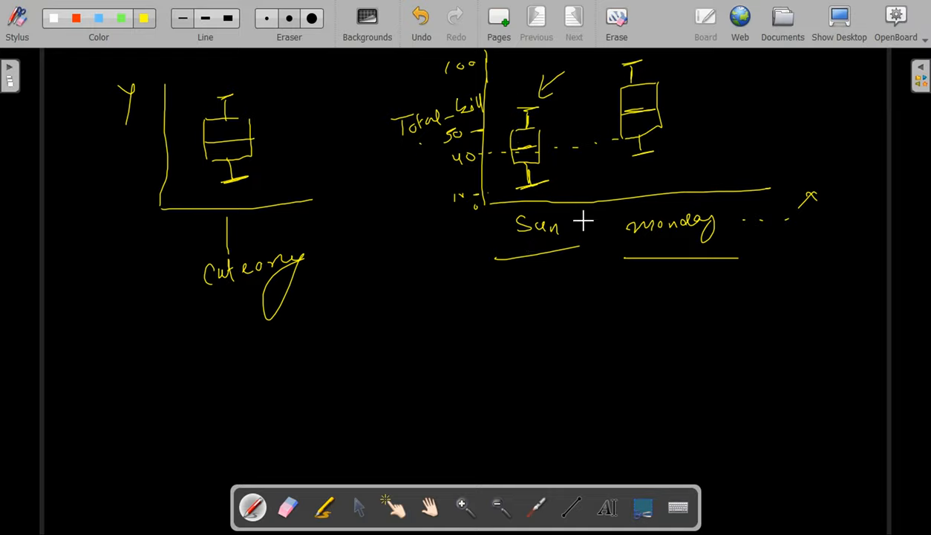
{"action": "mouse_move", "coordinate": [529, 321]}
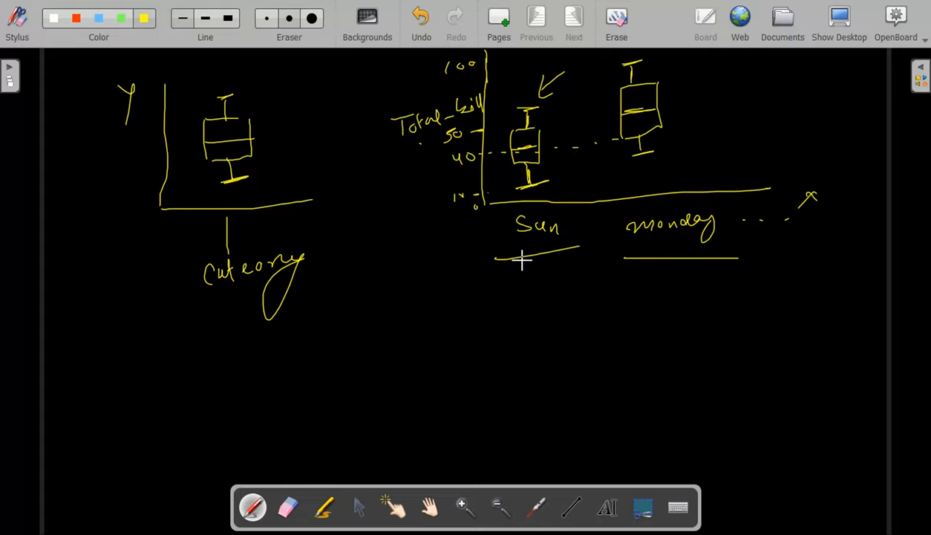
{"action": "mouse_move", "coordinate": [398, 320]}
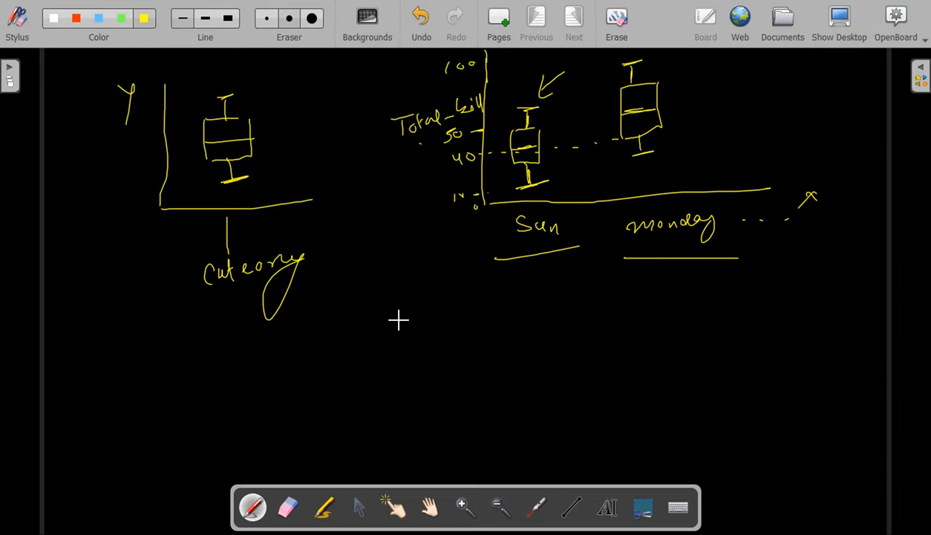
{"action": "mouse_move", "coordinate": [837, 30]}
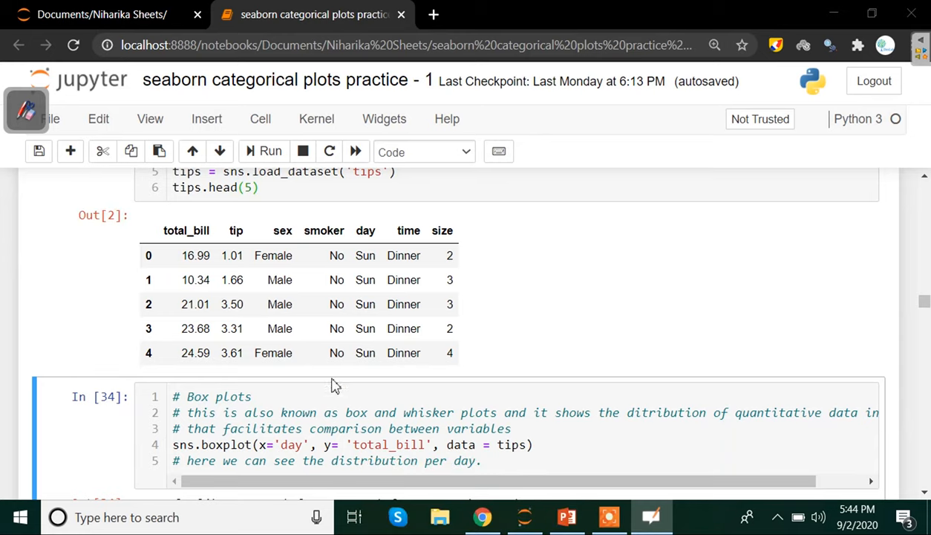
{"action": "mouse_move", "coordinate": [416, 386]}
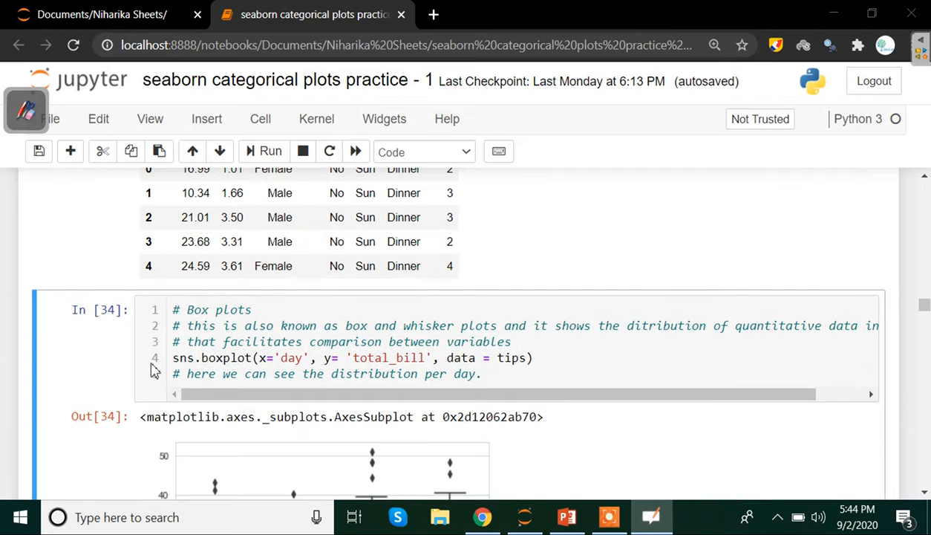
Review the sns.boxplot call and the tips dataset load in the notebook code cells
{"action": "left_click", "coordinate": [241, 373]}
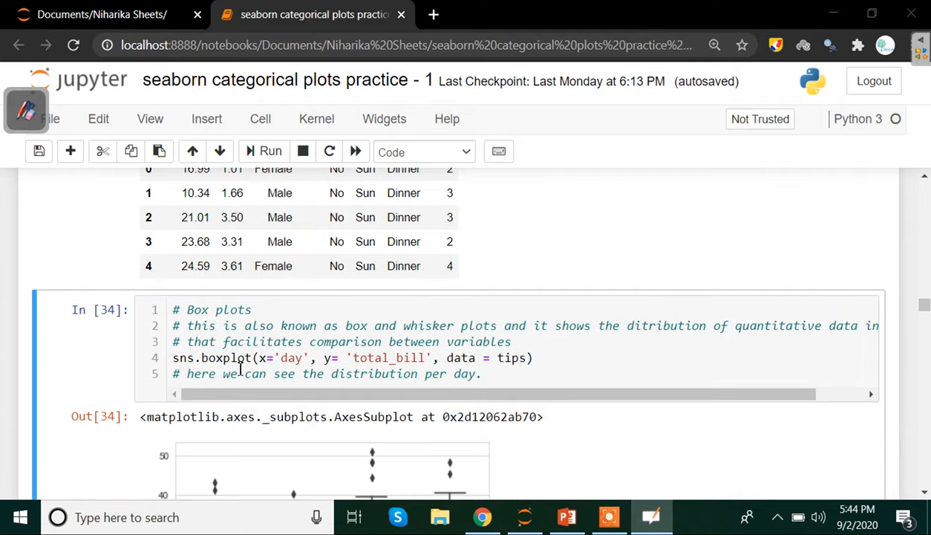
{"action": "double_click", "coordinate": [183, 356]}
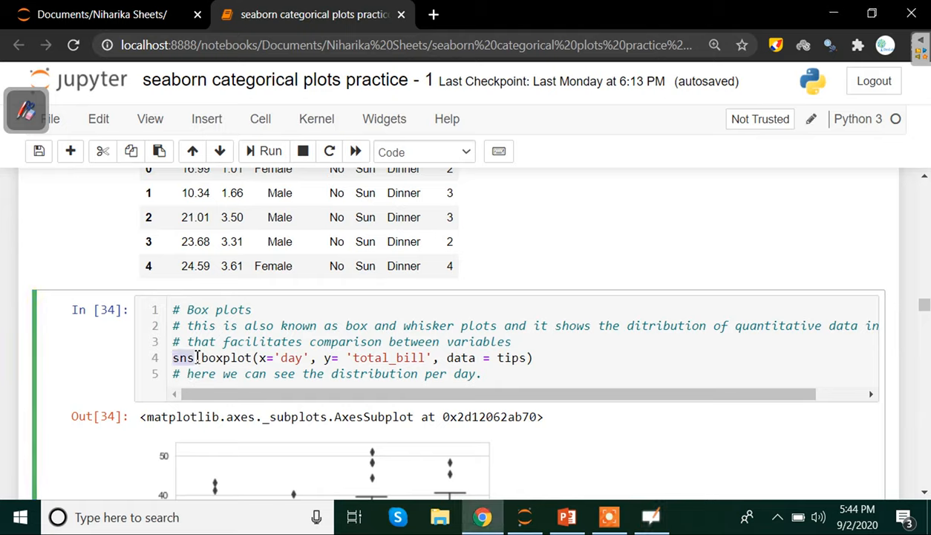
{"action": "double_click", "coordinate": [223, 357]}
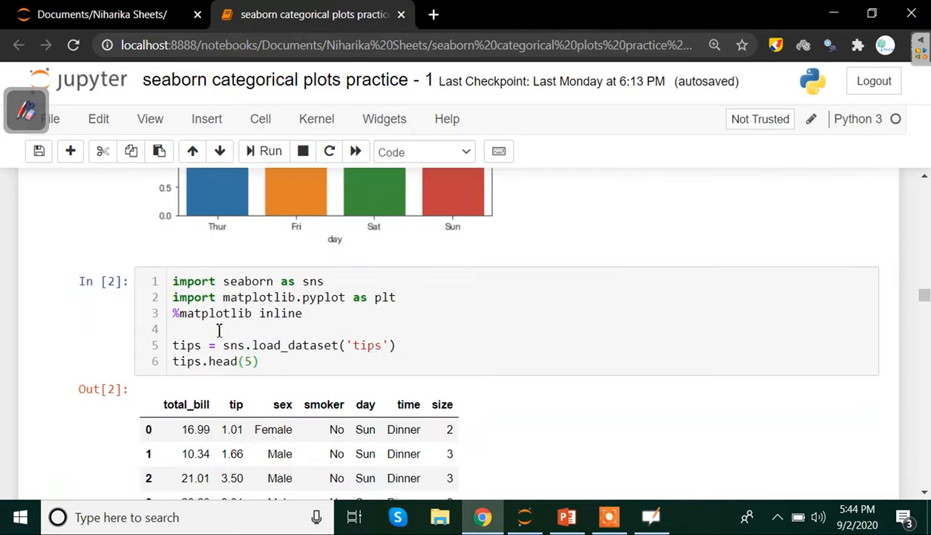
{"action": "double_click", "coordinate": [186, 345]}
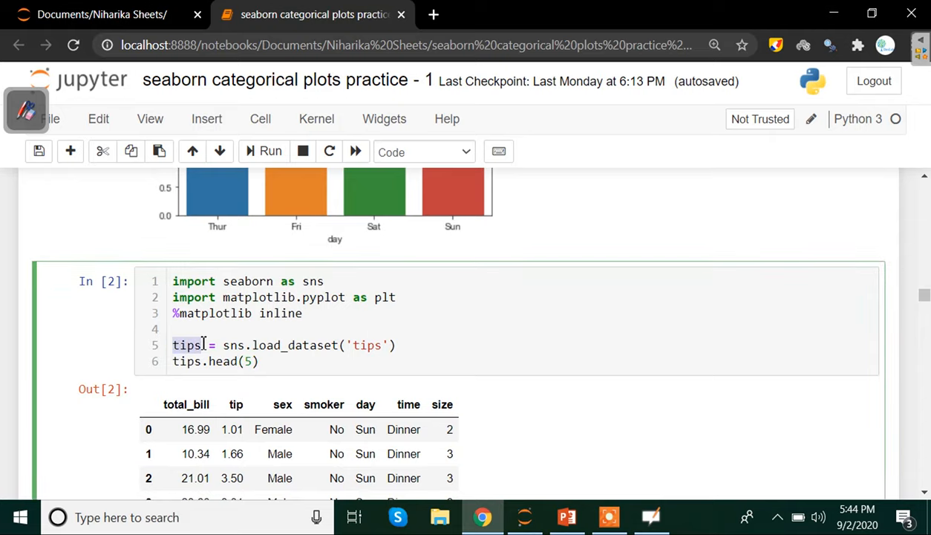
{"action": "scroll", "scroll_direction": "down", "scroll_amount": 3}
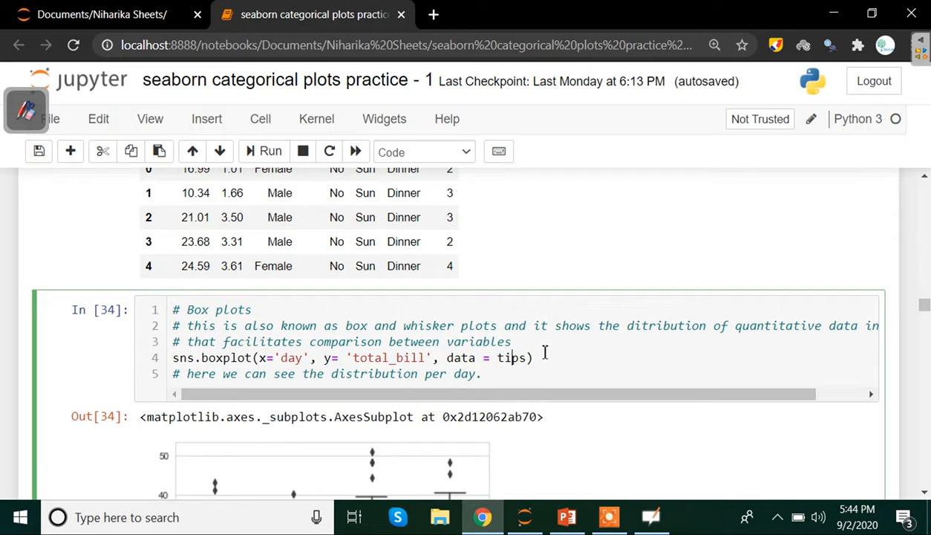
{"action": "scroll", "scroll_direction": "down", "scroll_amount": 3}
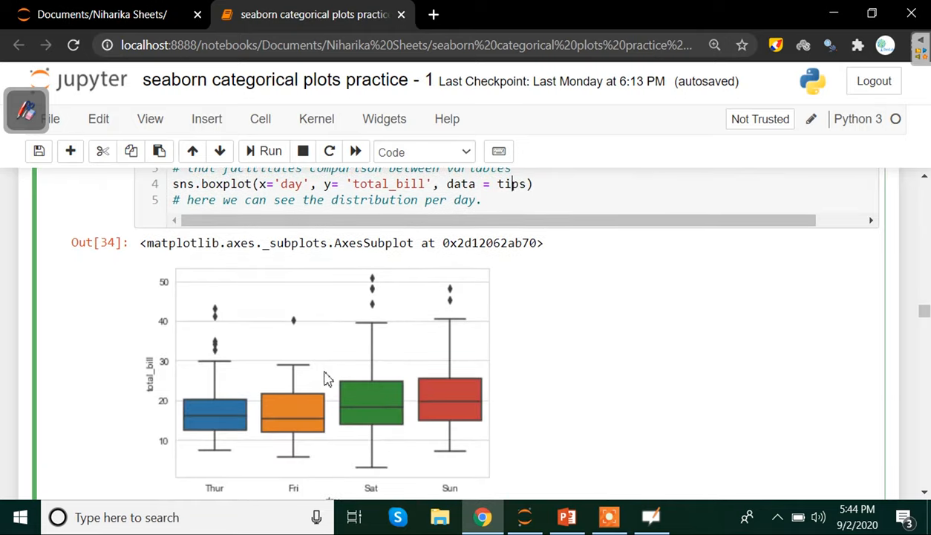
{"action": "mouse_move", "coordinate": [640, 320]}
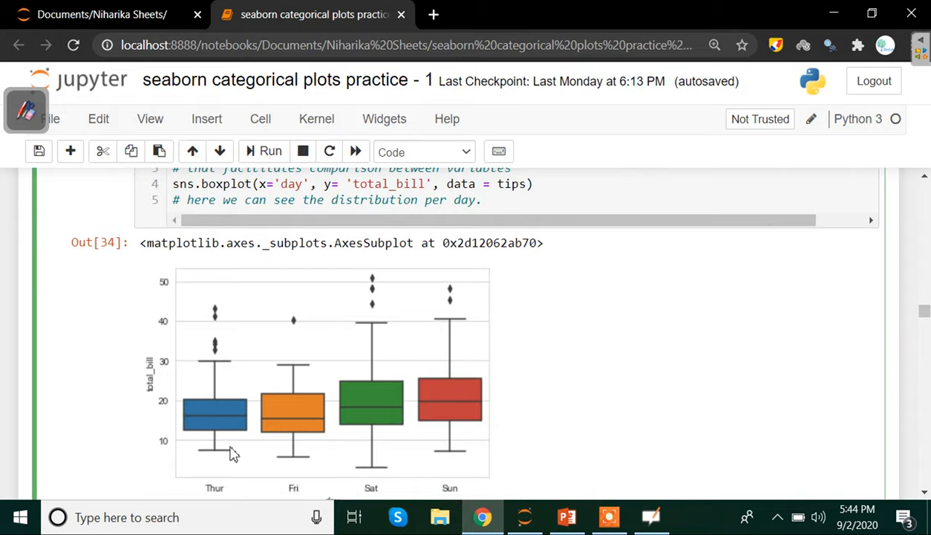
{"action": "mouse_move", "coordinate": [221, 365]}
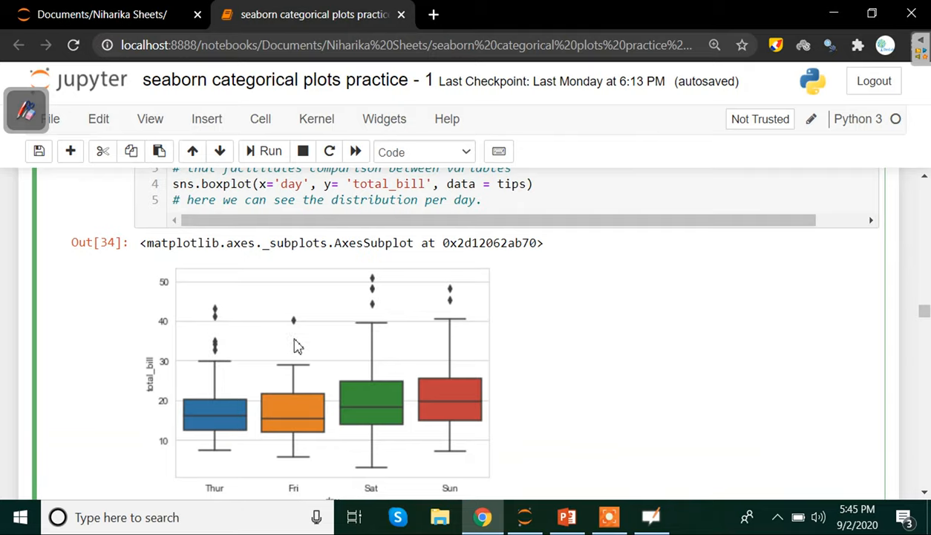
{"action": "mouse_move", "coordinate": [232, 404]}
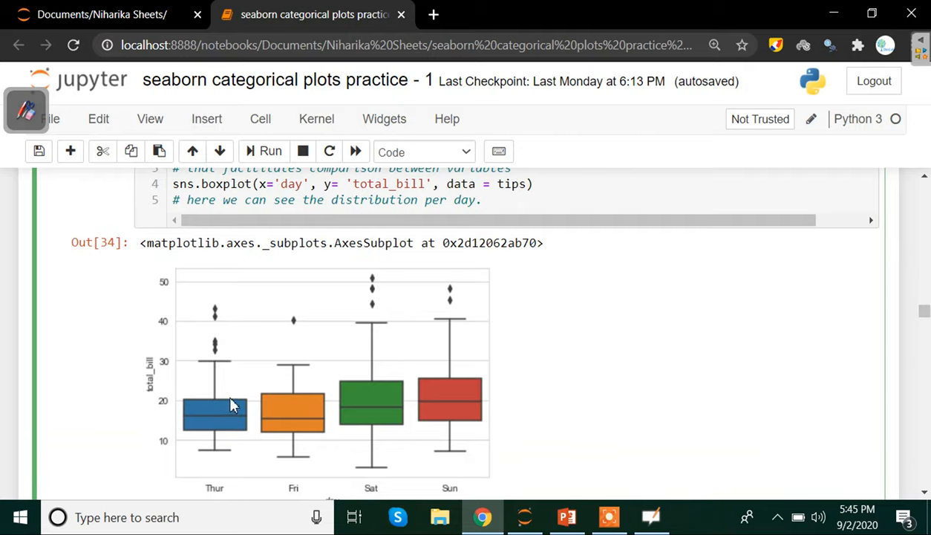
{"action": "mouse_move", "coordinate": [228, 439]}
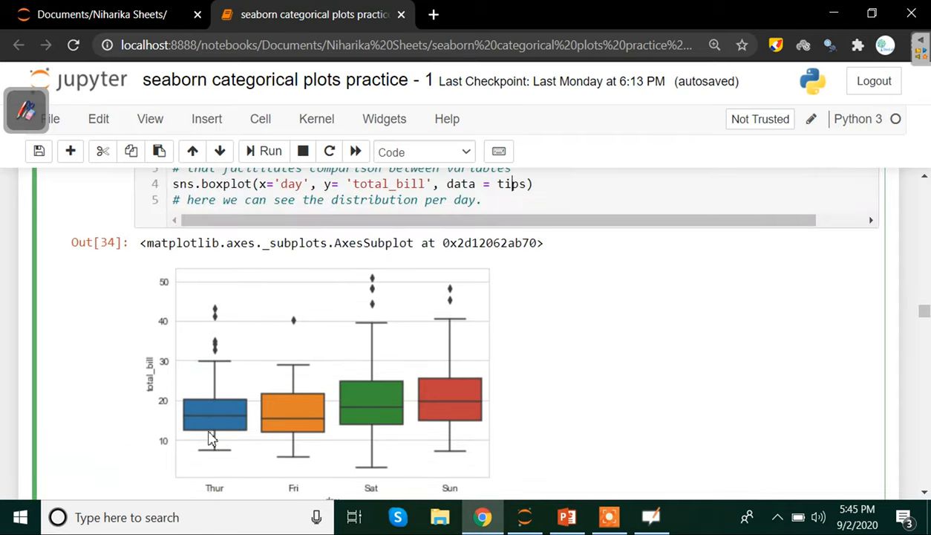
{"action": "mouse_move", "coordinate": [224, 505]}
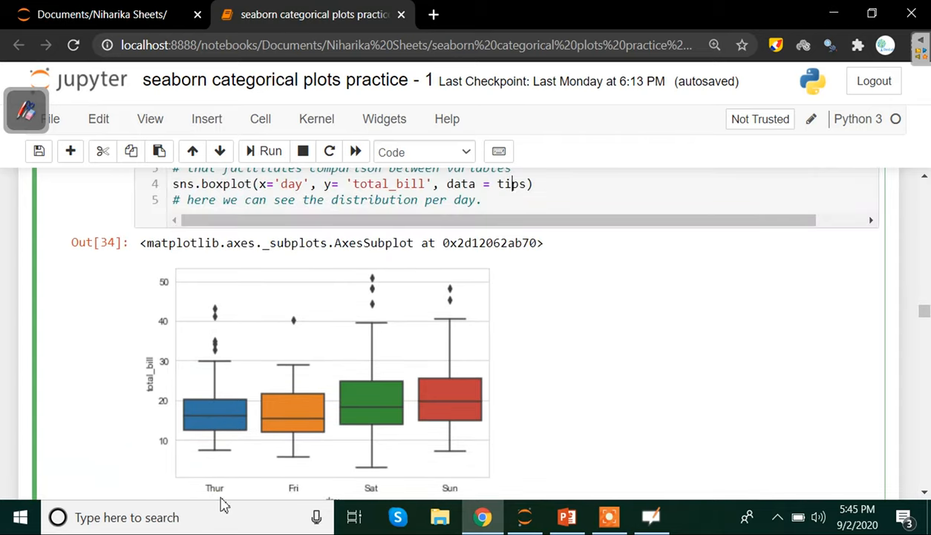
{"action": "mouse_move", "coordinate": [165, 419]}
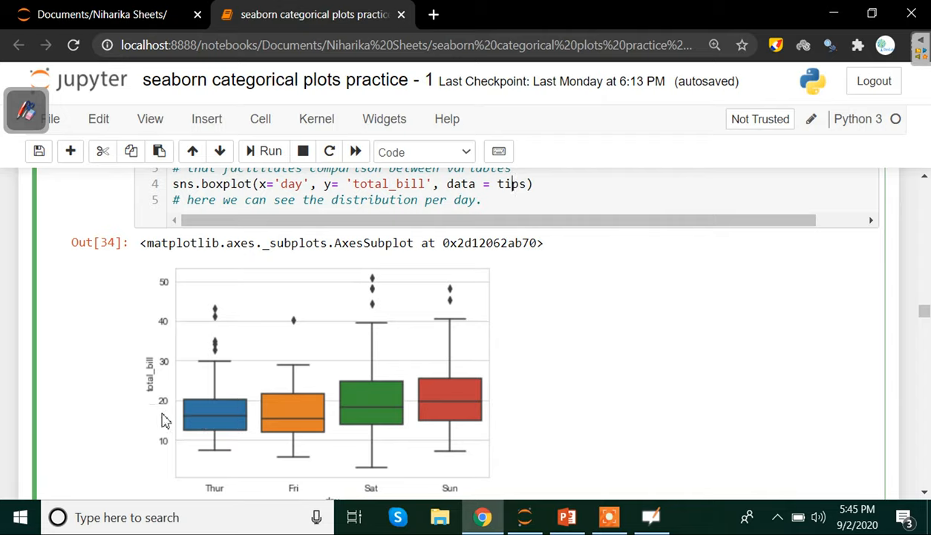
{"action": "mouse_move", "coordinate": [255, 423]}
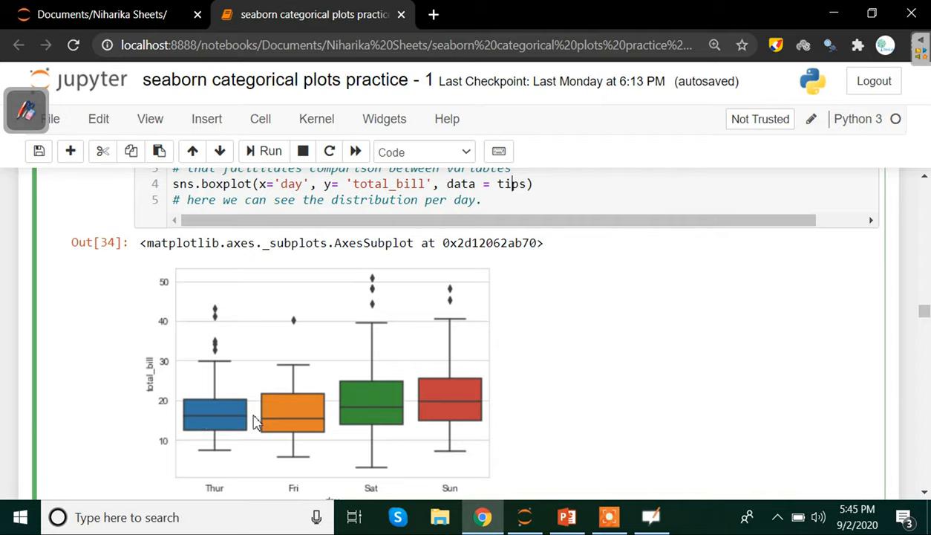
{"action": "mouse_move", "coordinate": [162, 424]}
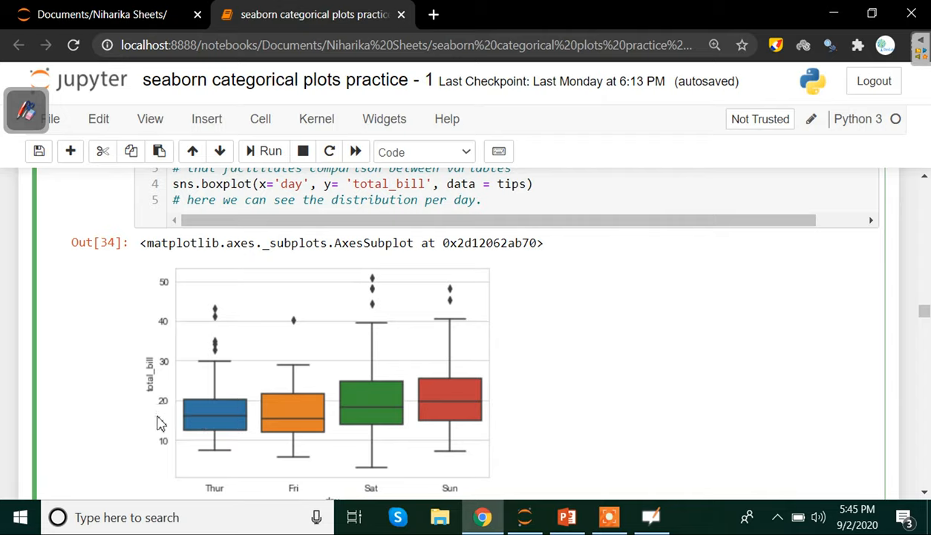
{"action": "mouse_move", "coordinate": [187, 422]}
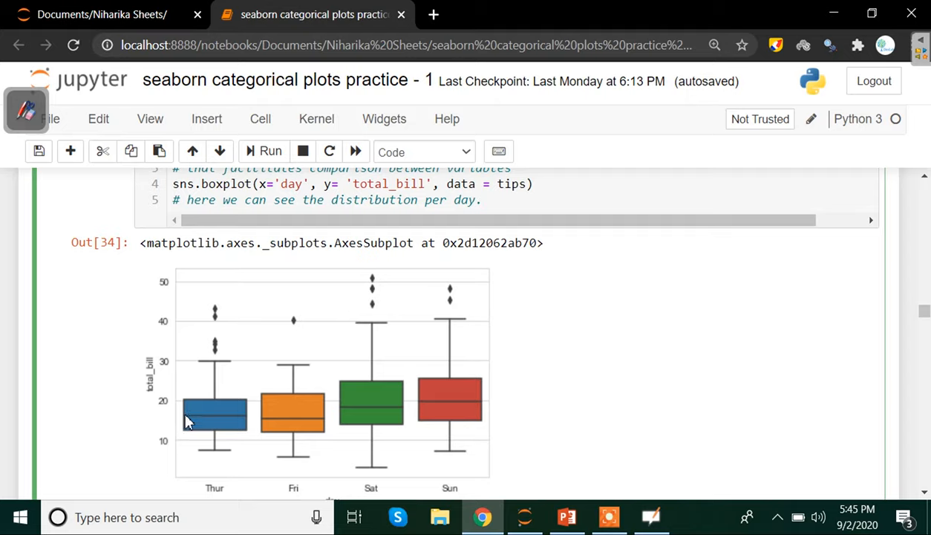
{"action": "mouse_move", "coordinate": [187, 461]}
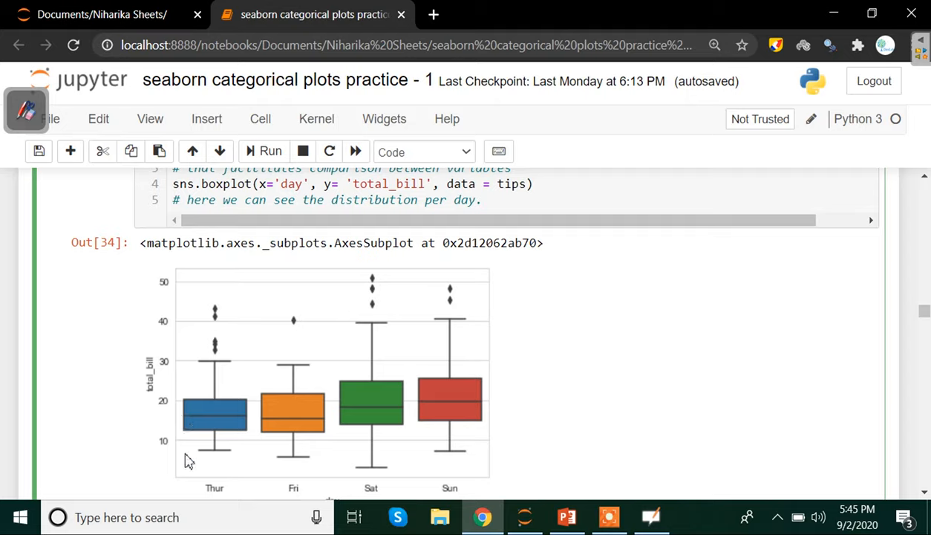
{"action": "mouse_move", "coordinate": [211, 401]}
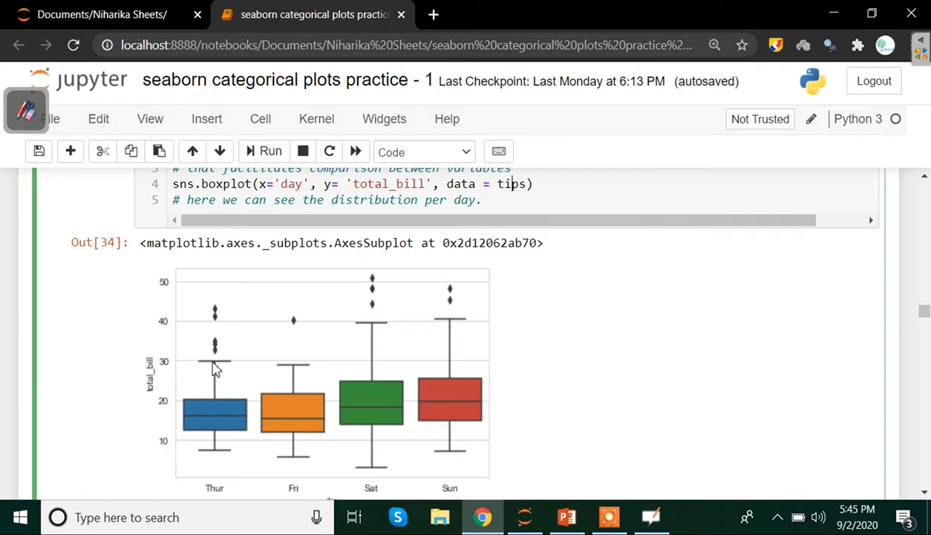
{"action": "mouse_move", "coordinate": [202, 368]}
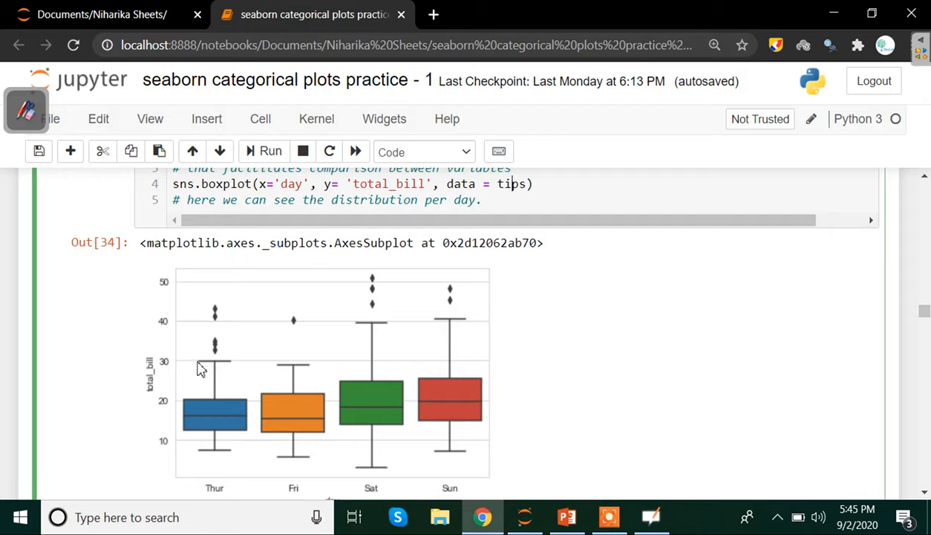
{"action": "mouse_move", "coordinate": [232, 312]}
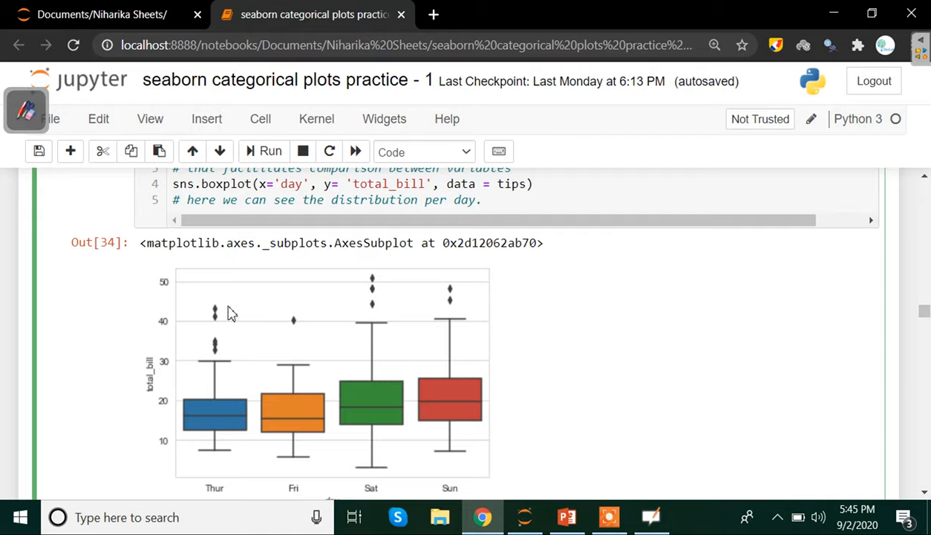
{"action": "mouse_move", "coordinate": [310, 398]}
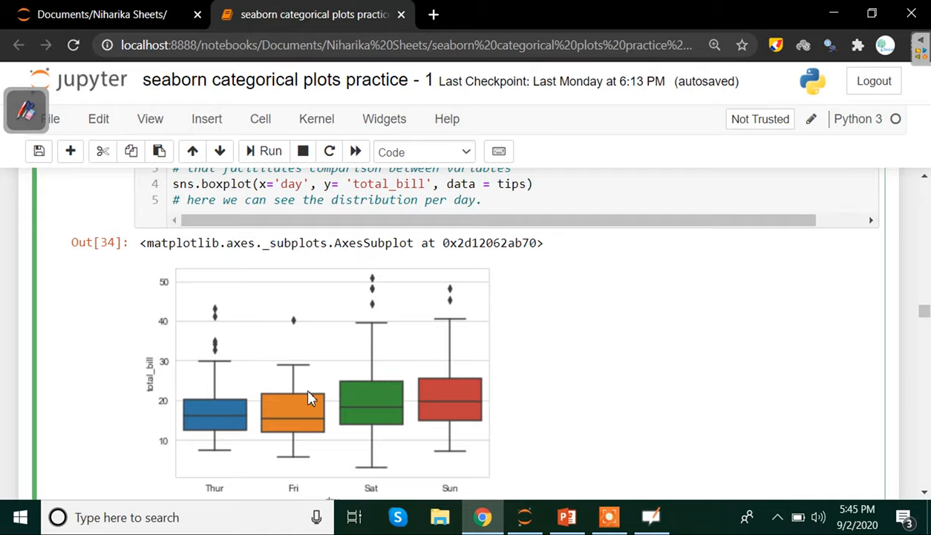
{"action": "mouse_move", "coordinate": [271, 423]}
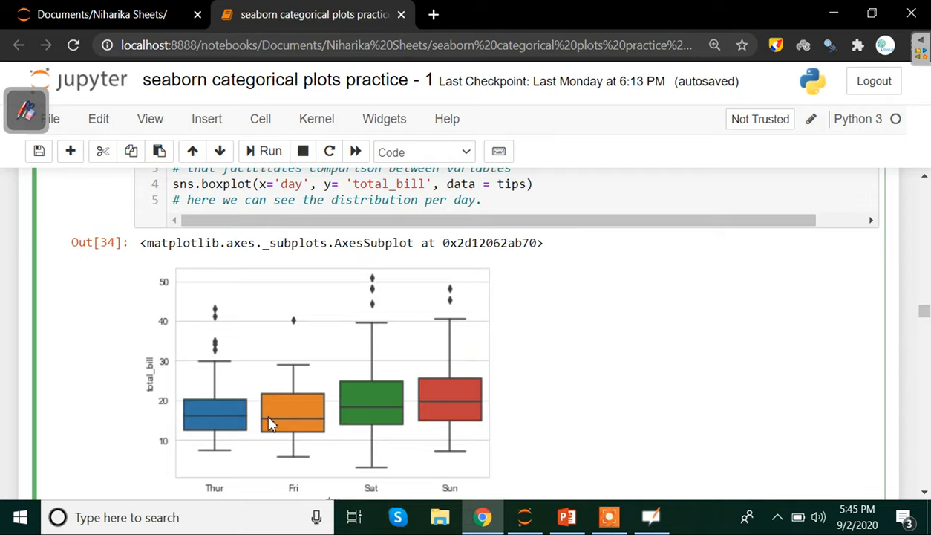
{"action": "mouse_move", "coordinate": [191, 398]}
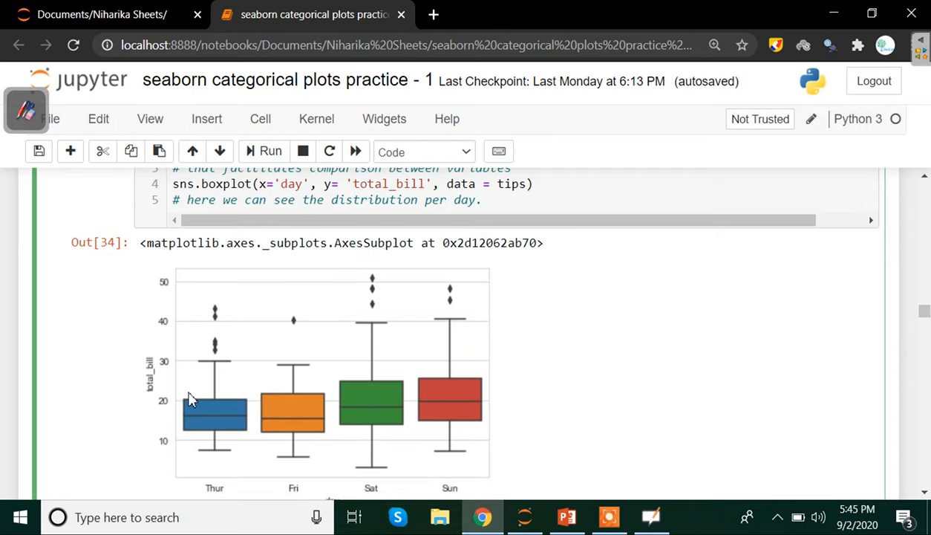
{"action": "mouse_move", "coordinate": [193, 401]}
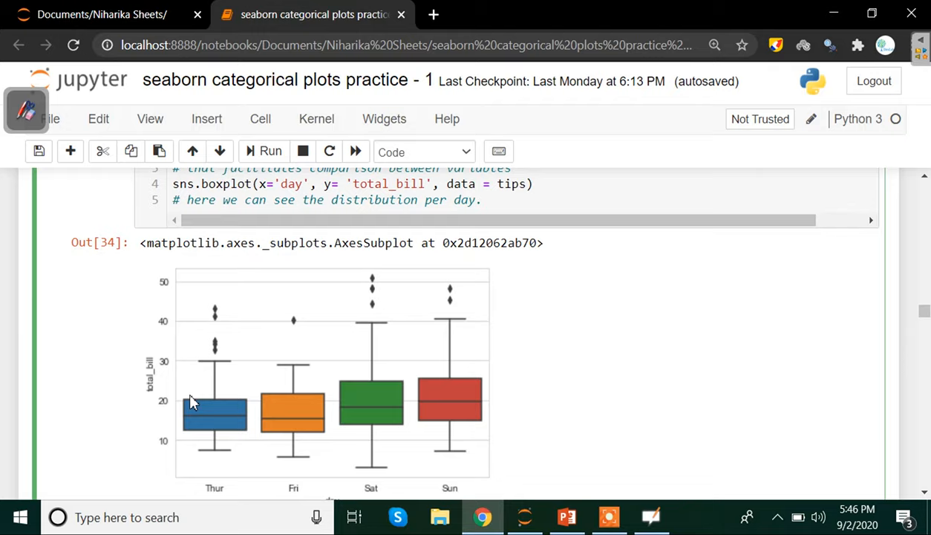
{"action": "mouse_move", "coordinate": [419, 497]}
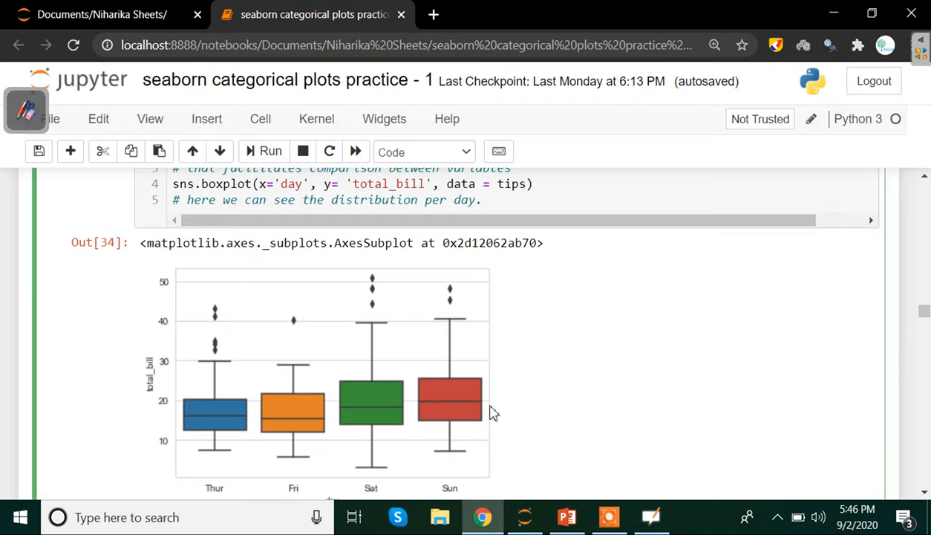
{"action": "mouse_move", "coordinate": [460, 385]}
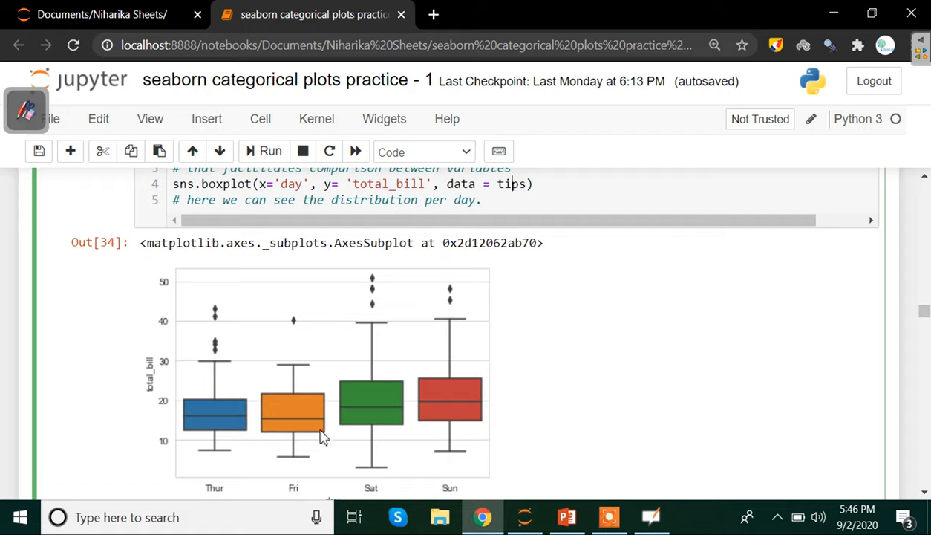
{"action": "mouse_move", "coordinate": [332, 458]}
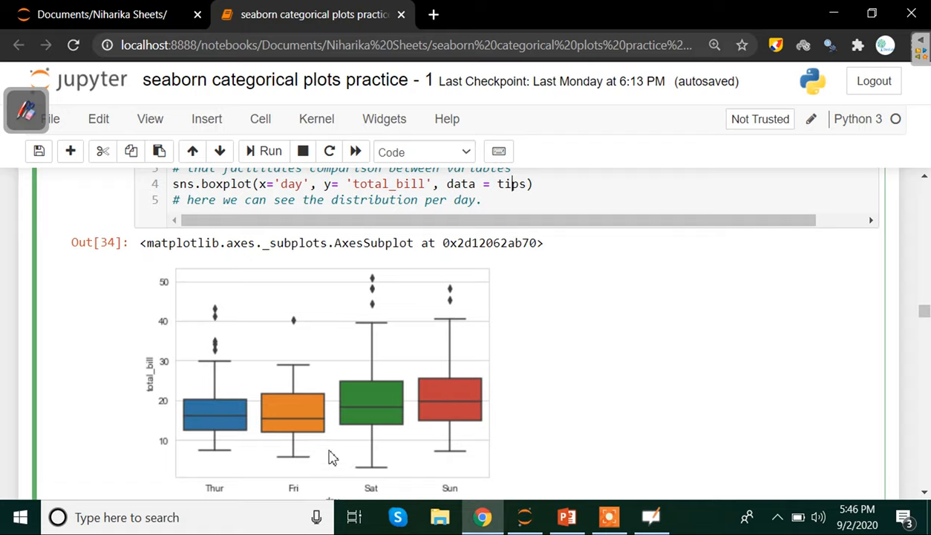
{"action": "mouse_move", "coordinate": [393, 463]}
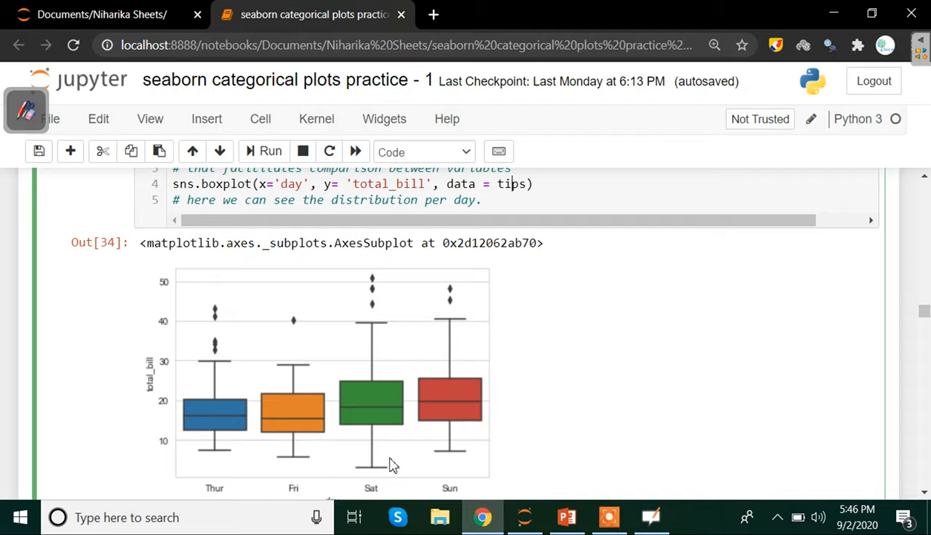
{"action": "mouse_move", "coordinate": [428, 474]}
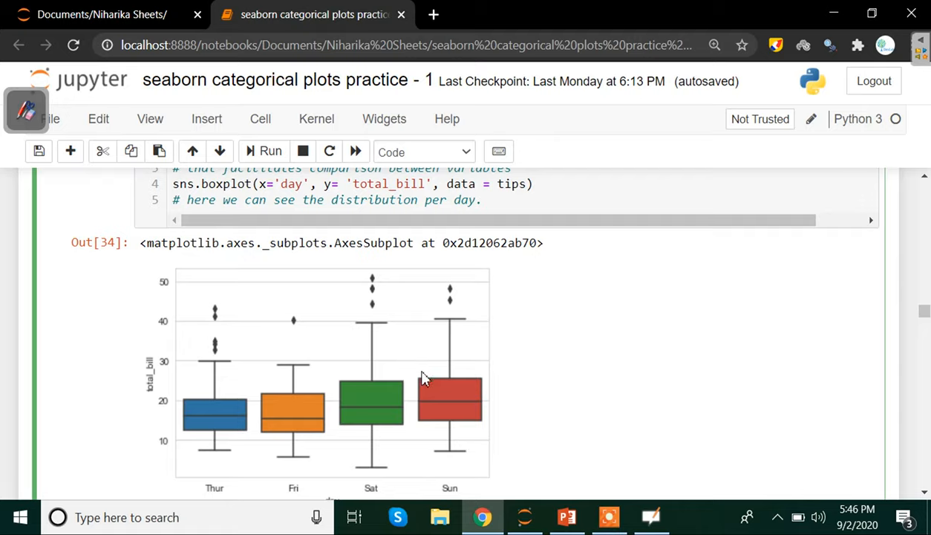
{"action": "mouse_move", "coordinate": [312, 439]}
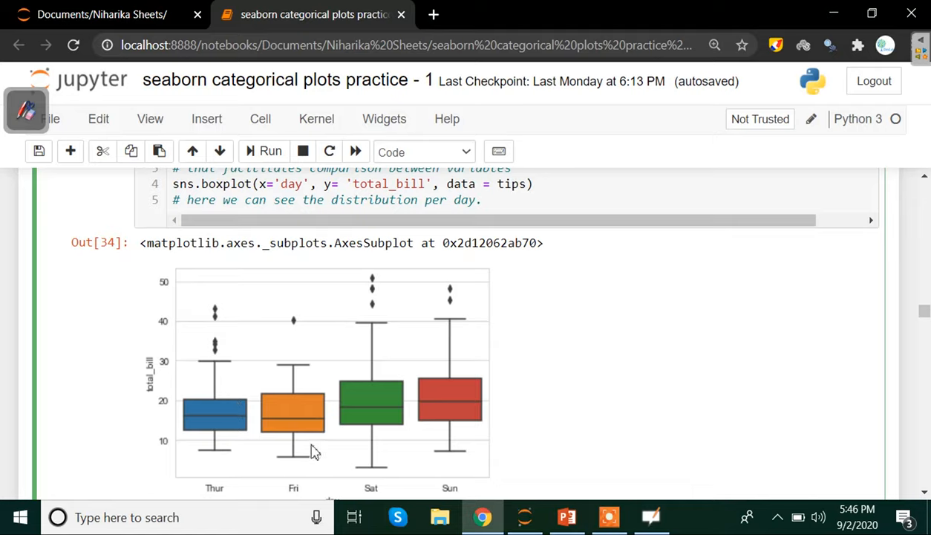
{"action": "mouse_move", "coordinate": [275, 463]}
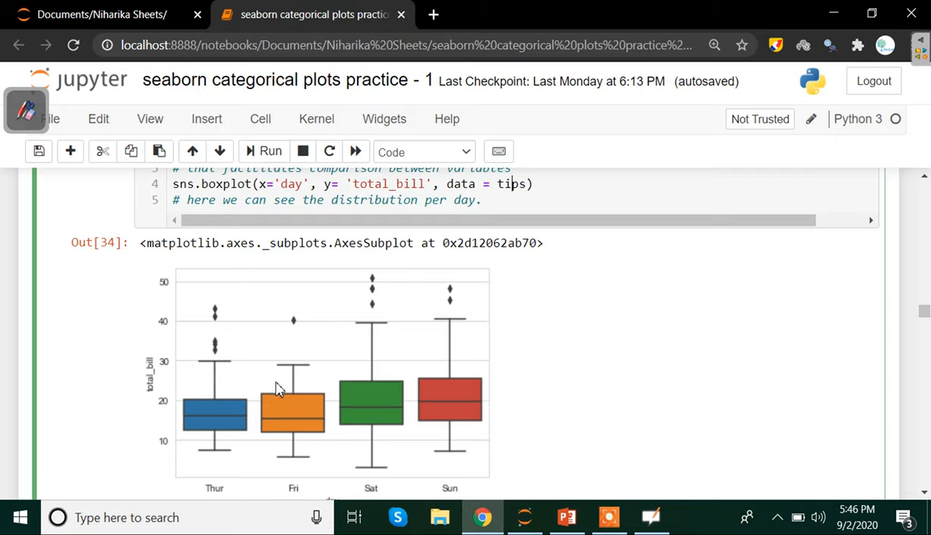
{"action": "mouse_move", "coordinate": [226, 422]}
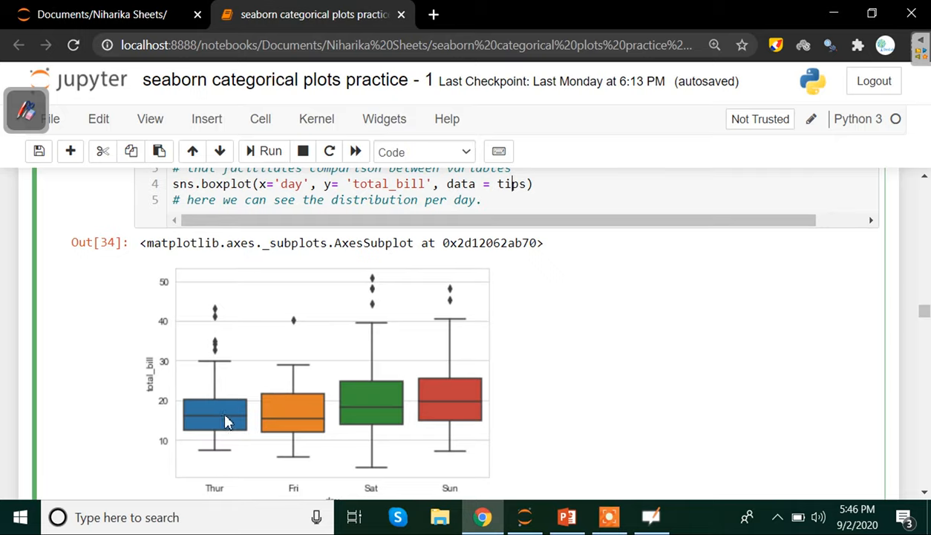
{"action": "mouse_move", "coordinate": [226, 431]}
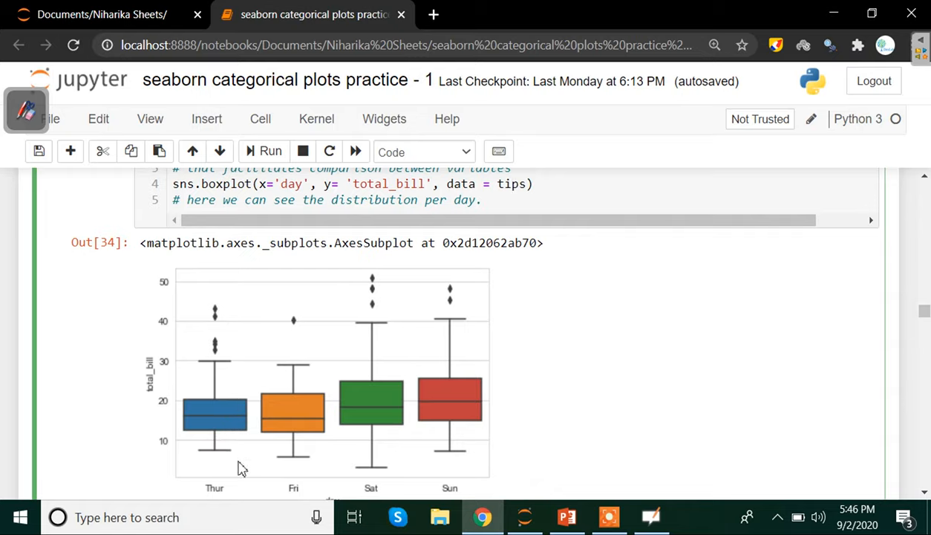
{"action": "mouse_move", "coordinate": [241, 448]}
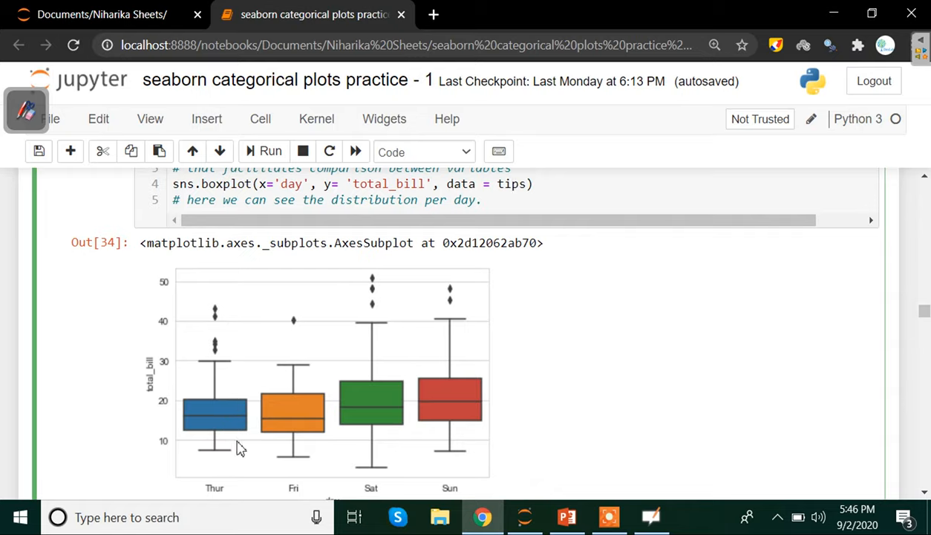
{"action": "mouse_move", "coordinate": [312, 443]}
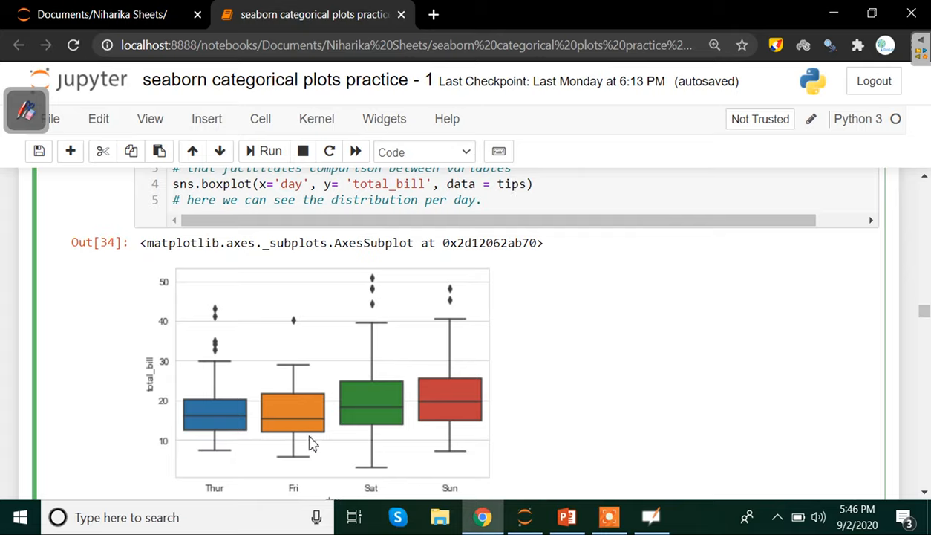
{"action": "mouse_move", "coordinate": [386, 404]}
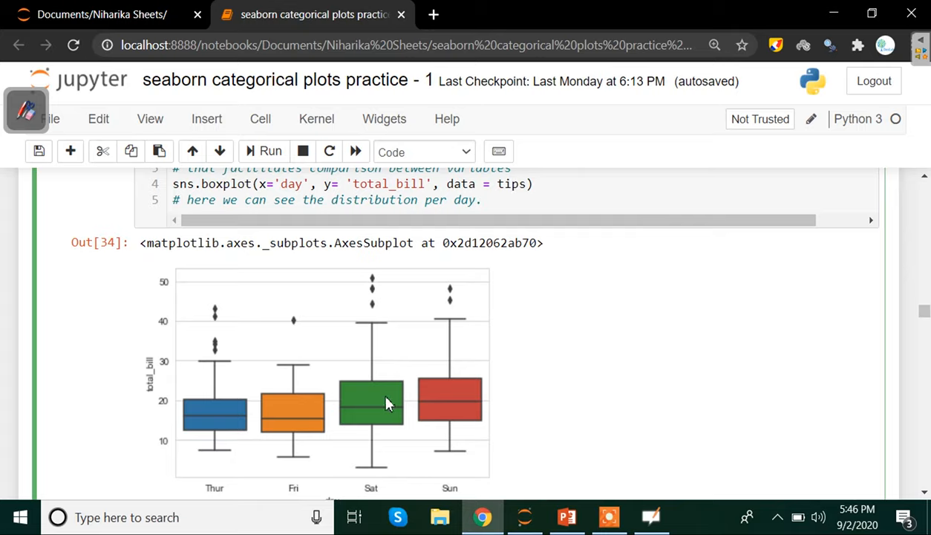
{"action": "mouse_move", "coordinate": [468, 483]}
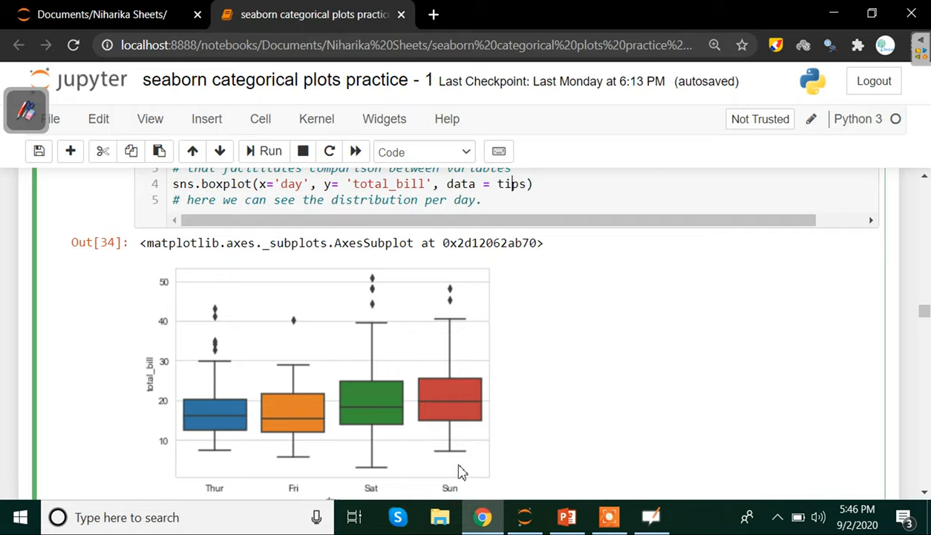
{"action": "mouse_move", "coordinate": [419, 407]}
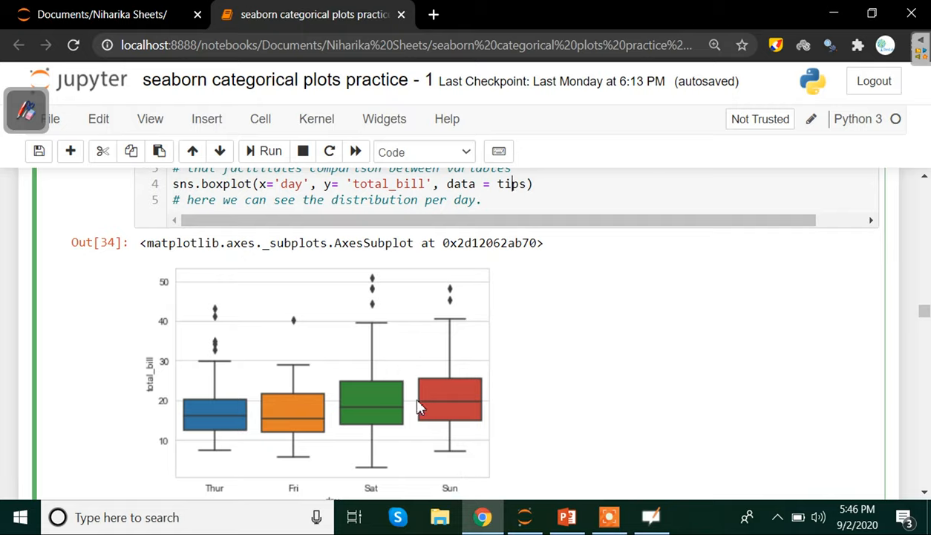
{"action": "mouse_move", "coordinate": [430, 441]}
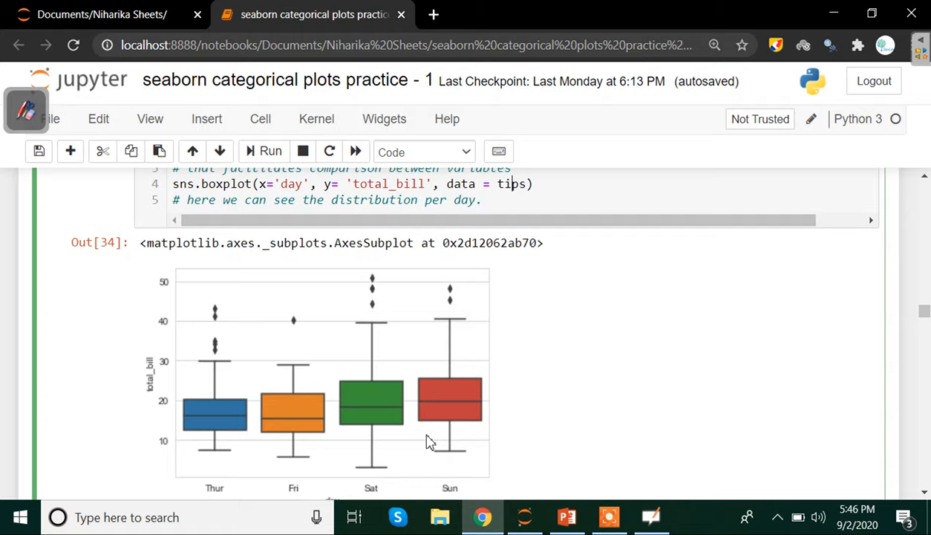
{"action": "mouse_move", "coordinate": [404, 459]}
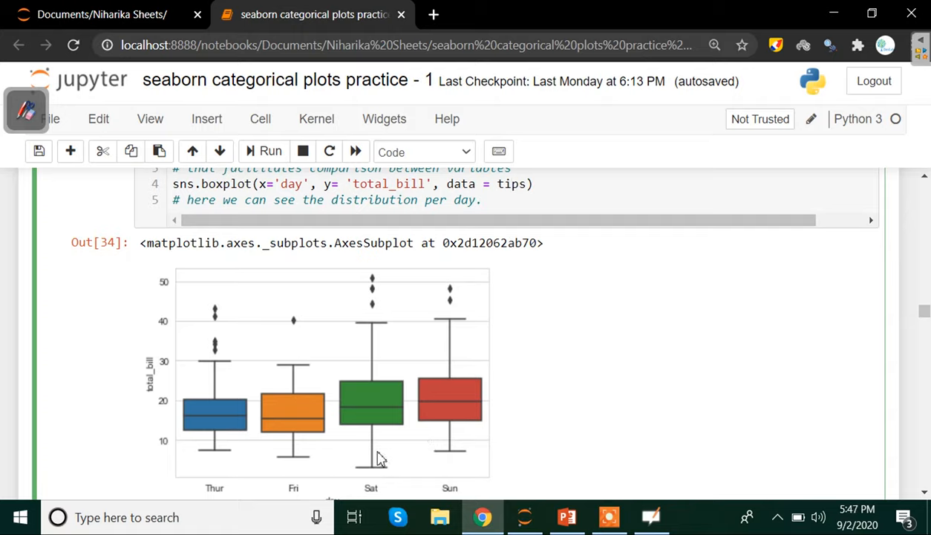
{"action": "mouse_move", "coordinate": [385, 431]}
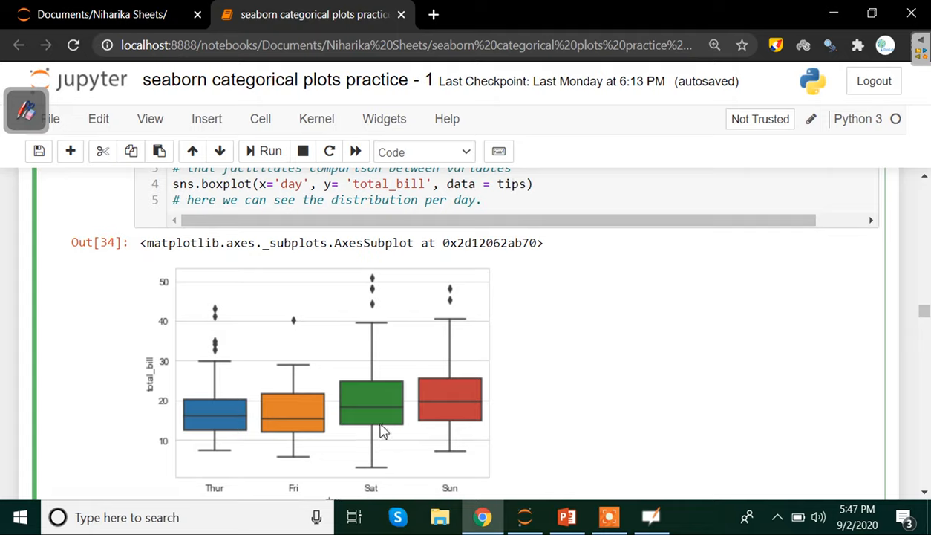
{"action": "mouse_move", "coordinate": [452, 445]}
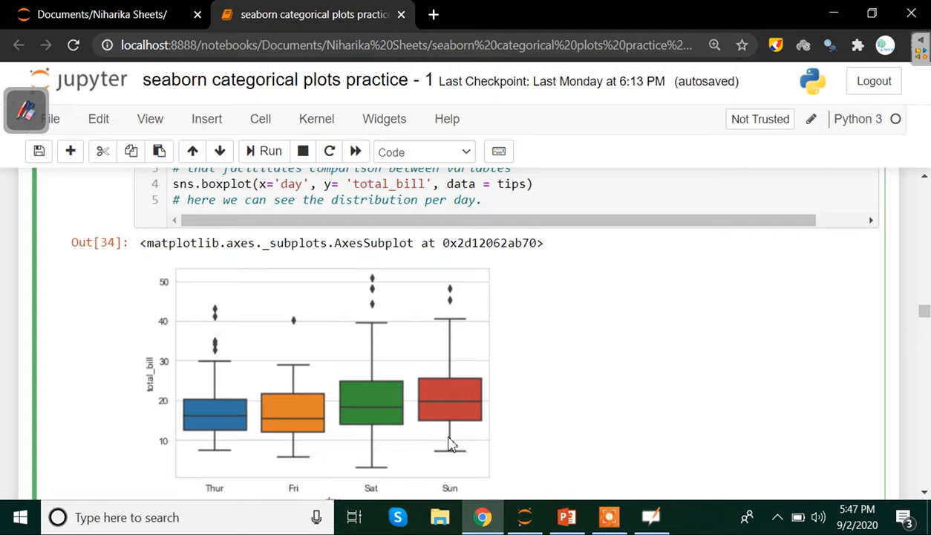
{"action": "mouse_move", "coordinate": [448, 453]}
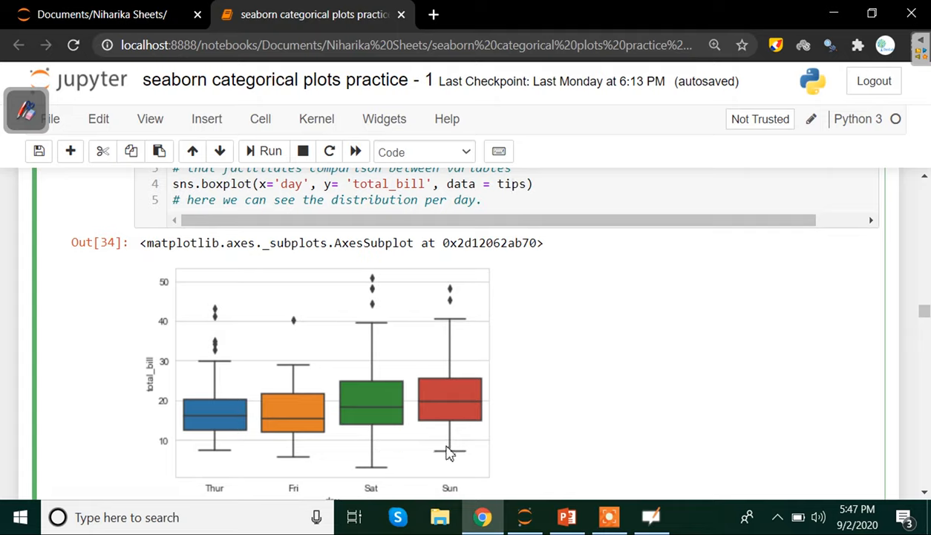
{"action": "mouse_move", "coordinate": [442, 448]}
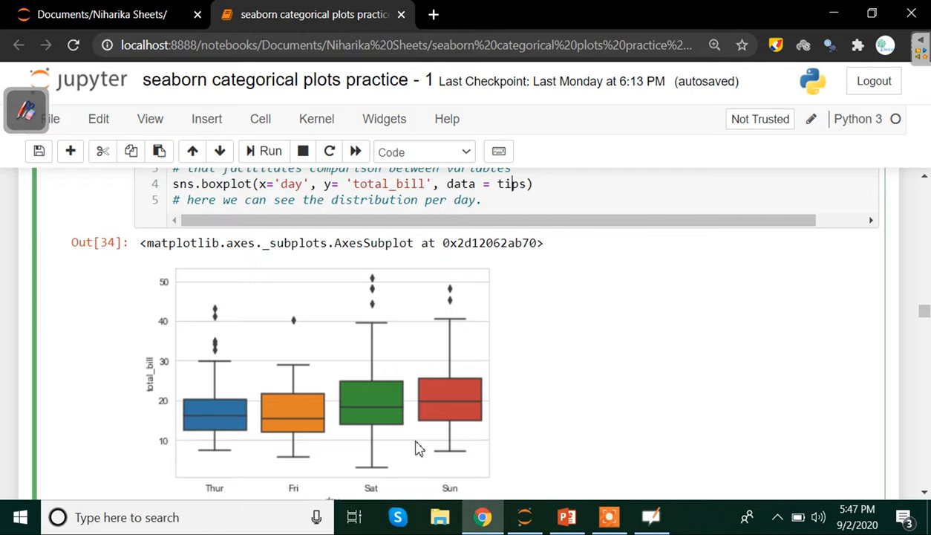
{"action": "mouse_move", "coordinate": [283, 387]}
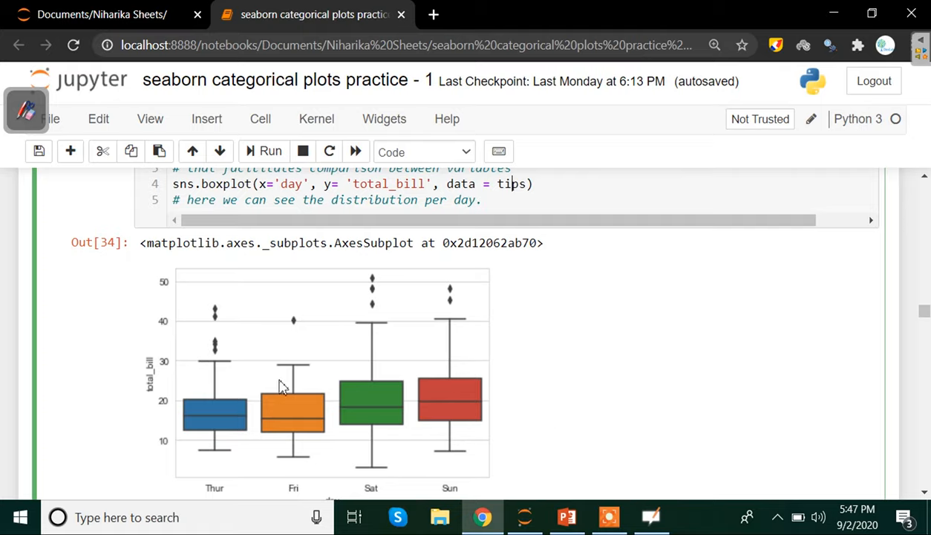
{"action": "mouse_move", "coordinate": [137, 357]}
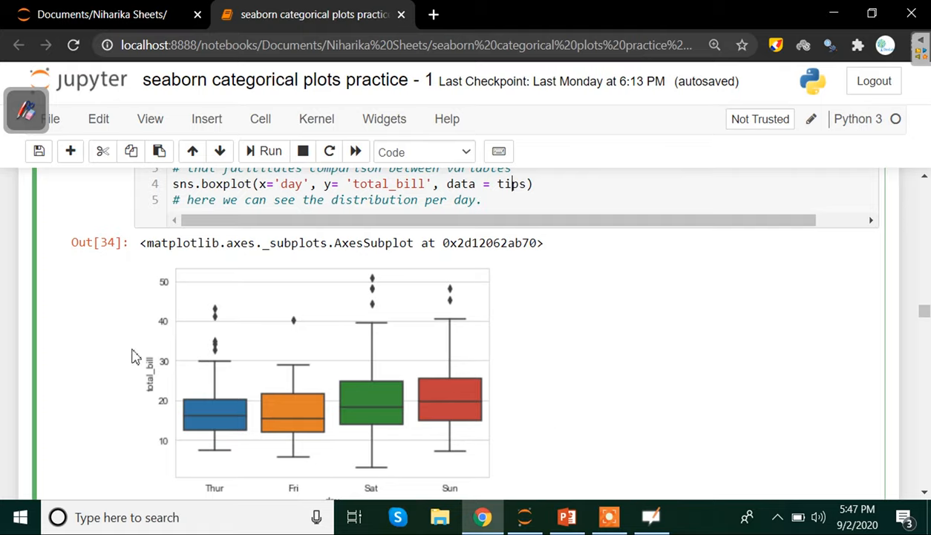
{"action": "mouse_move", "coordinate": [234, 473]}
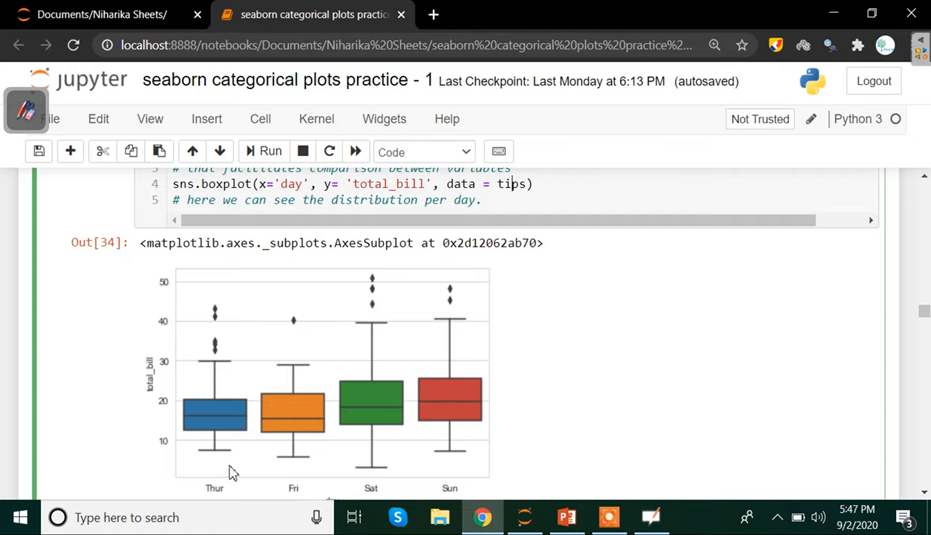
{"action": "mouse_move", "coordinate": [220, 404]}
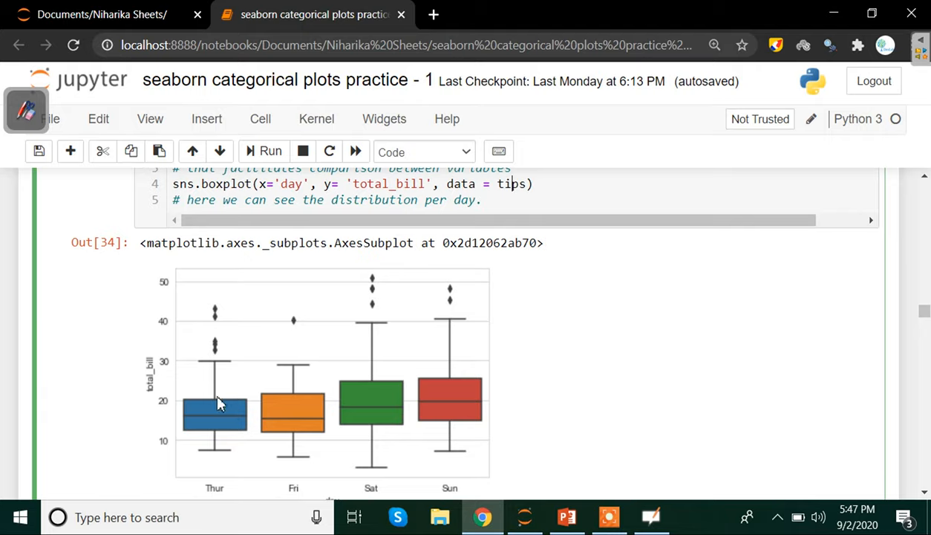
{"action": "mouse_move", "coordinate": [217, 312]}
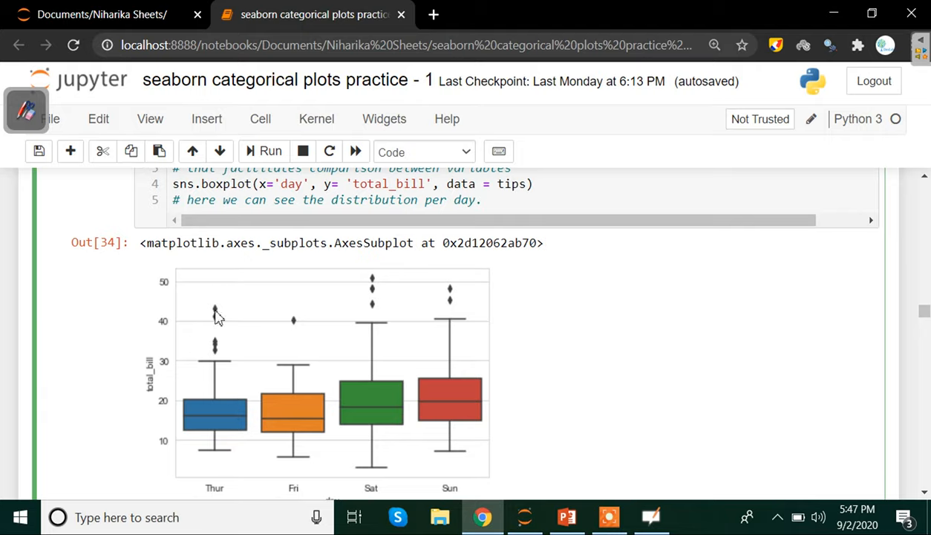
{"action": "mouse_move", "coordinate": [234, 364]}
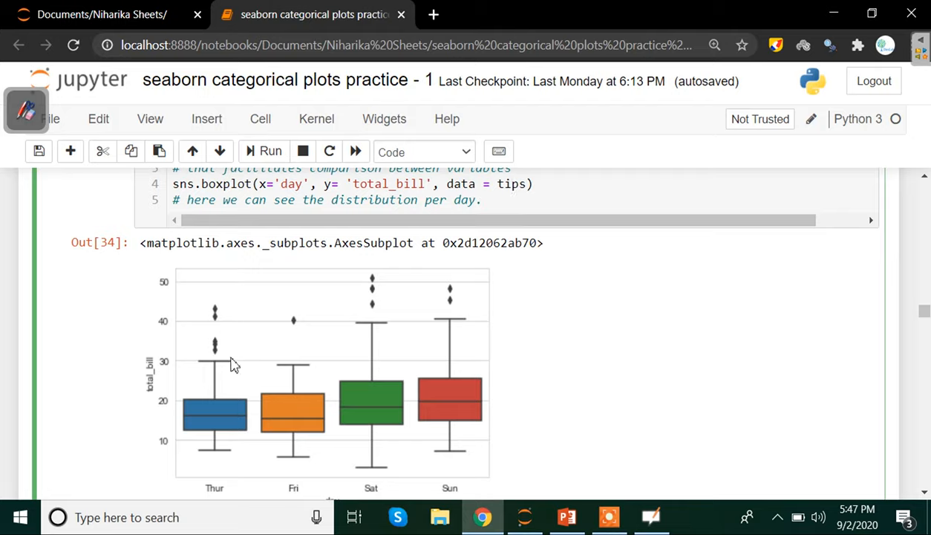
{"action": "mouse_move", "coordinate": [288, 404]}
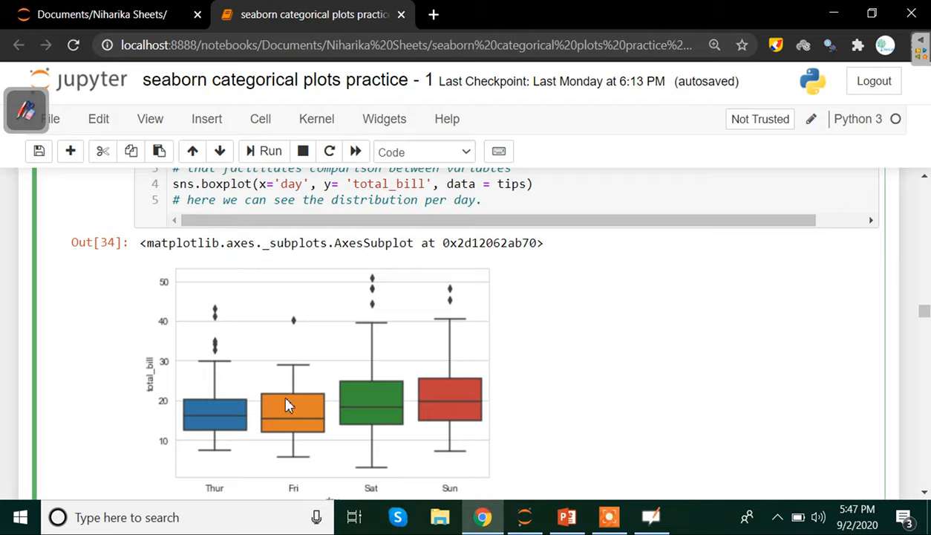
{"action": "mouse_move", "coordinate": [321, 422]}
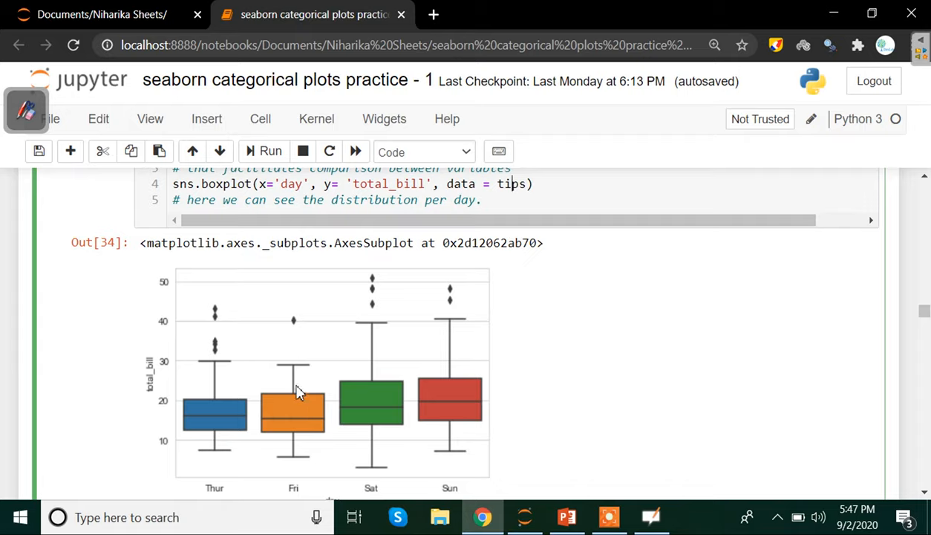
{"action": "mouse_move", "coordinate": [248, 330]}
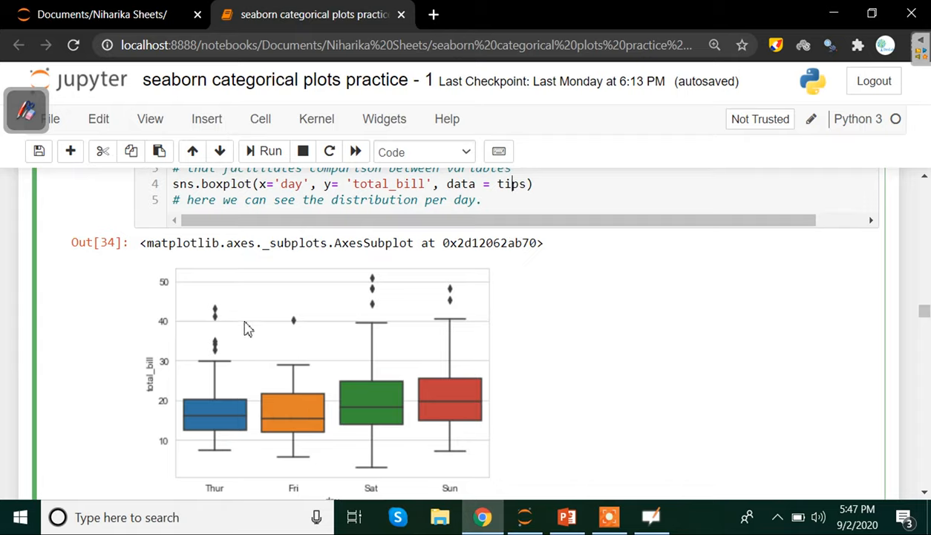
{"action": "mouse_move", "coordinate": [225, 395]}
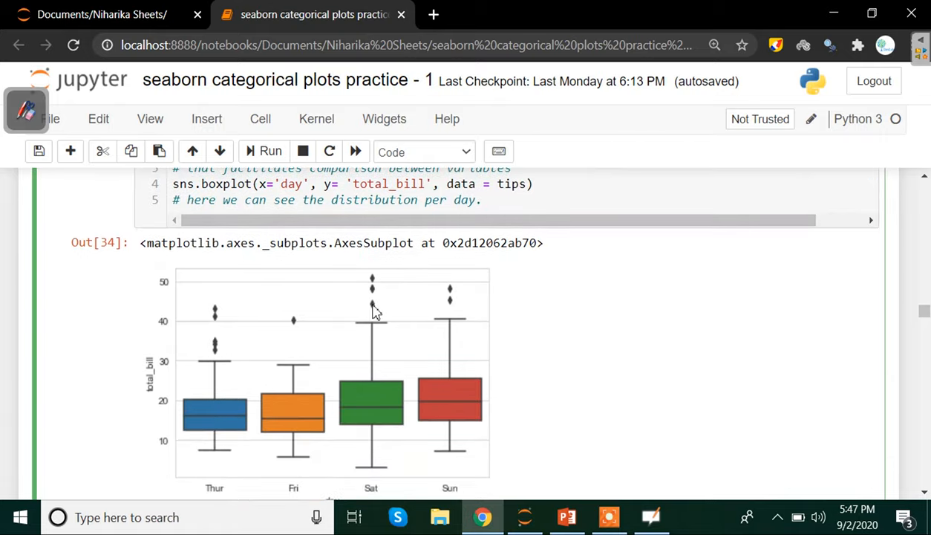
{"action": "mouse_move", "coordinate": [303, 413]}
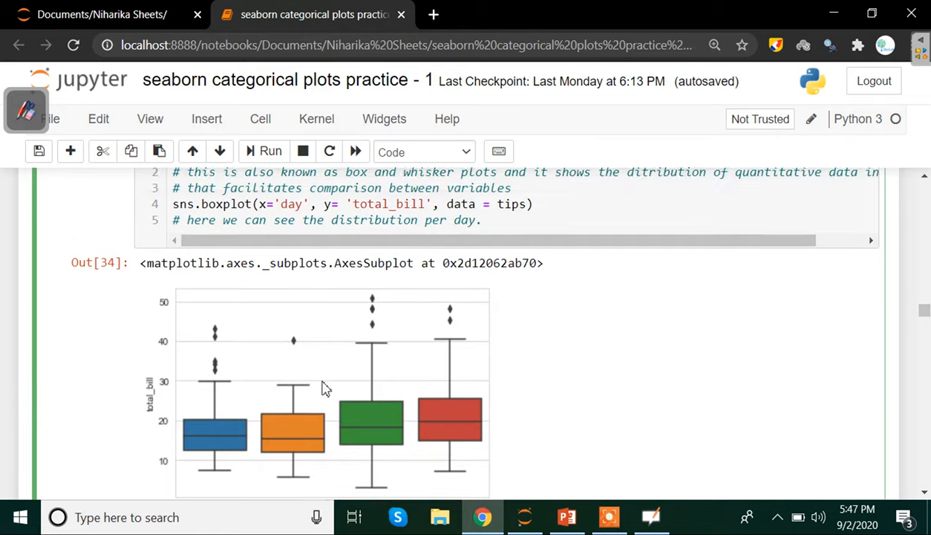
Add a plt.title( line under the boxplot call, correcting a mistyped matplotlib prefix via completion
{"action": "scroll", "scroll_direction": "down", "scroll_amount": 3}
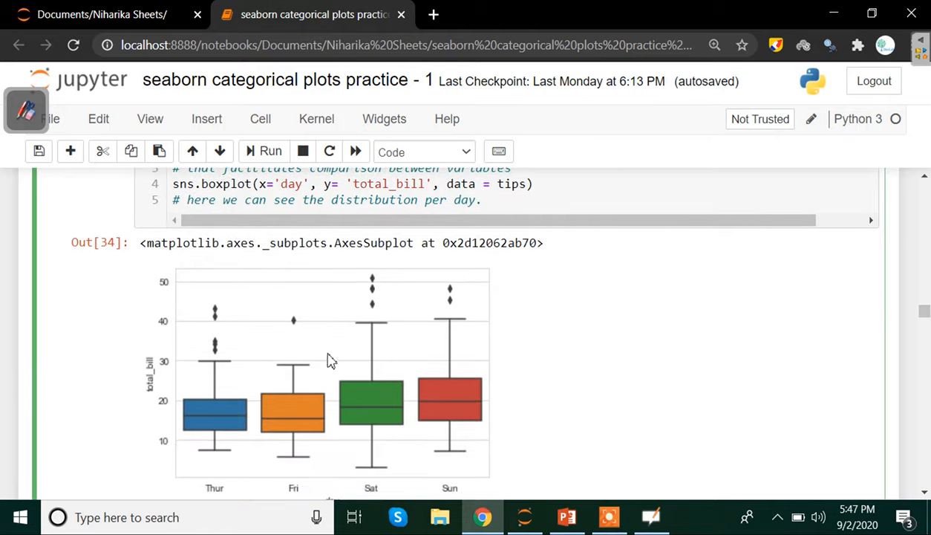
{"action": "mouse_move", "coordinate": [251, 290]}
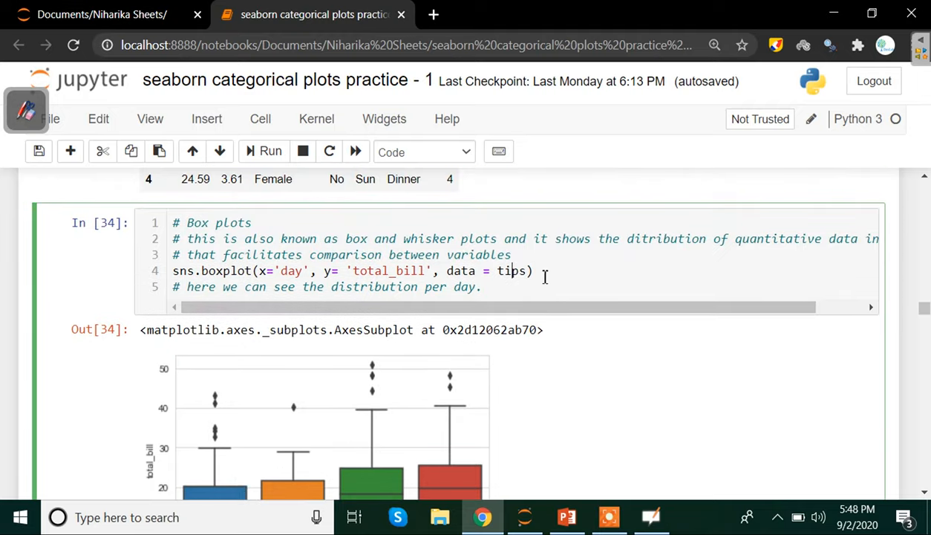
{"action": "key", "text": "enter"}
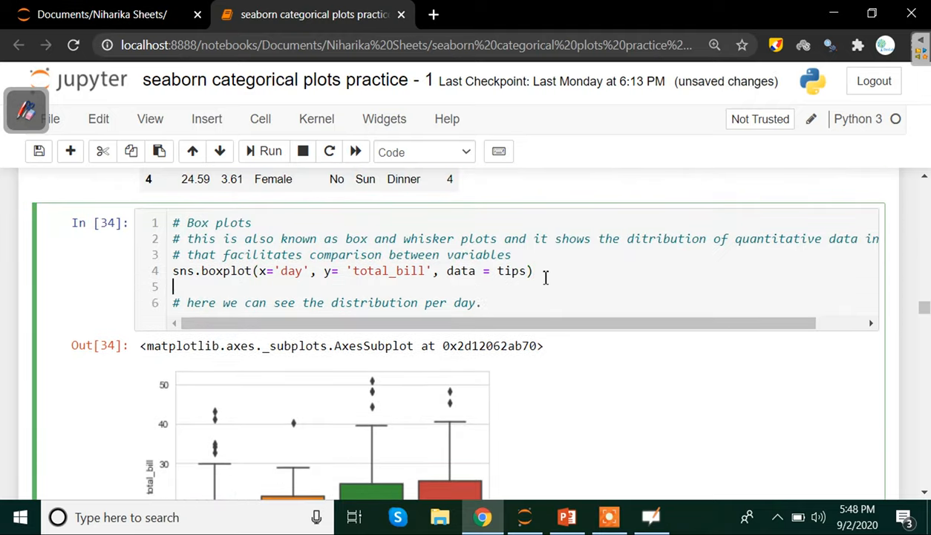
{"action": "type", "text": "plt"}
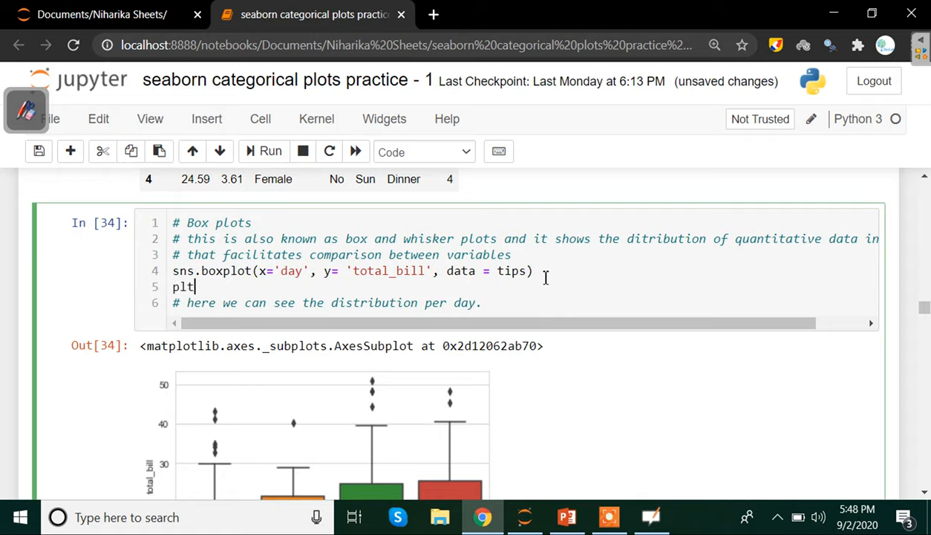
{"action": "type", "text": ".mat"}
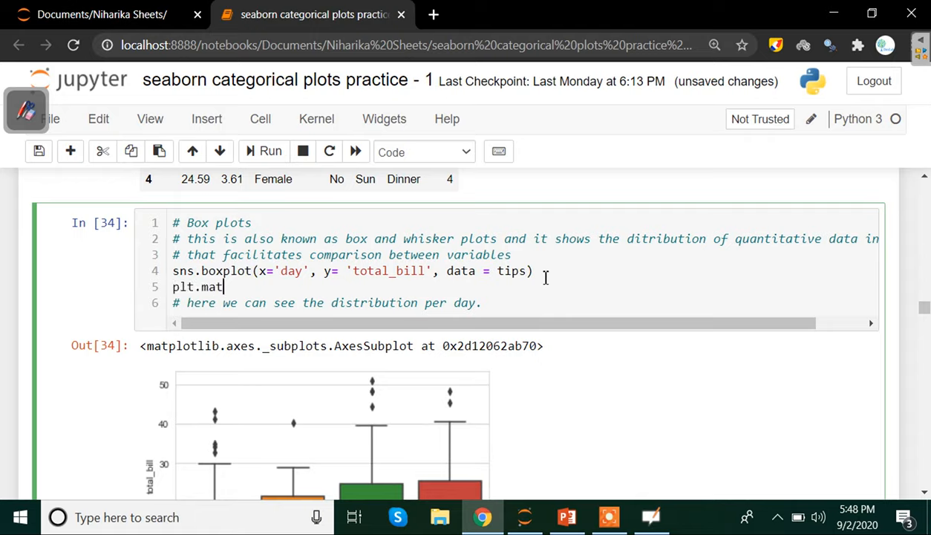
{"action": "type", "text": "plot"}
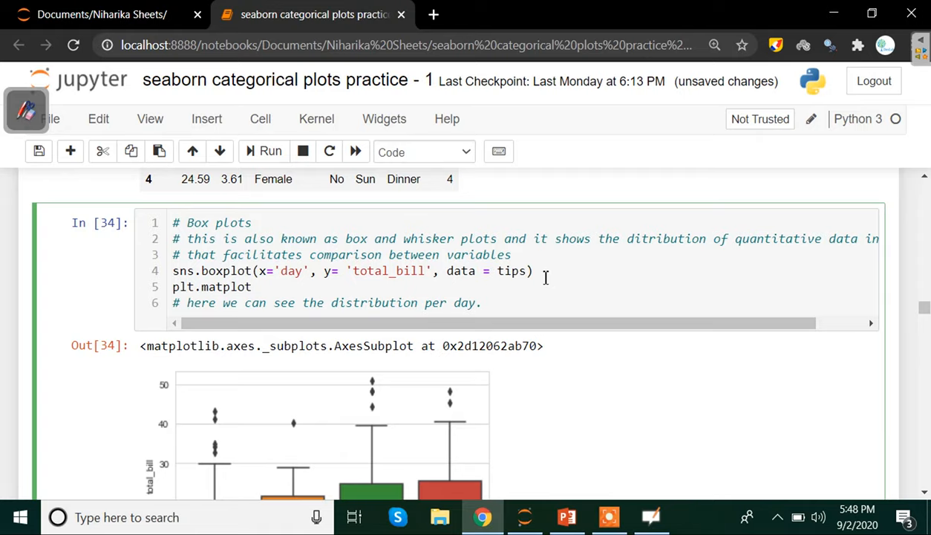
{"action": "key", "text": "Backspace"}
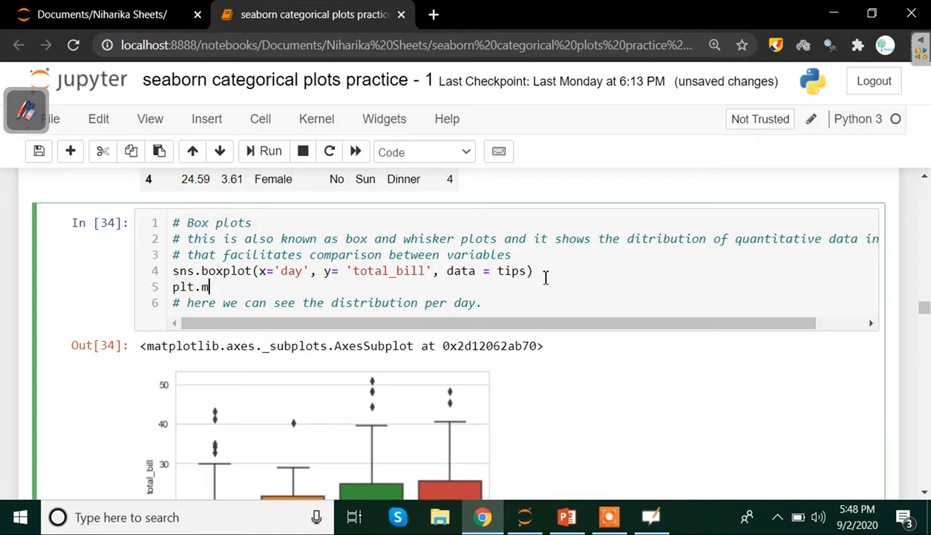
{"action": "key", "text": "backspace"}
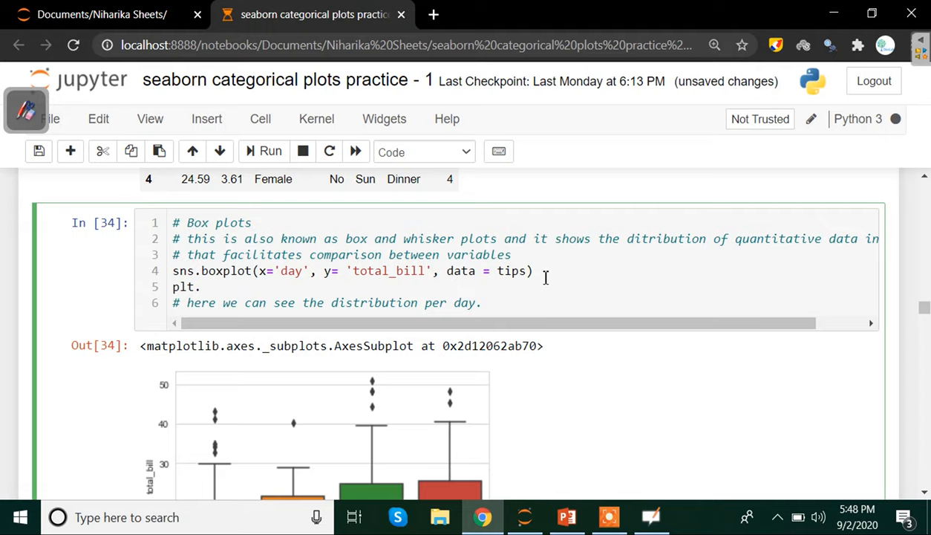
{"action": "type", "text": "ti"}
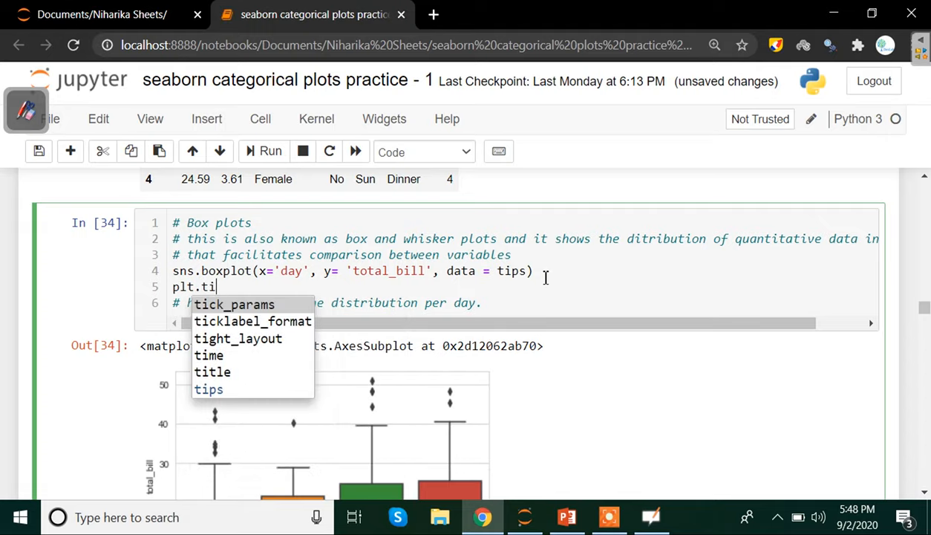
{"action": "key", "text": "Down"}
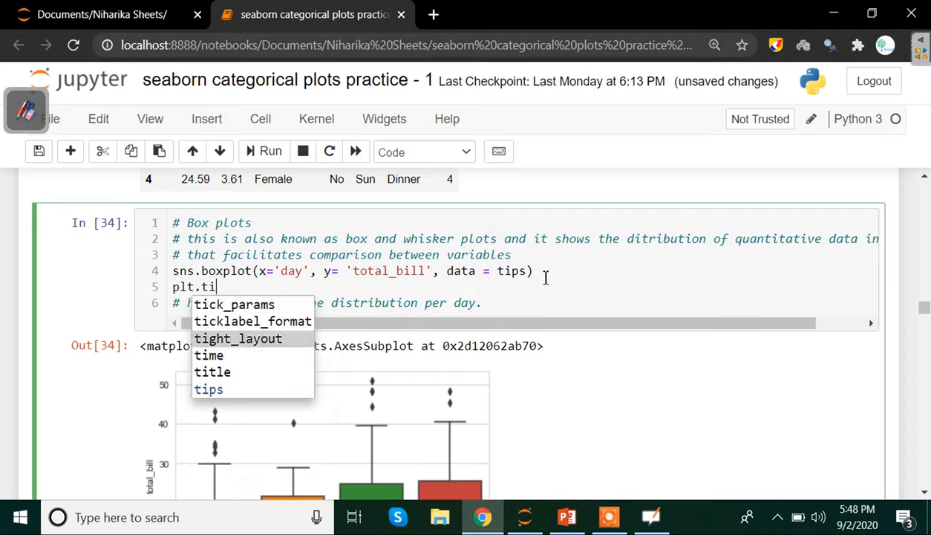
{"action": "left_click", "coordinate": [213, 372]}
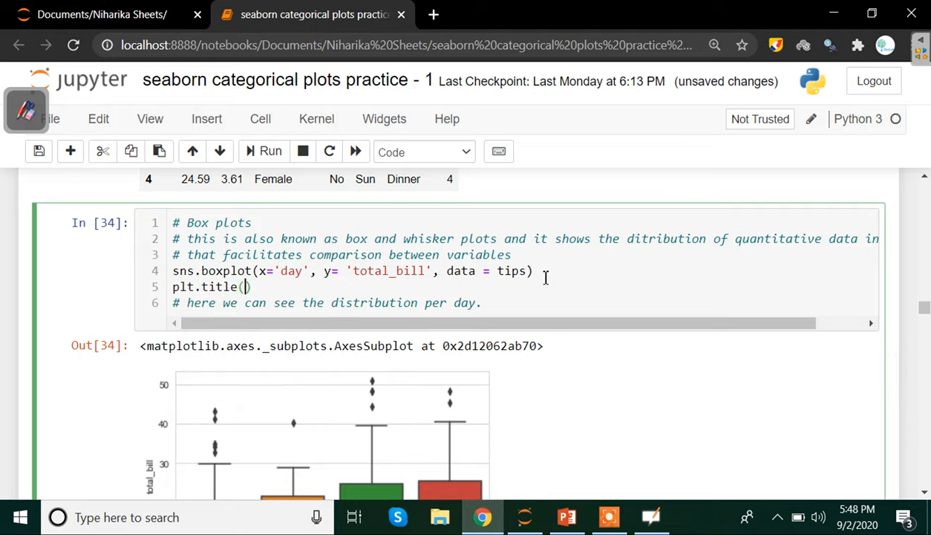
Enter the title string "Data on total bill", discarding the abandoned Vi and Description wordings
{"action": "type", "text": "\""}
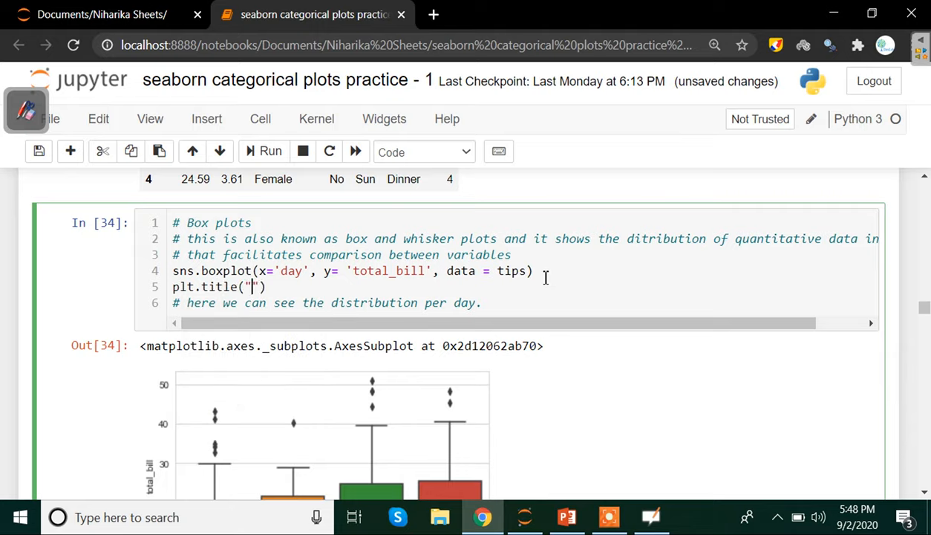
{"action": "type", "text": "D"}
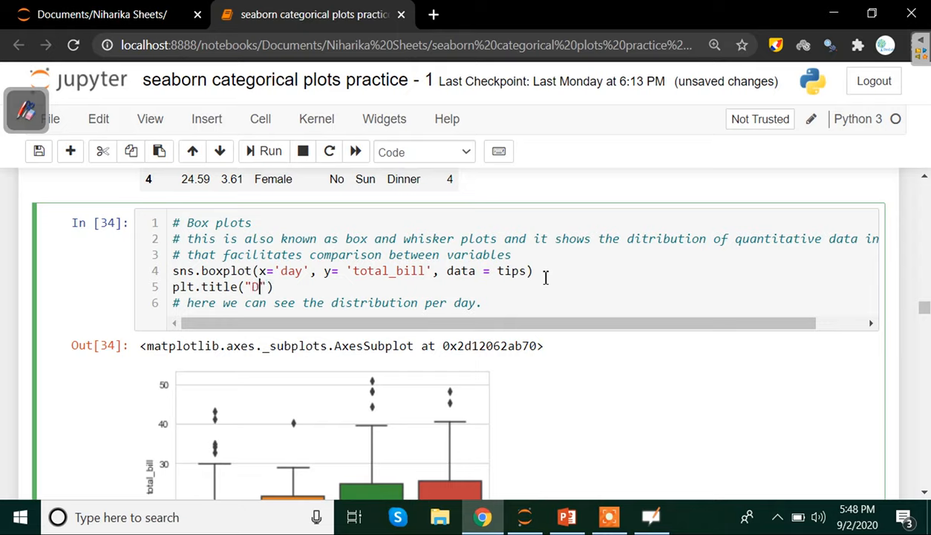
{"action": "type", "text": "ata Vi"}
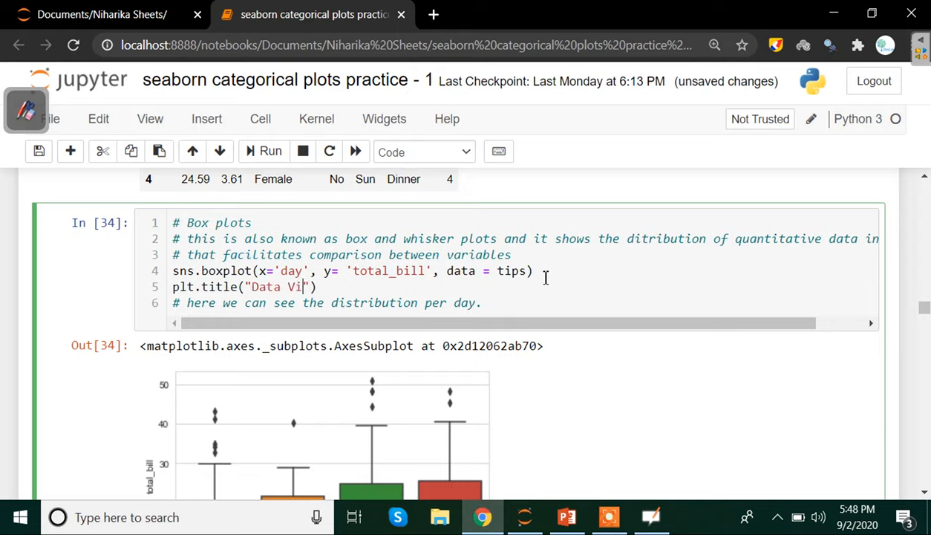
{"action": "key", "text": "Backspace"}
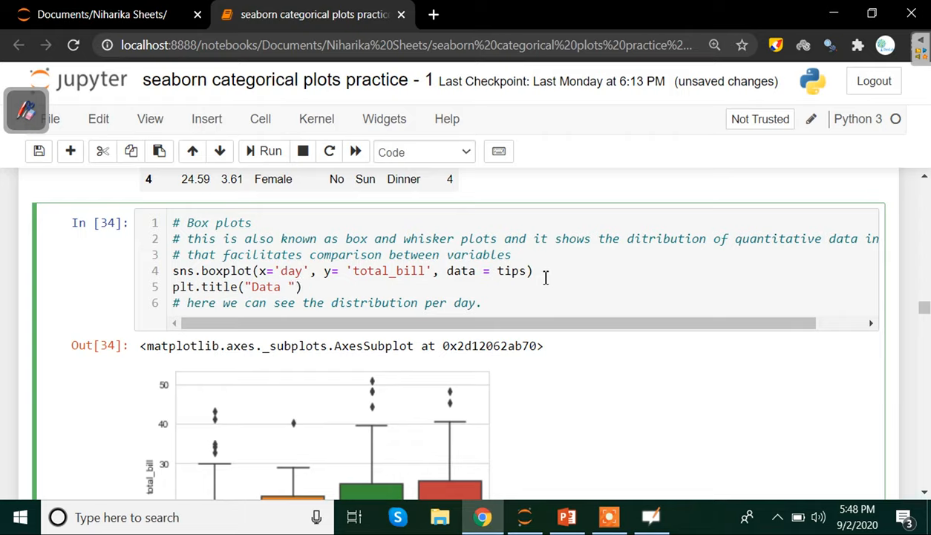
{"action": "mouse_move", "coordinate": [568, 277]}
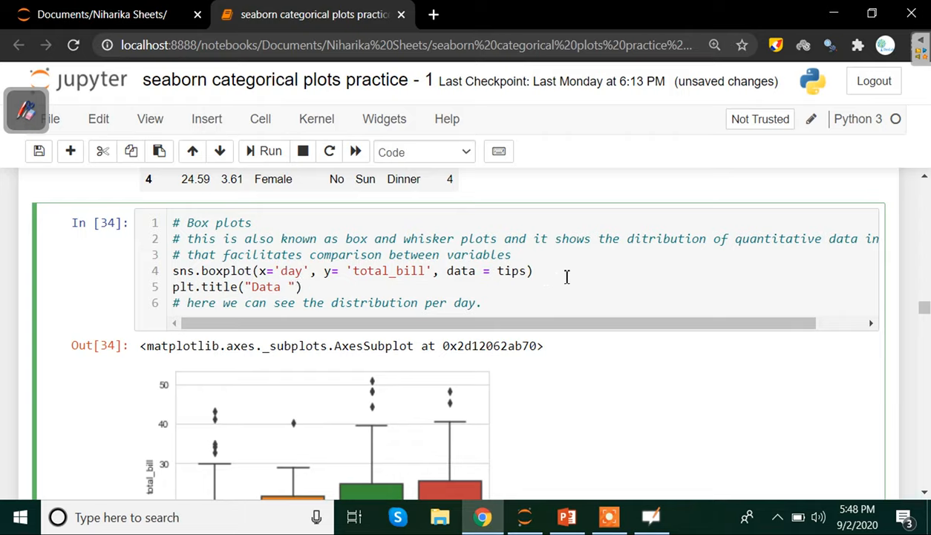
{"action": "type", "text": "Descr"}
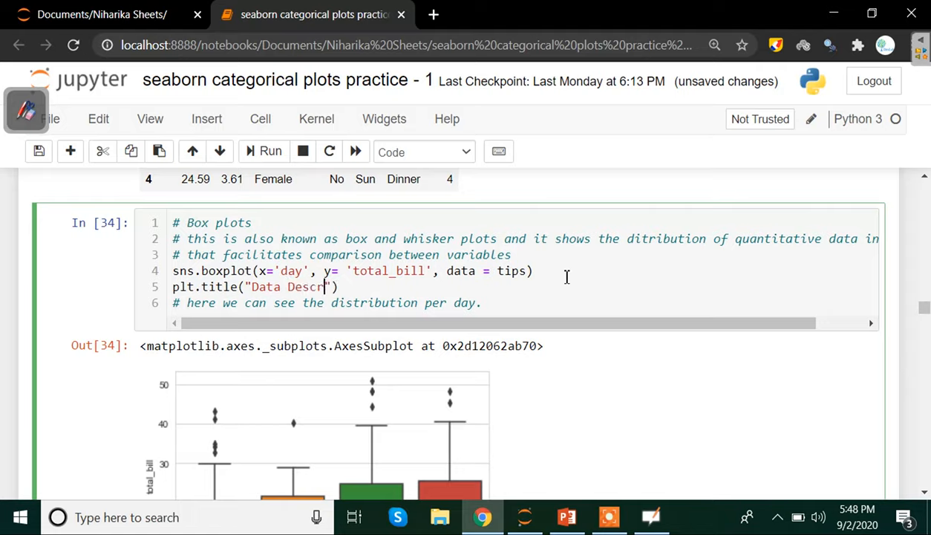
{"action": "type", "text": "iption"}
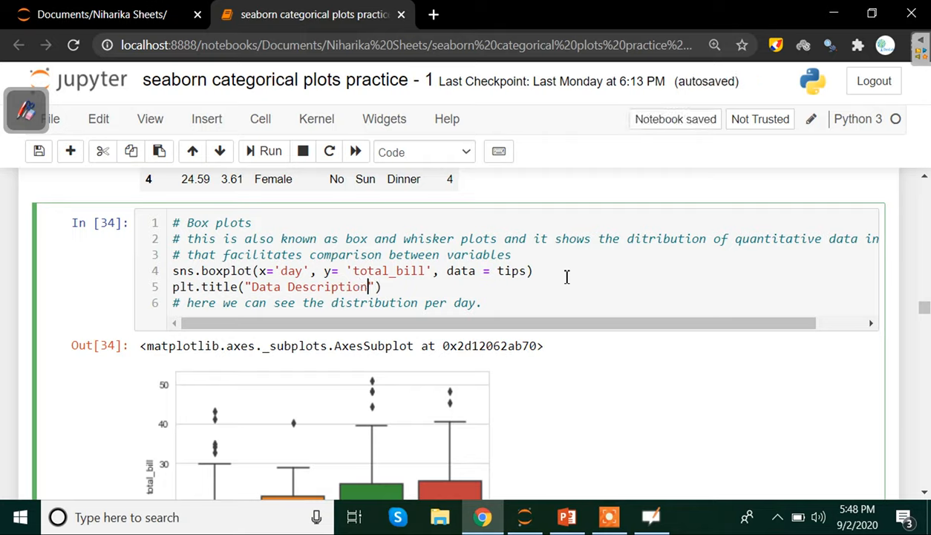
{"action": "key", "text": "Backspace"}
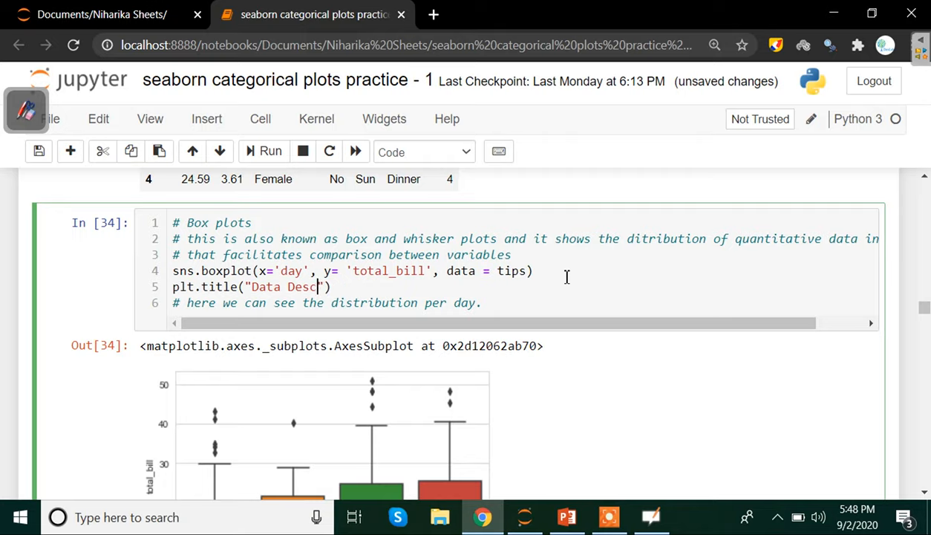
{"action": "key", "text": "BackSpace"}
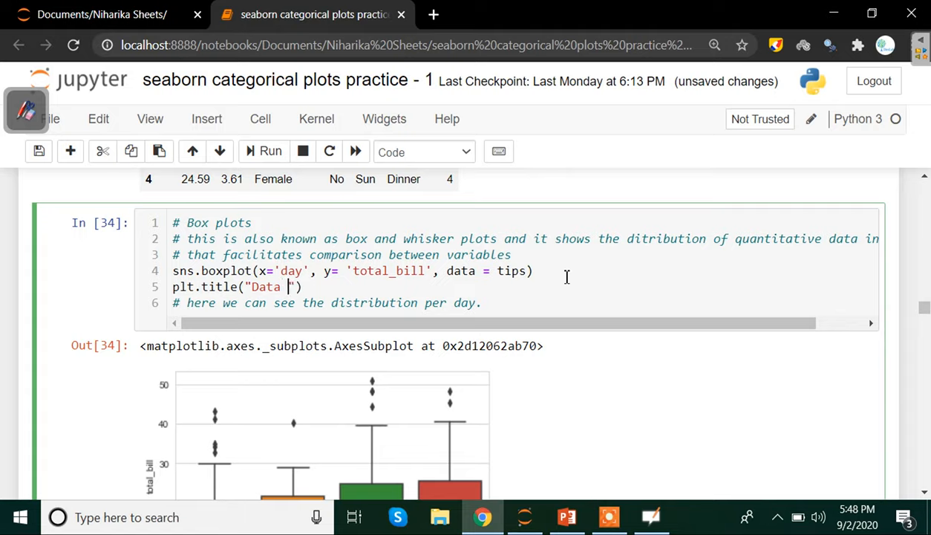
{"action": "type", "text": "on tota"}
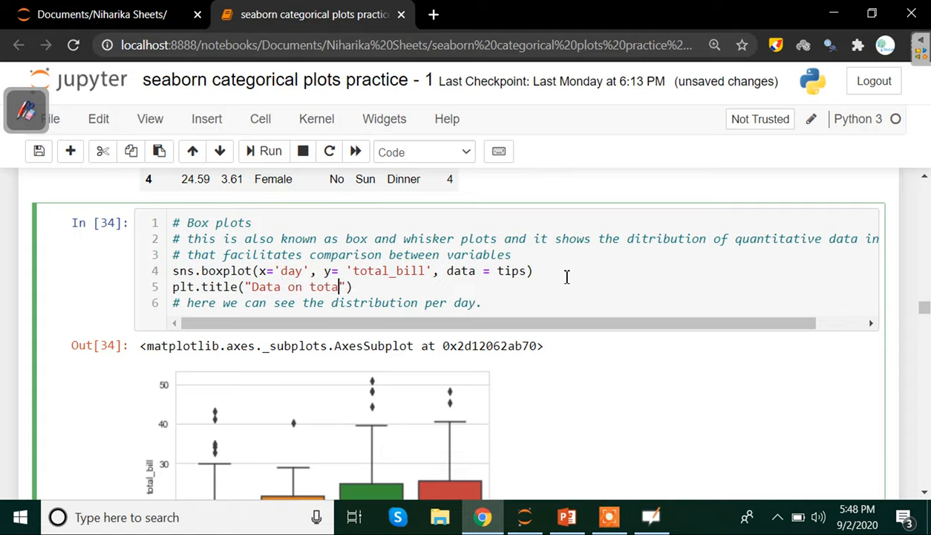
{"action": "type", "text": "bill"}
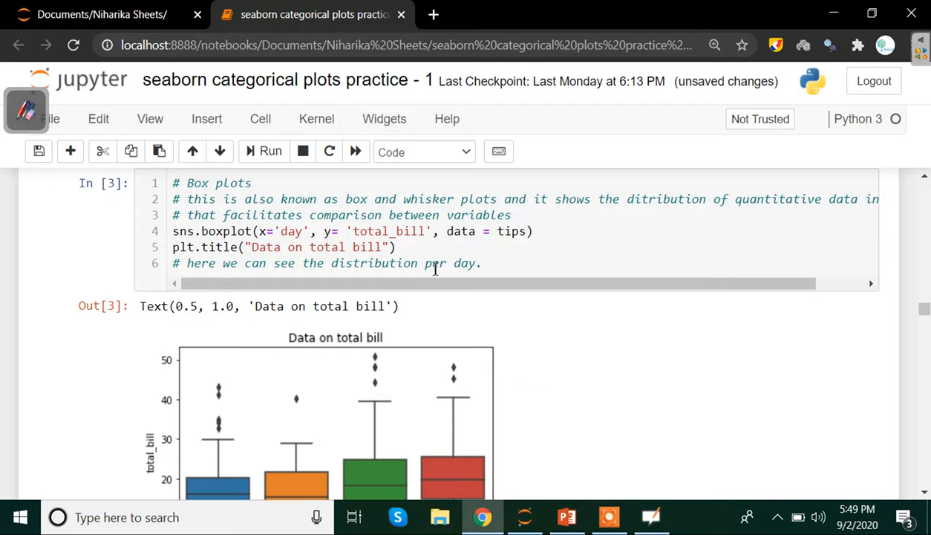
Rewrite the title string as "Data visualization" and rerun the cell
{"action": "left_click", "coordinate": [379, 247]}
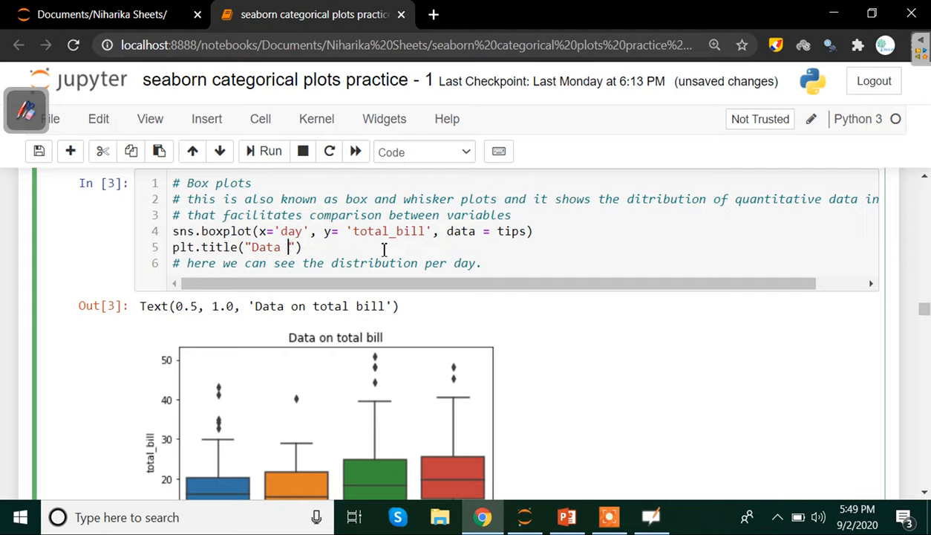
{"action": "type", "text": "vissualizat"}
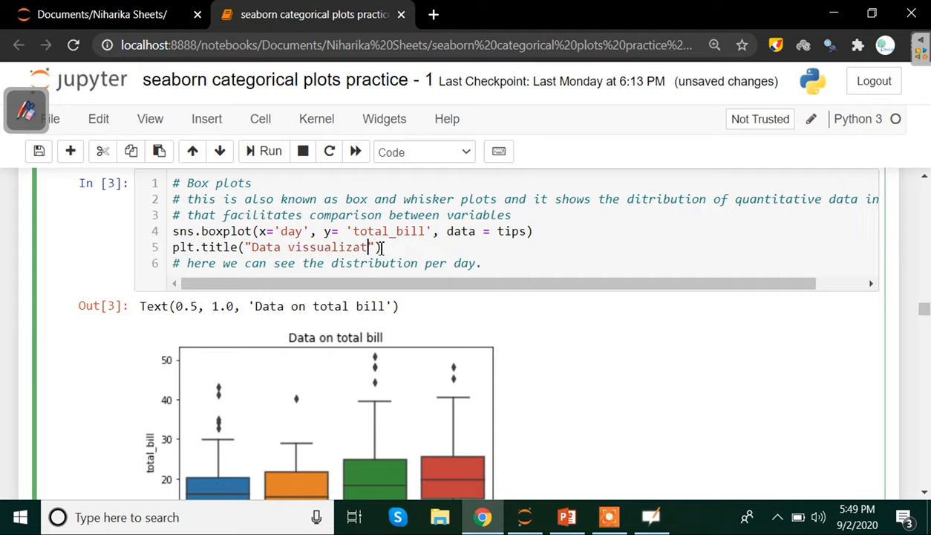
{"action": "type", "text": "ion"}
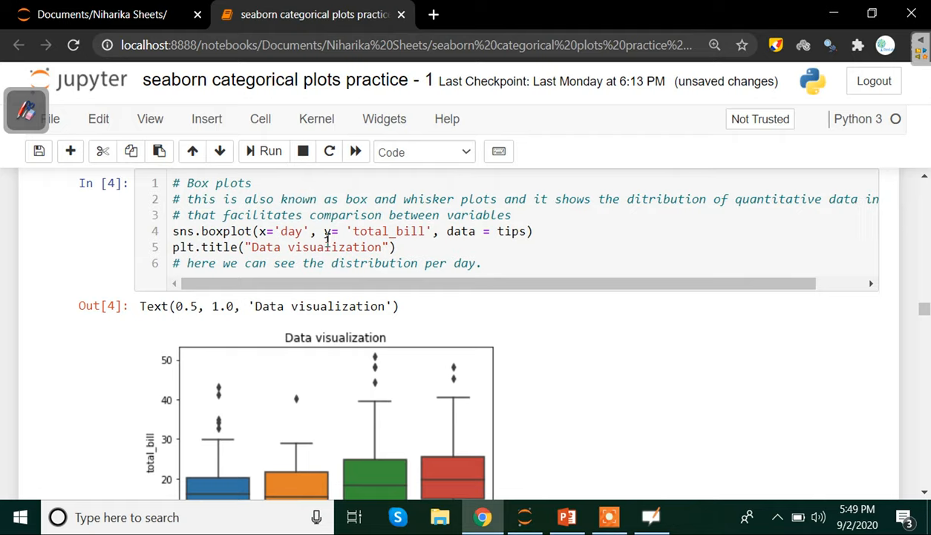
{"action": "scroll", "scroll_direction": "down", "scroll_amount": 3}
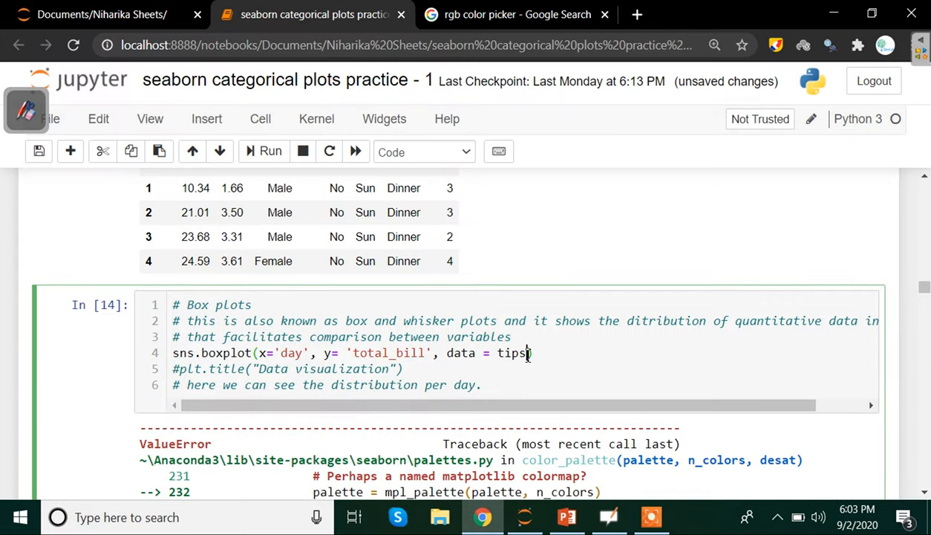
Append a palette= keyword argument after data=tips in the sns.boxplot call
{"action": "type", "text": ")"}
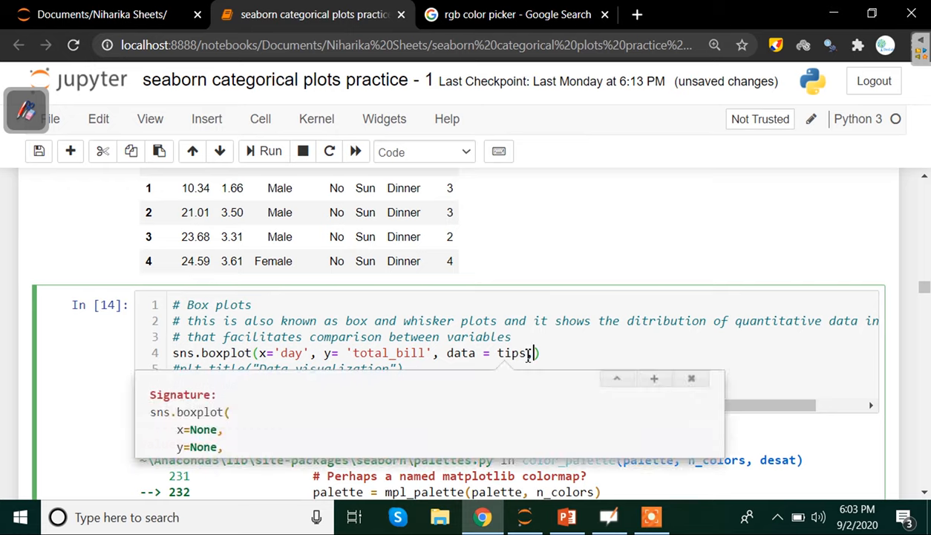
{"action": "type", "text": ","}
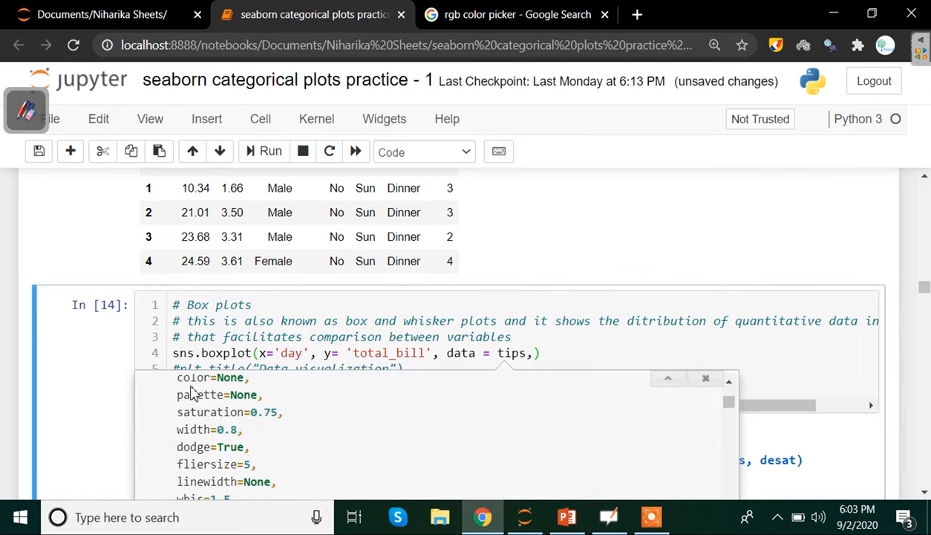
{"action": "double_click", "coordinate": [201, 395]}
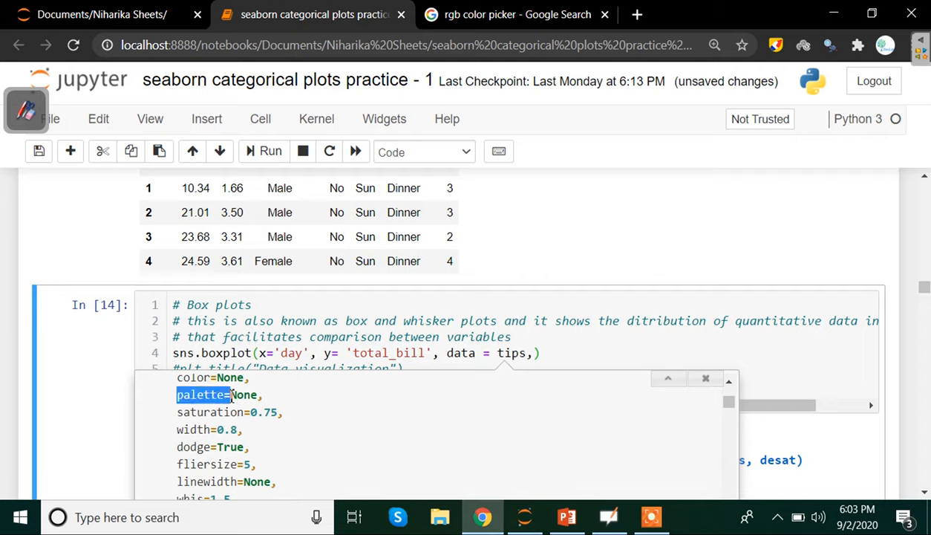
{"action": "mouse_move", "coordinate": [532, 353]}
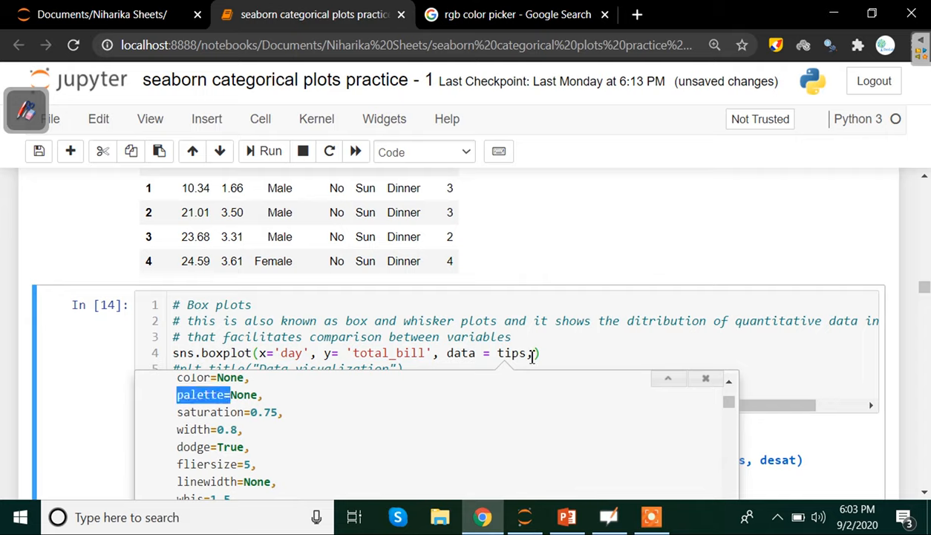
{"action": "type", "text": "palette="}
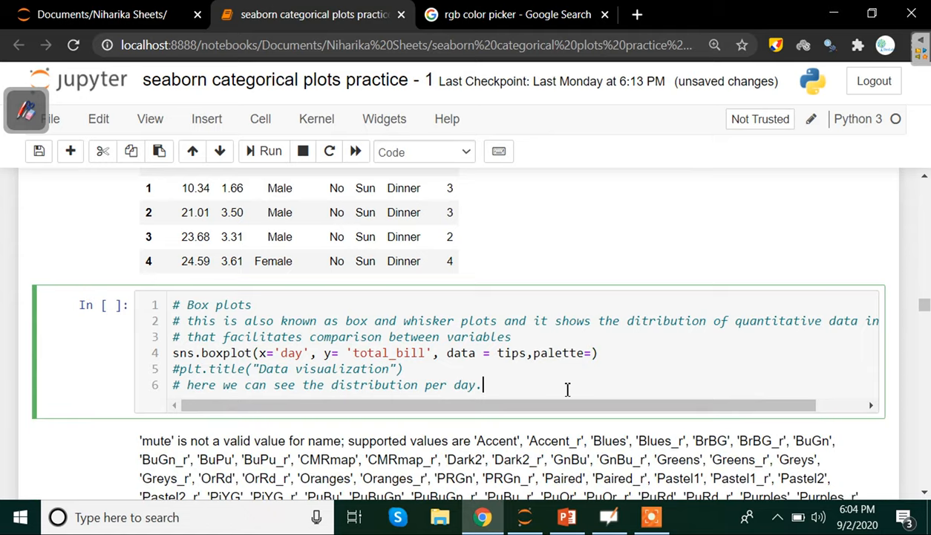
Choose copper from the list of valid palette names for the boxplot's palette argument
{"action": "scroll", "scroll_direction": "down", "scroll_amount": 3}
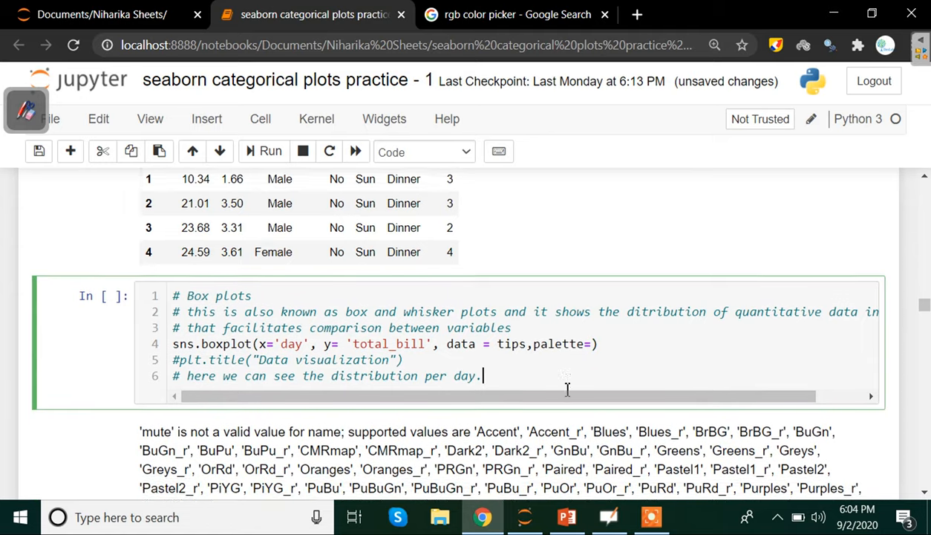
{"action": "scroll", "scroll_direction": "down", "scroll_amount": 3}
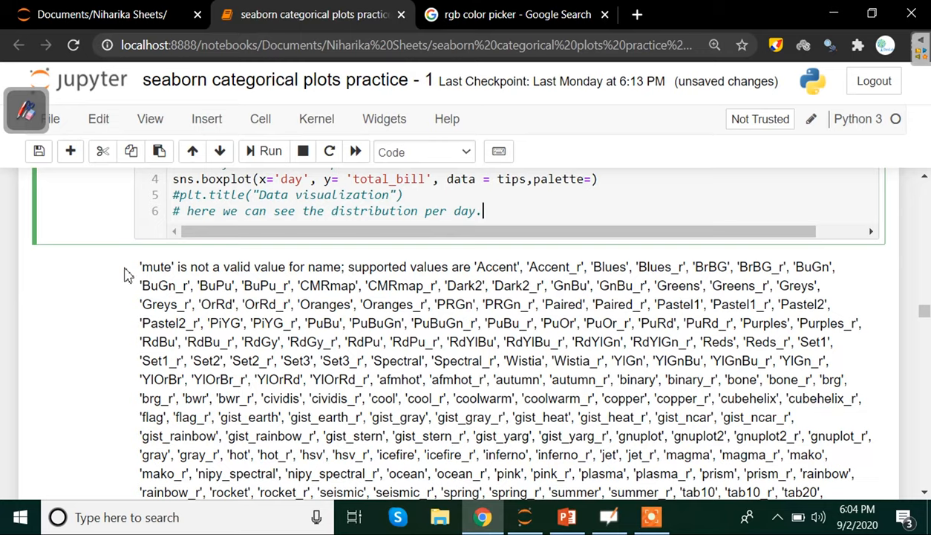
{"action": "scroll", "scroll_direction": "down", "scroll_amount": 3}
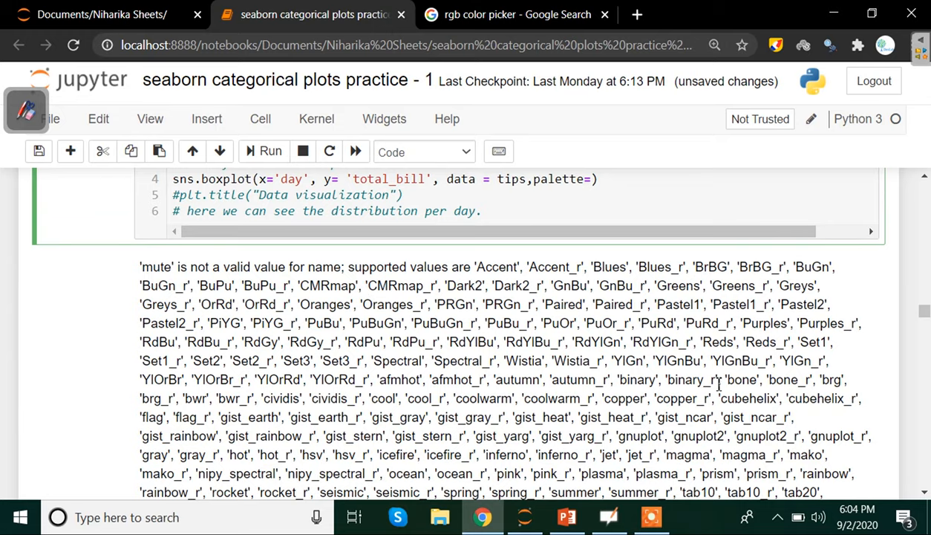
{"action": "scroll", "scroll_direction": "down", "scroll_amount": 3}
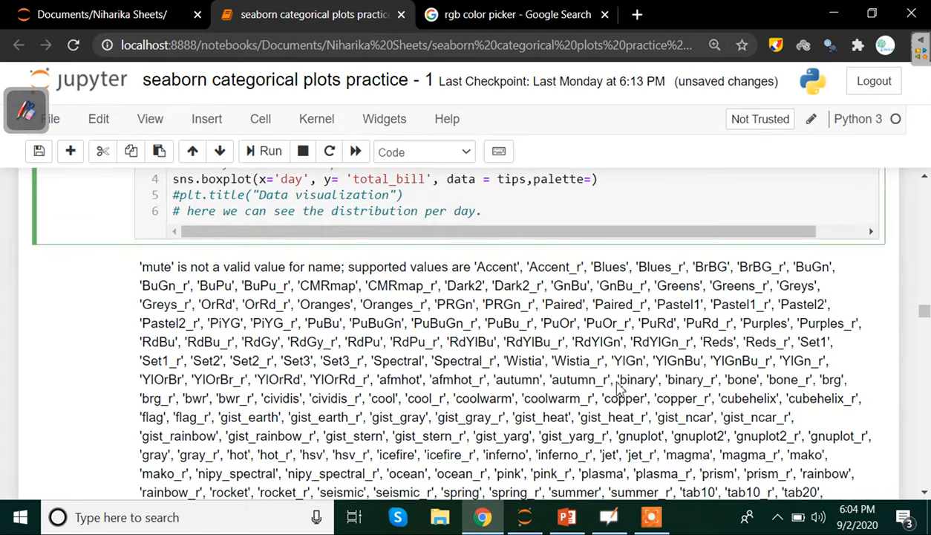
{"action": "double_click", "coordinate": [625, 398]}
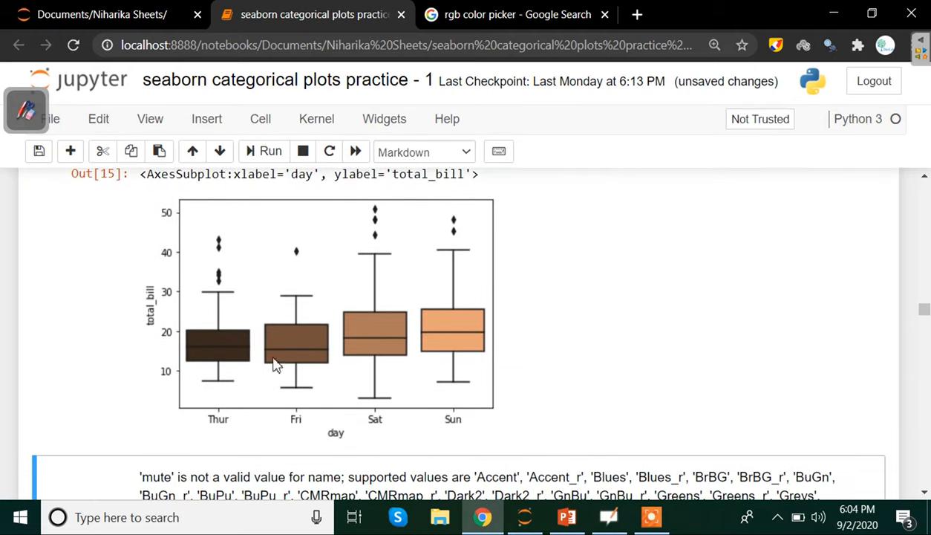
{"action": "mouse_move", "coordinate": [472, 362]}
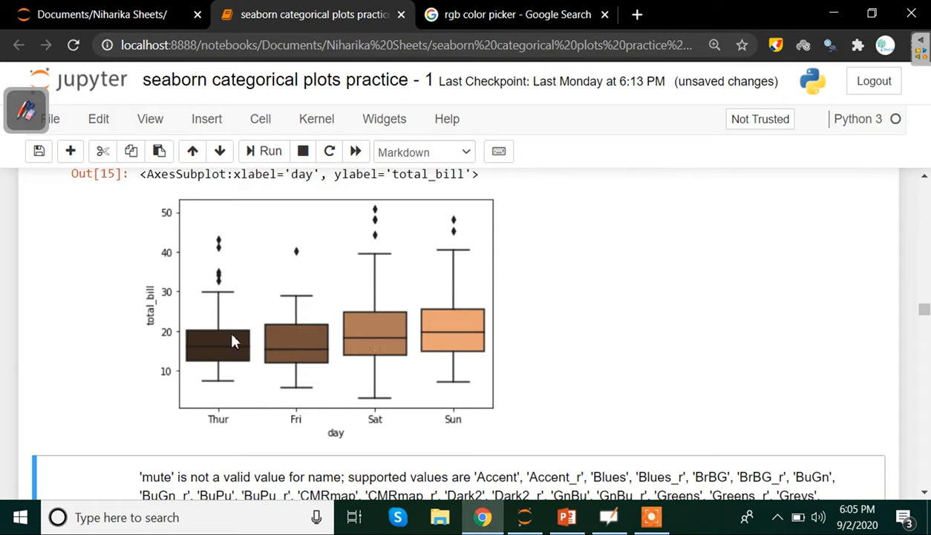
{"action": "mouse_move", "coordinate": [330, 278]}
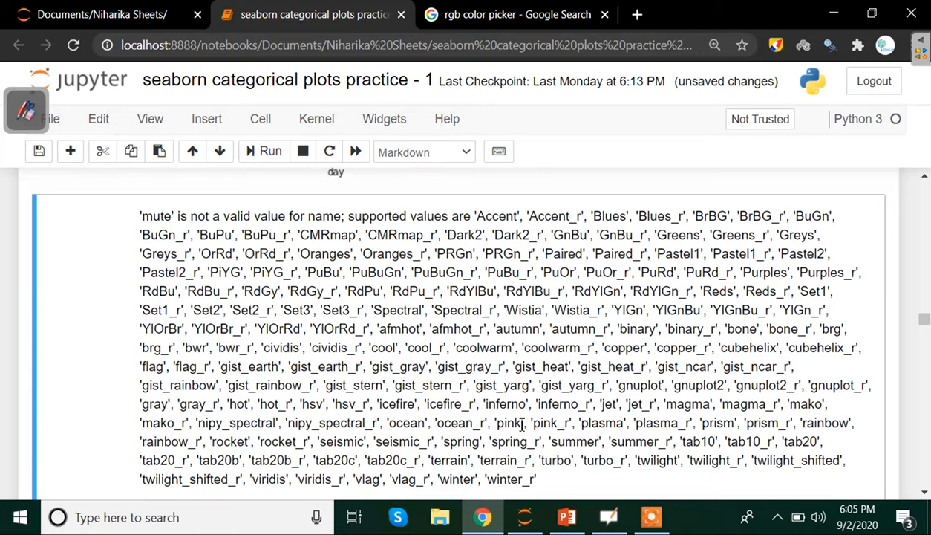
Set palette='pink', removing the doubled quote, and rerun to draw pale pink boxes
{"action": "double_click", "coordinate": [508, 422]}
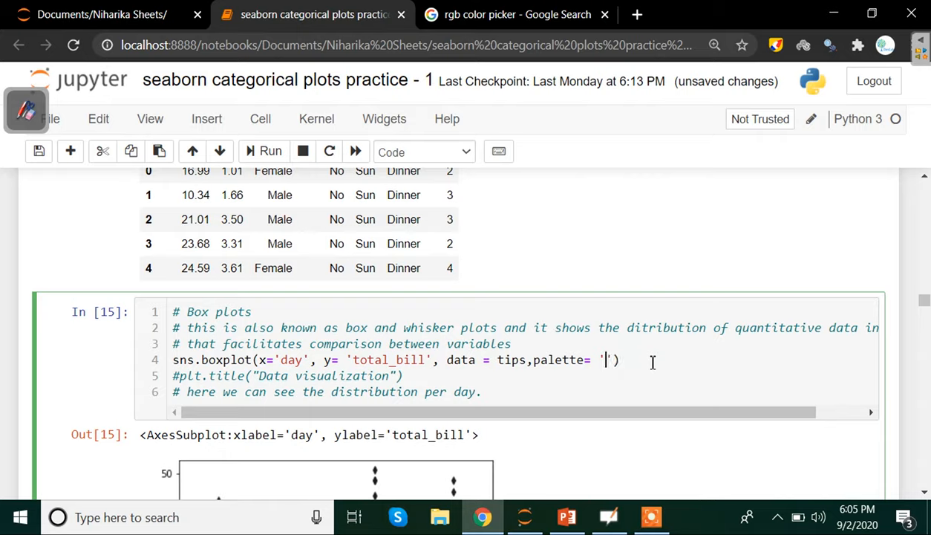
{"action": "type", "text": "pink'"}
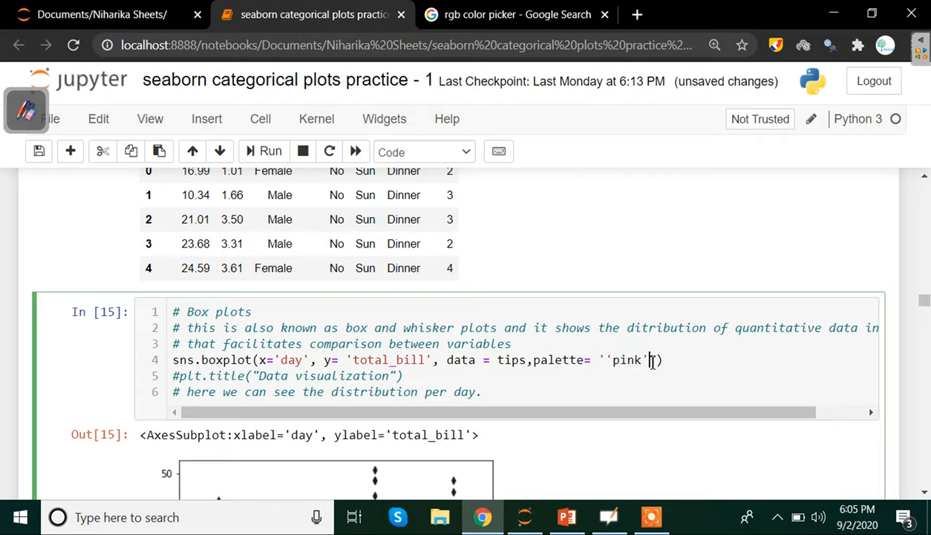
{"action": "key", "text": "Backspace"}
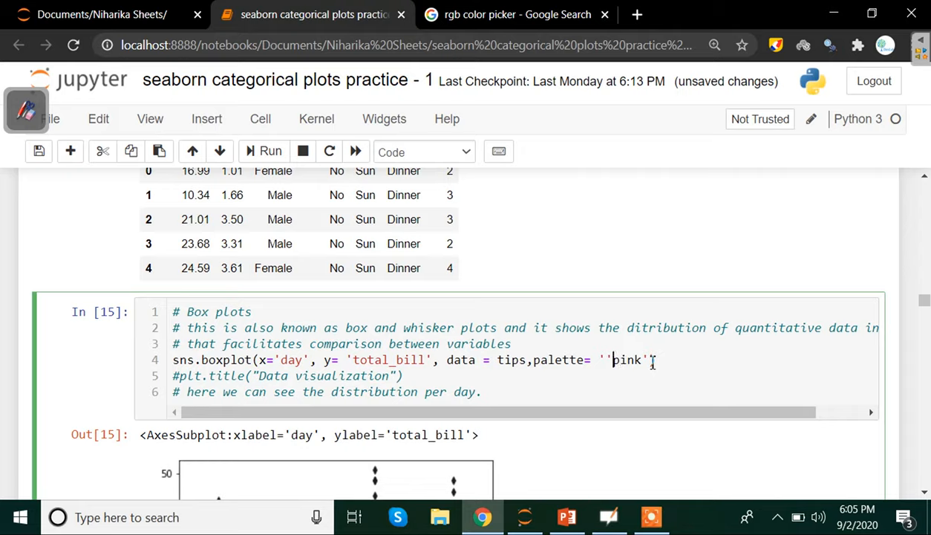
{"action": "key", "text": "Backspace"}
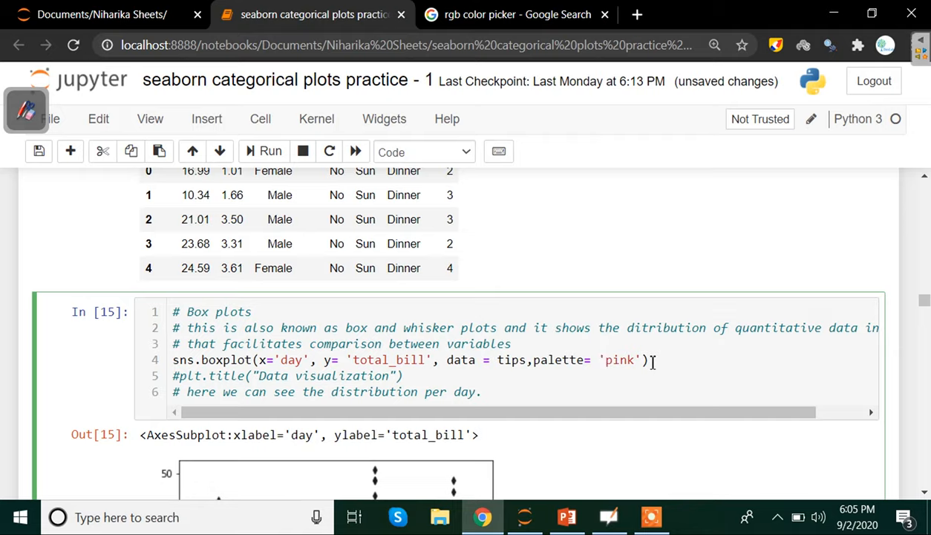
{"action": "left_click", "coordinate": [605, 359]}
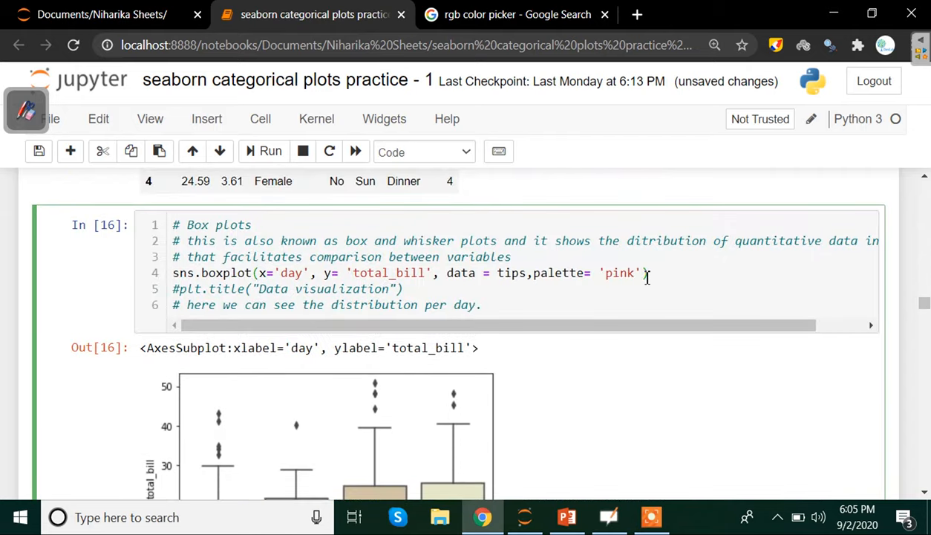
{"action": "key", "text": "Backspace"}
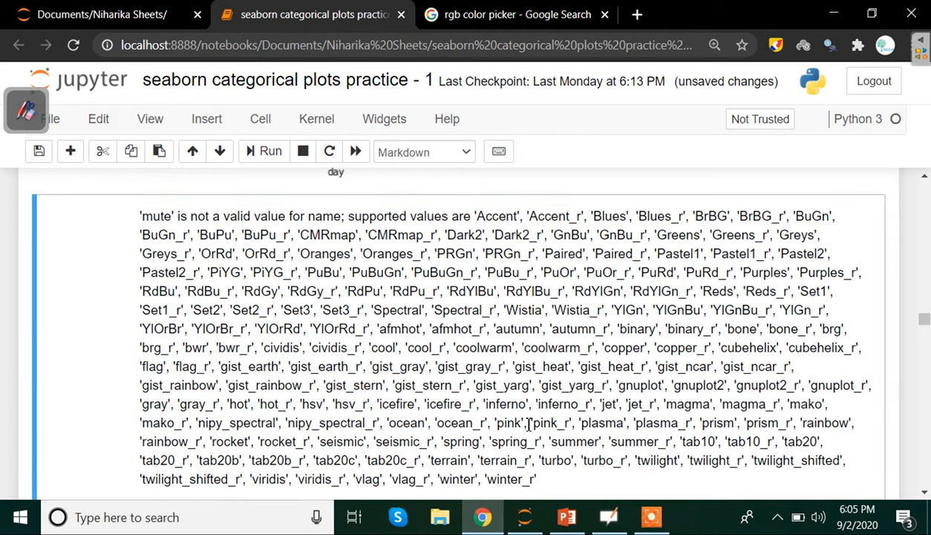
Set palette='pink_r' and rerun so the boxes shade from cream to mauve
{"action": "double_click", "coordinate": [549, 422]}
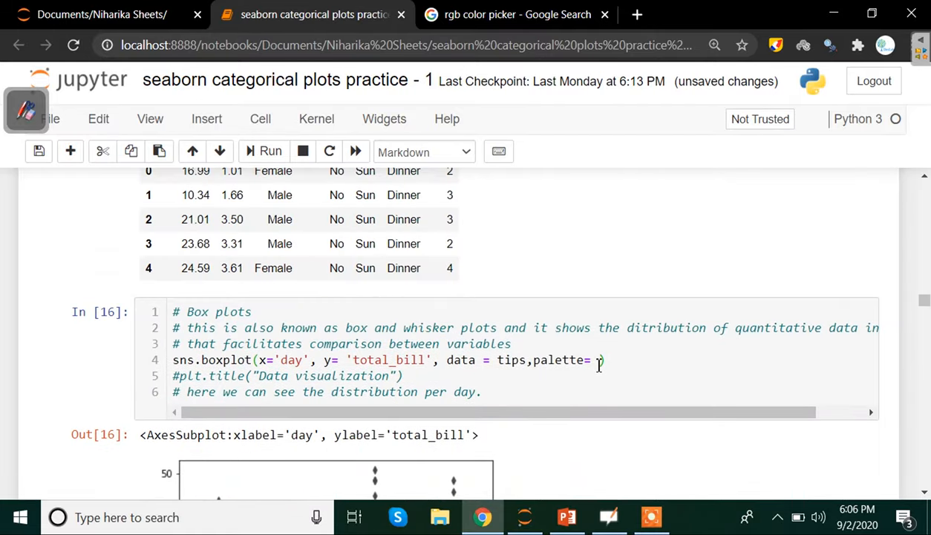
{"action": "type", "text": "'pink_r'"}
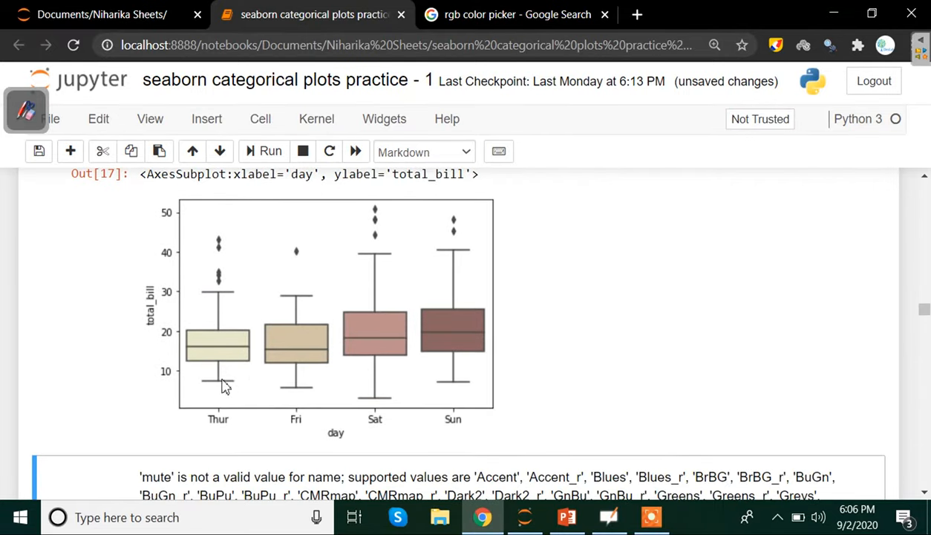
{"action": "scroll", "scroll_direction": "down", "scroll_amount": 3}
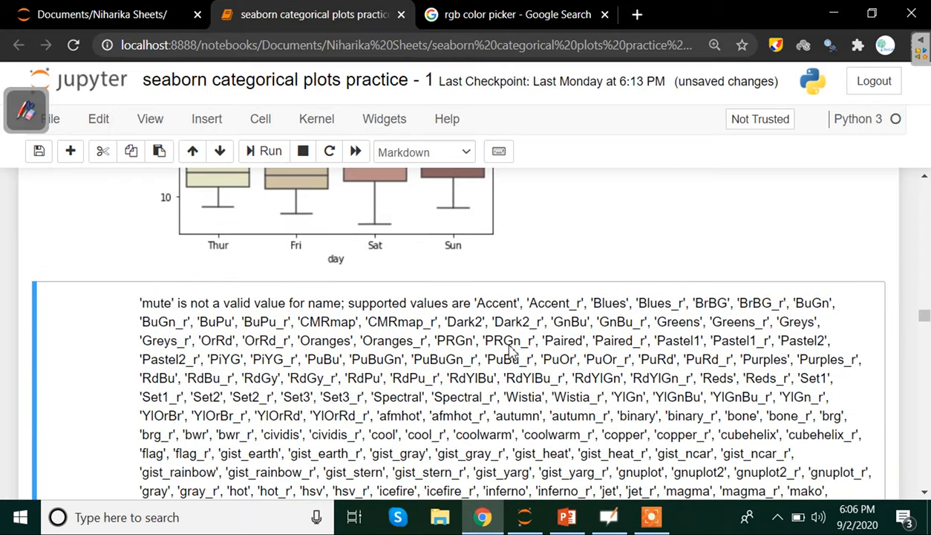
{"action": "scroll", "scroll_direction": "down", "scroll_amount": 3}
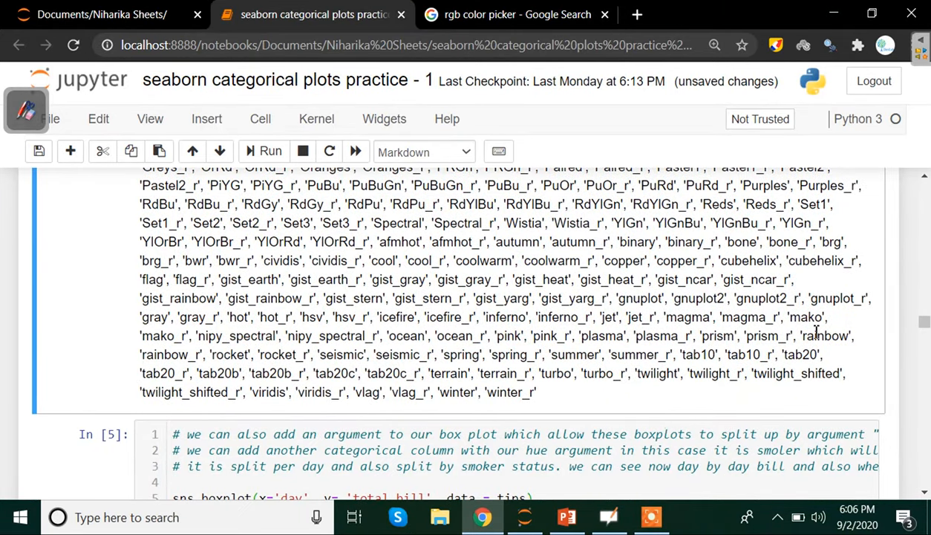
Set palette='rainbow' and rerun to get blue, teal, green and orange boxes
{"action": "double_click", "coordinate": [823, 336]}
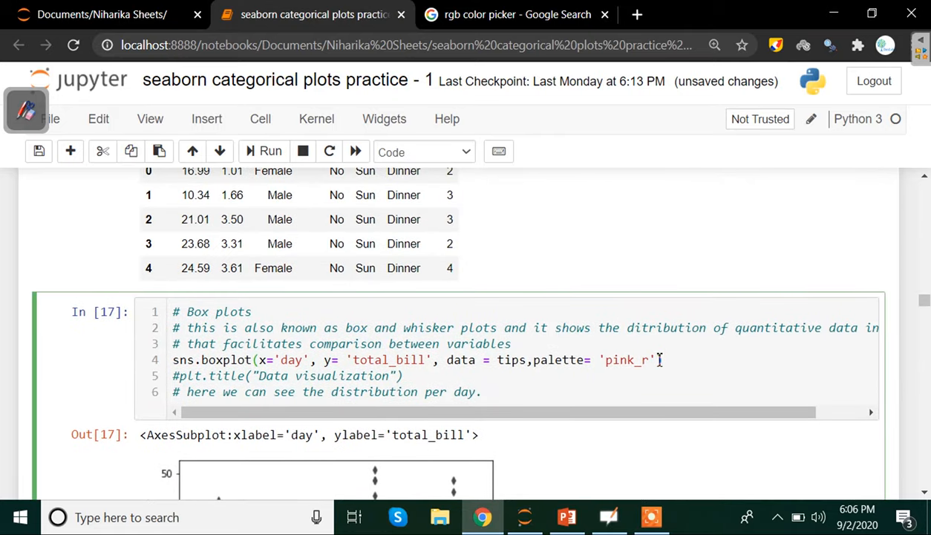
{"action": "key", "text": "BackSpace"}
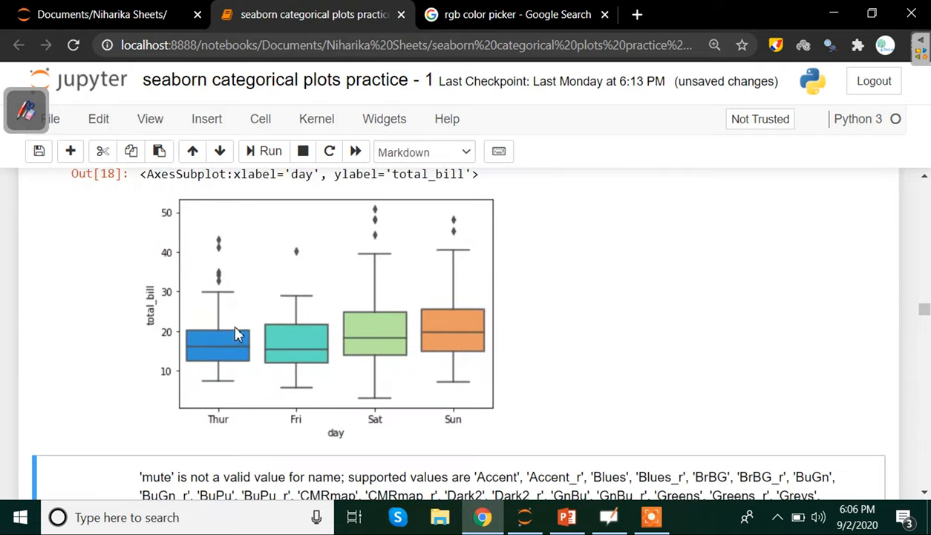
{"action": "mouse_move", "coordinate": [312, 373]}
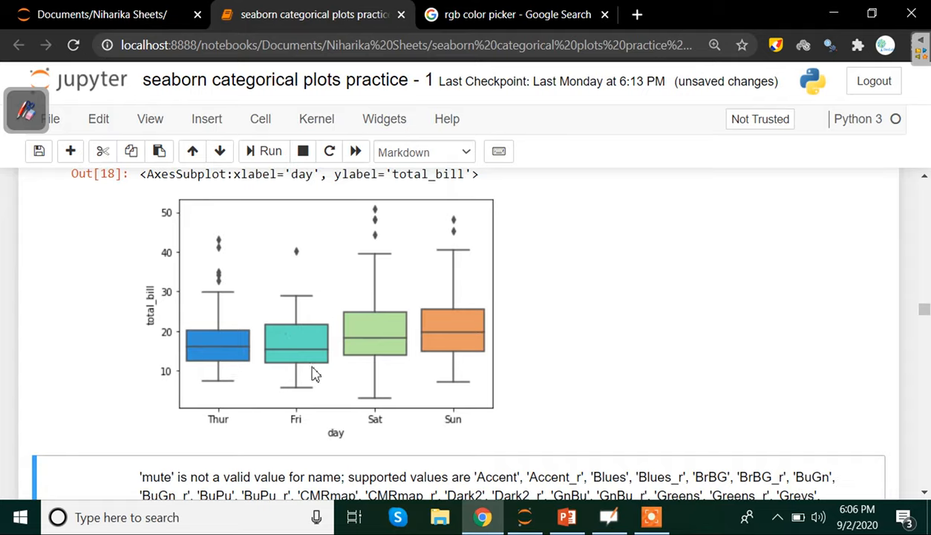
{"action": "mouse_move", "coordinate": [468, 386]}
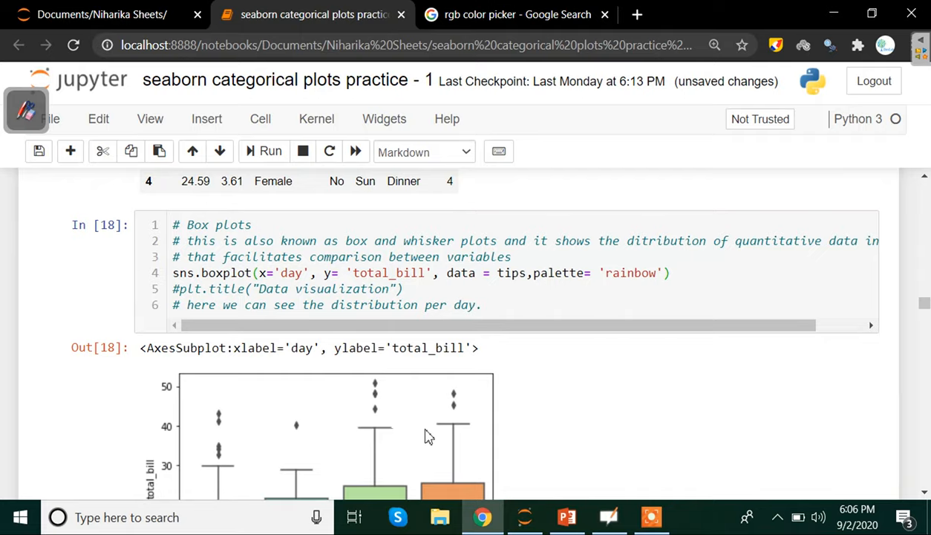
{"action": "mouse_move", "coordinate": [429, 425]}
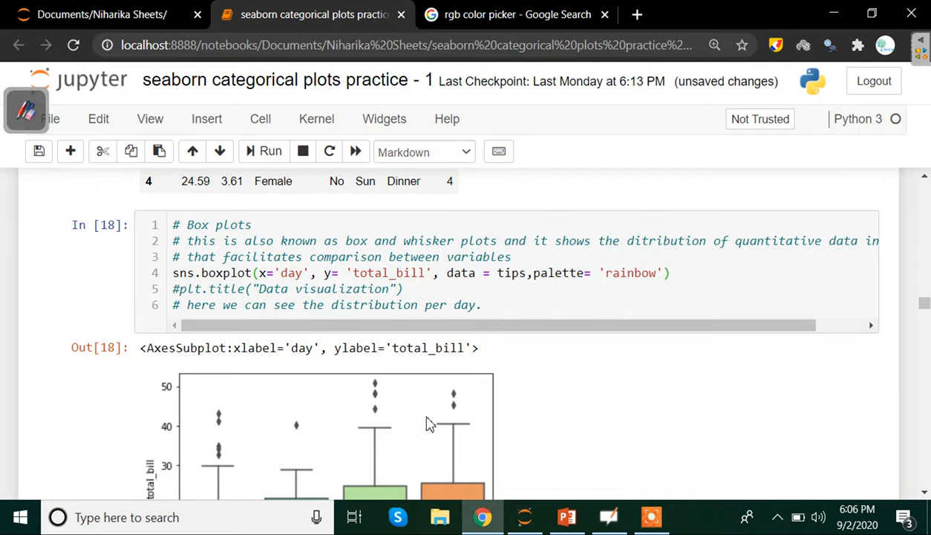
{"action": "mouse_move", "coordinate": [520, 395]}
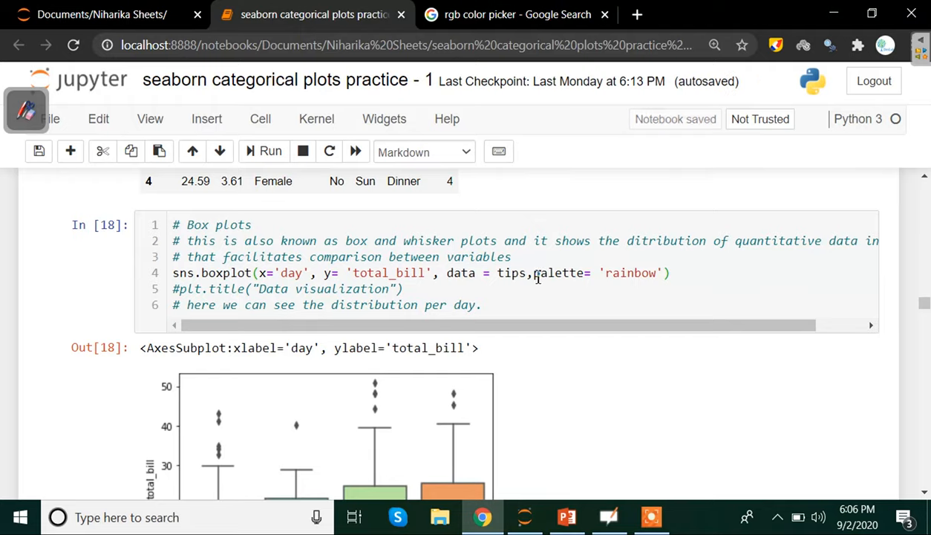
{"action": "double_click", "coordinate": [559, 274]}
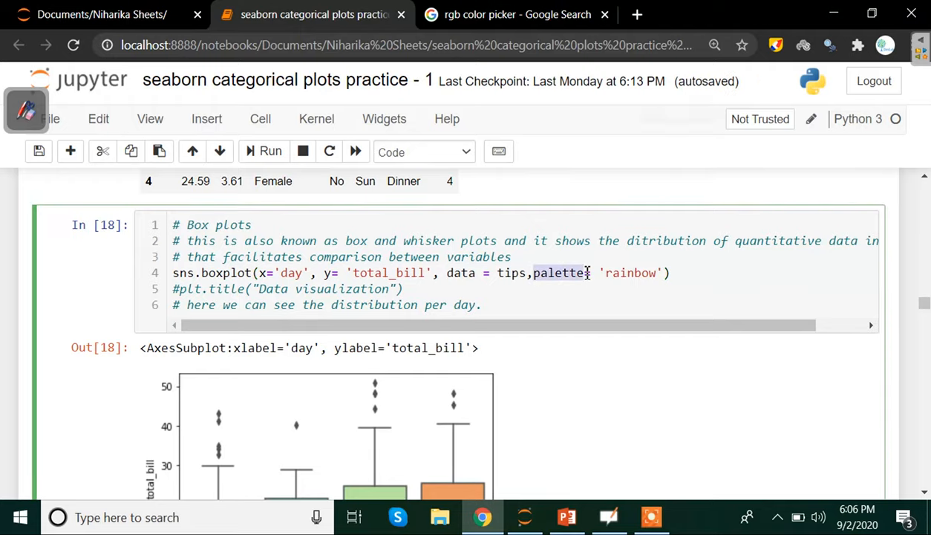